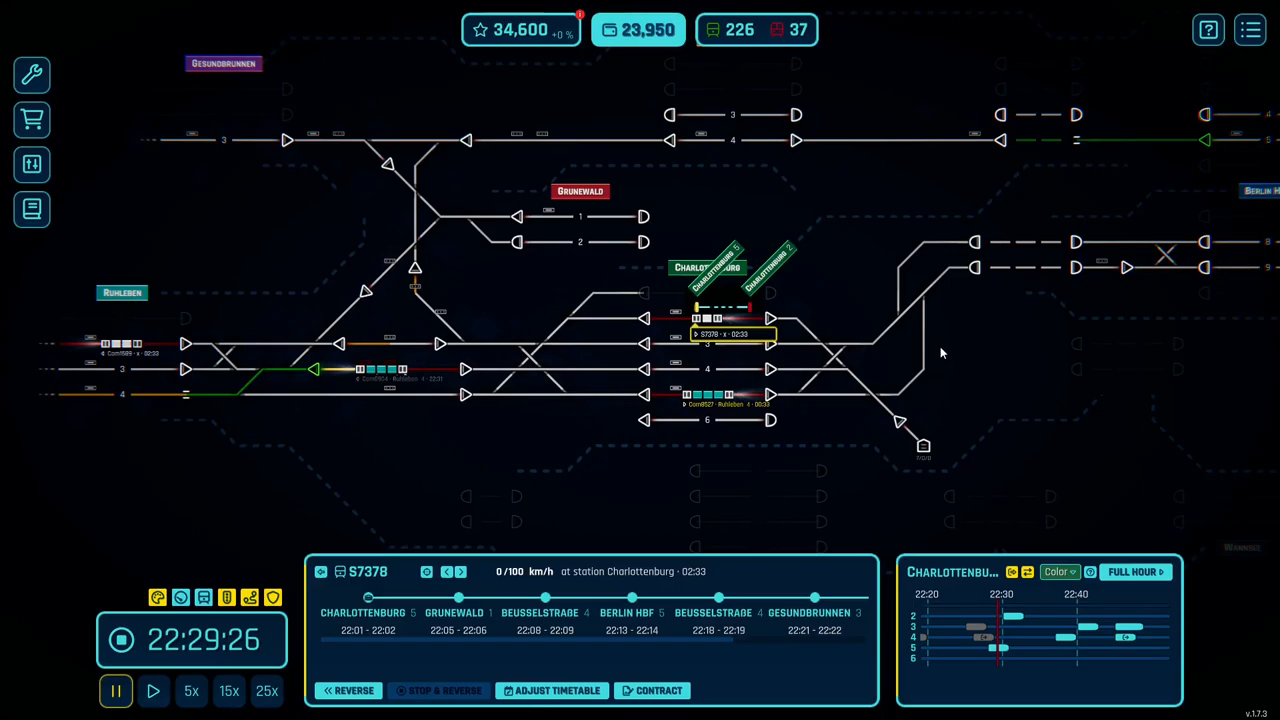
{"action": "mouse_move", "coordinate": [618, 408]}
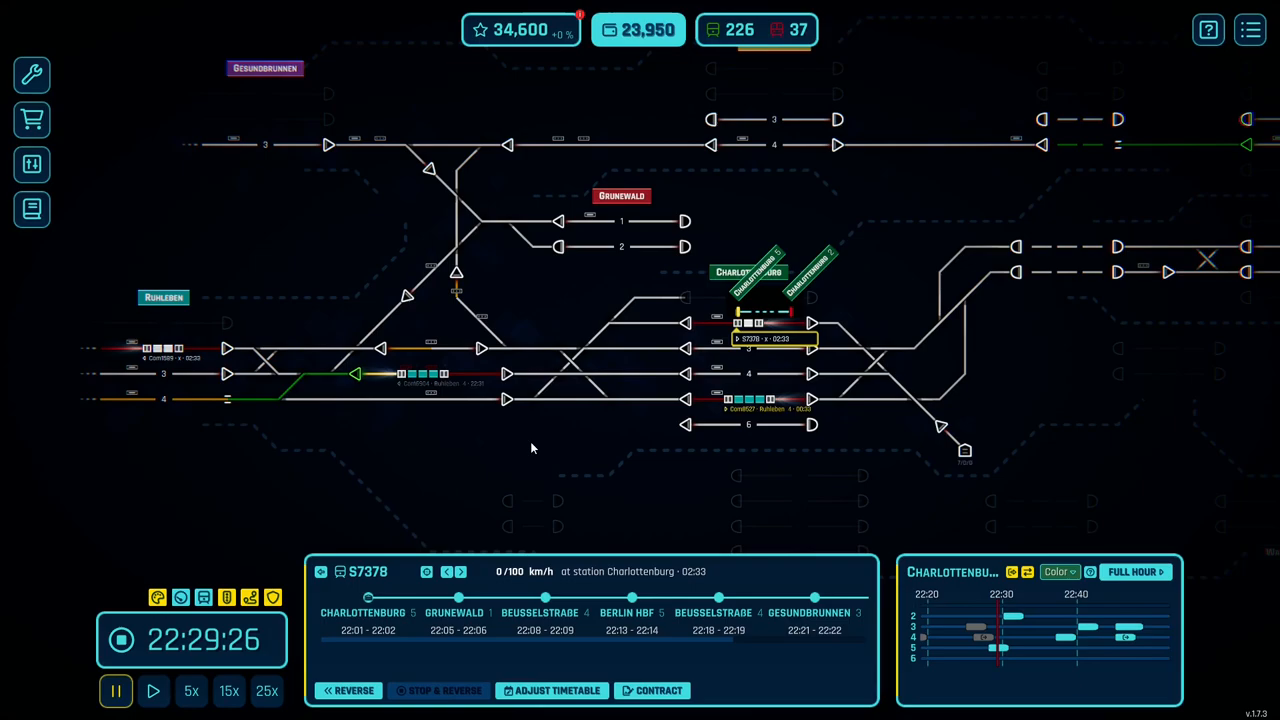
Unpause the simulation so trains run on until about 22:45
{"action": "left_click", "coordinate": [266, 692]}
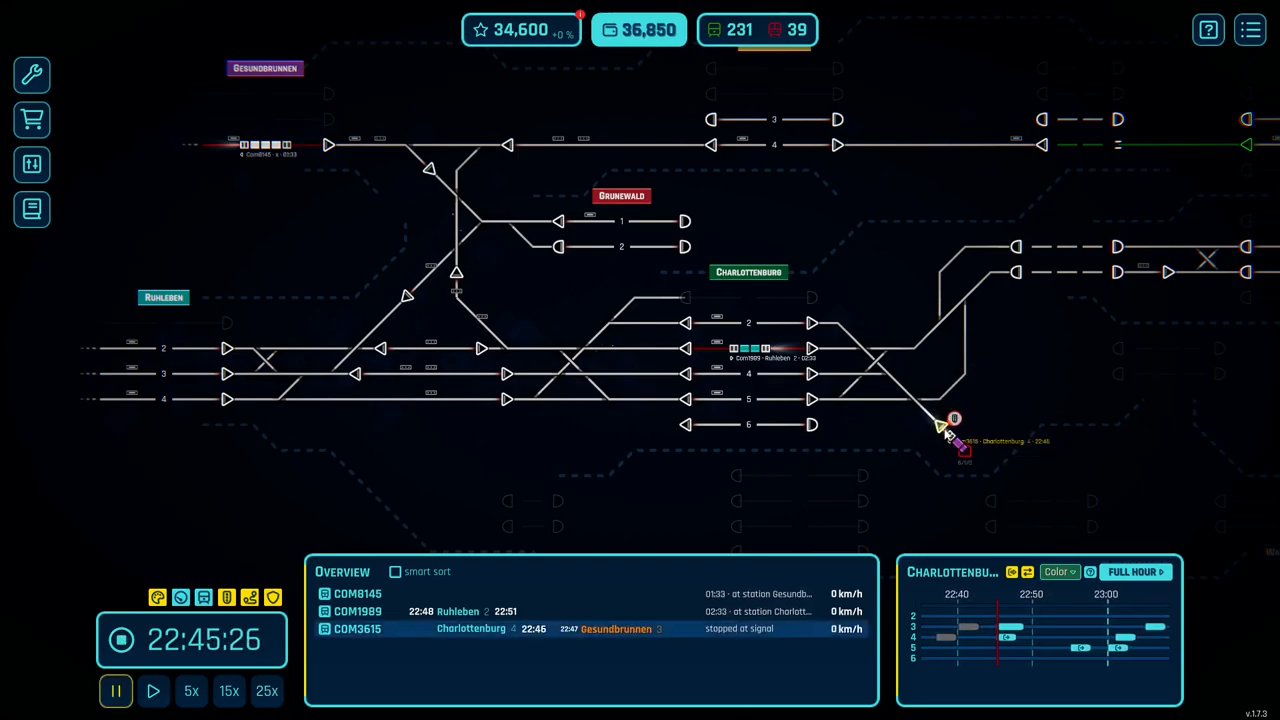
Route Charlottenburg track 4 toward the yard and run the clock on to about 23:00
{"action": "left_click", "coordinate": [956, 420]}
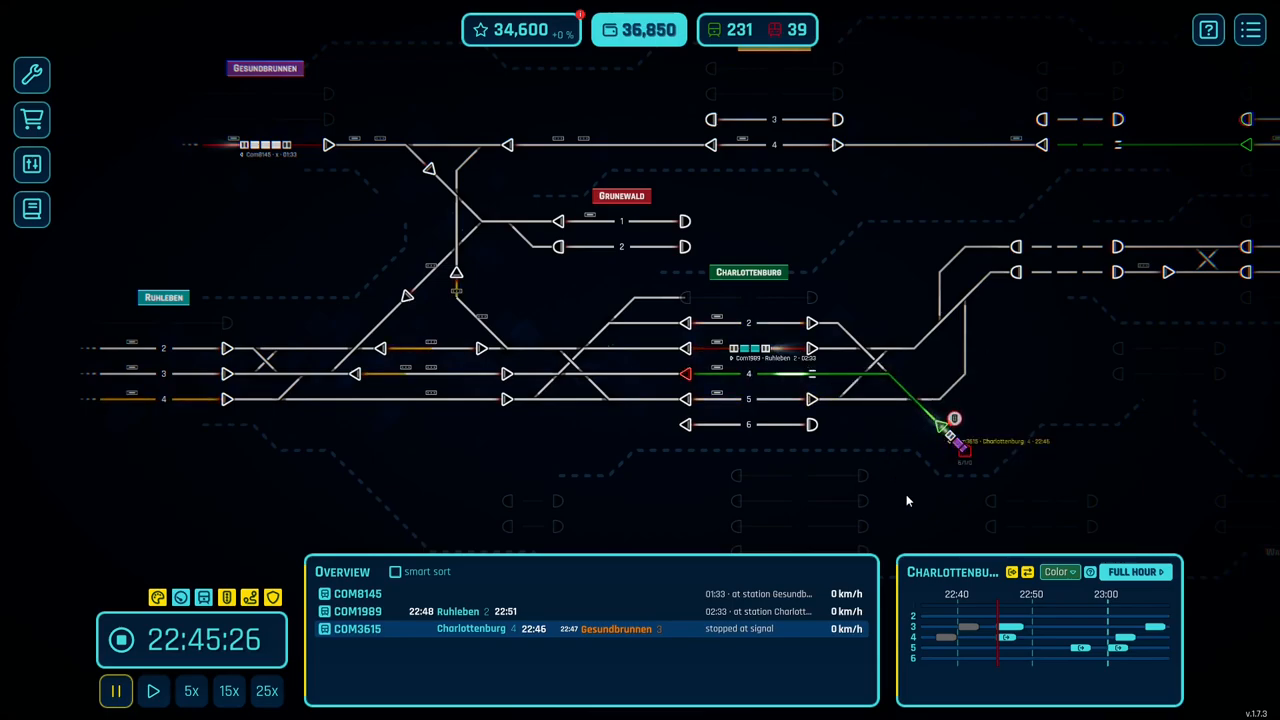
{"action": "left_click", "coordinate": [266, 692]}
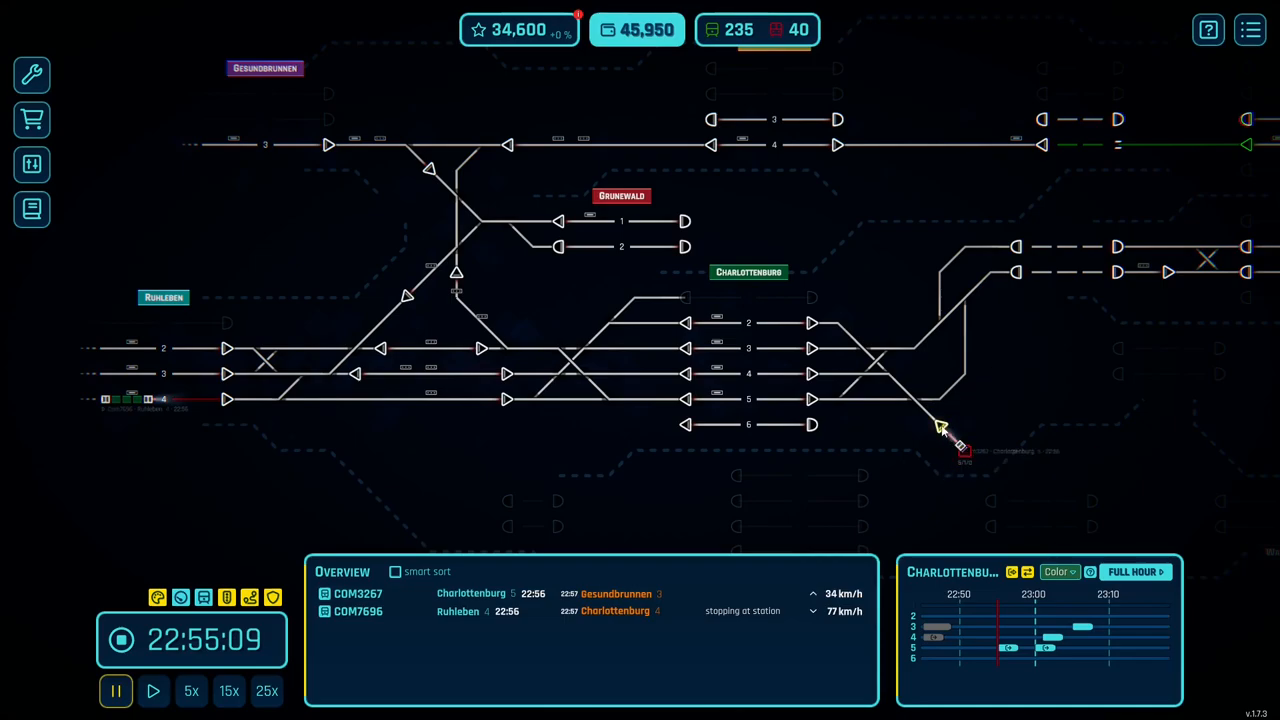
{"action": "left_click", "coordinate": [268, 692]}
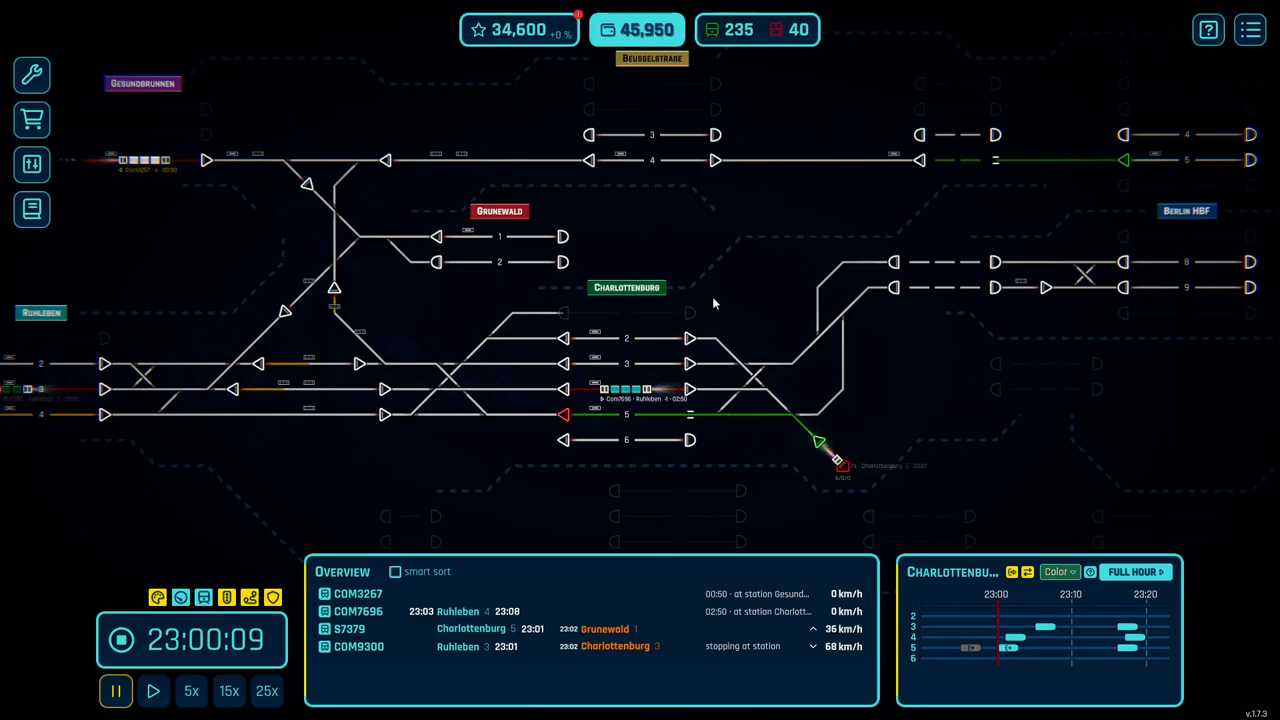
{"action": "mouse_move", "coordinate": [832, 470]}
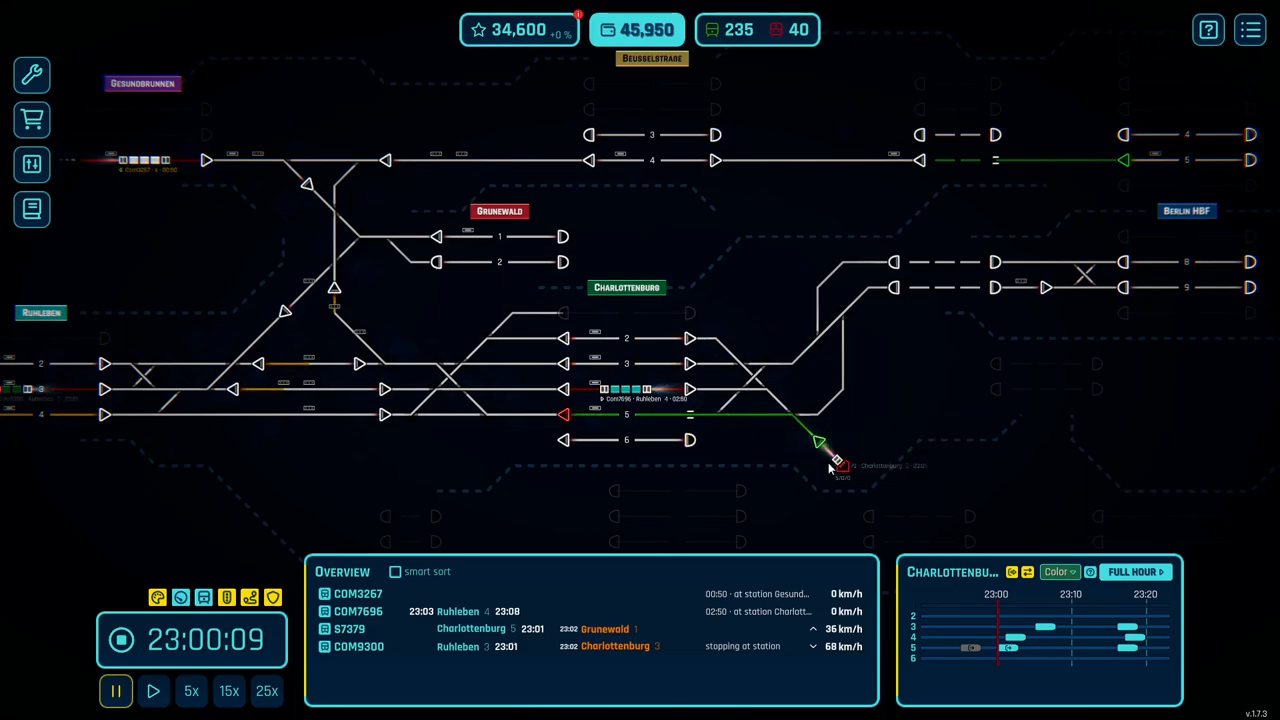
{"action": "mouse_move", "coordinate": [818, 368]}
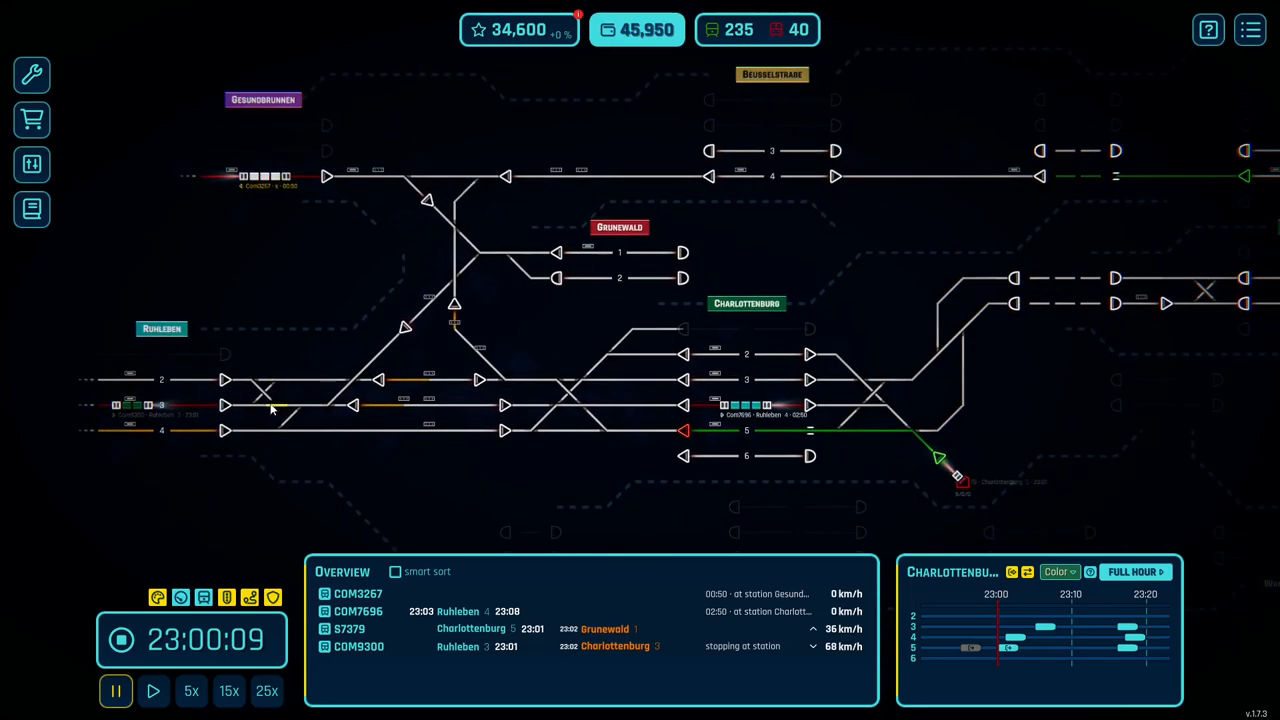
{"action": "mouse_move", "coordinate": [996, 384]}
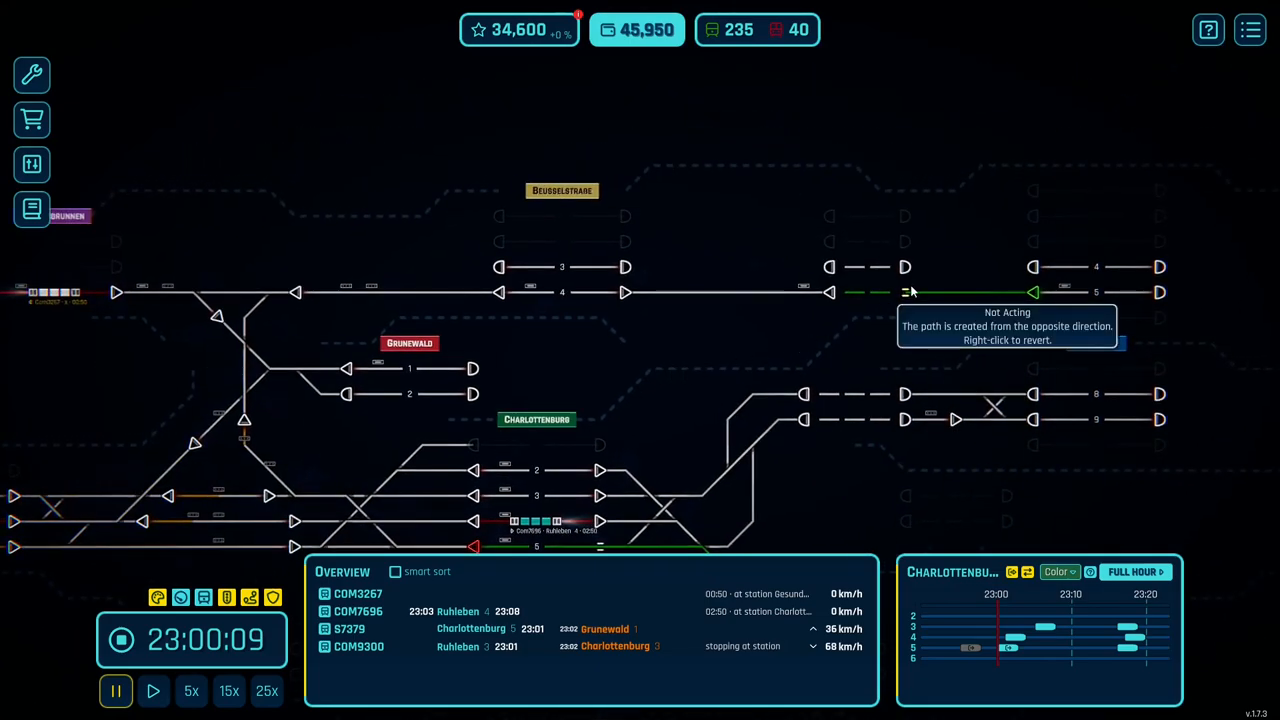
{"action": "mouse_move", "coordinate": [980, 362]}
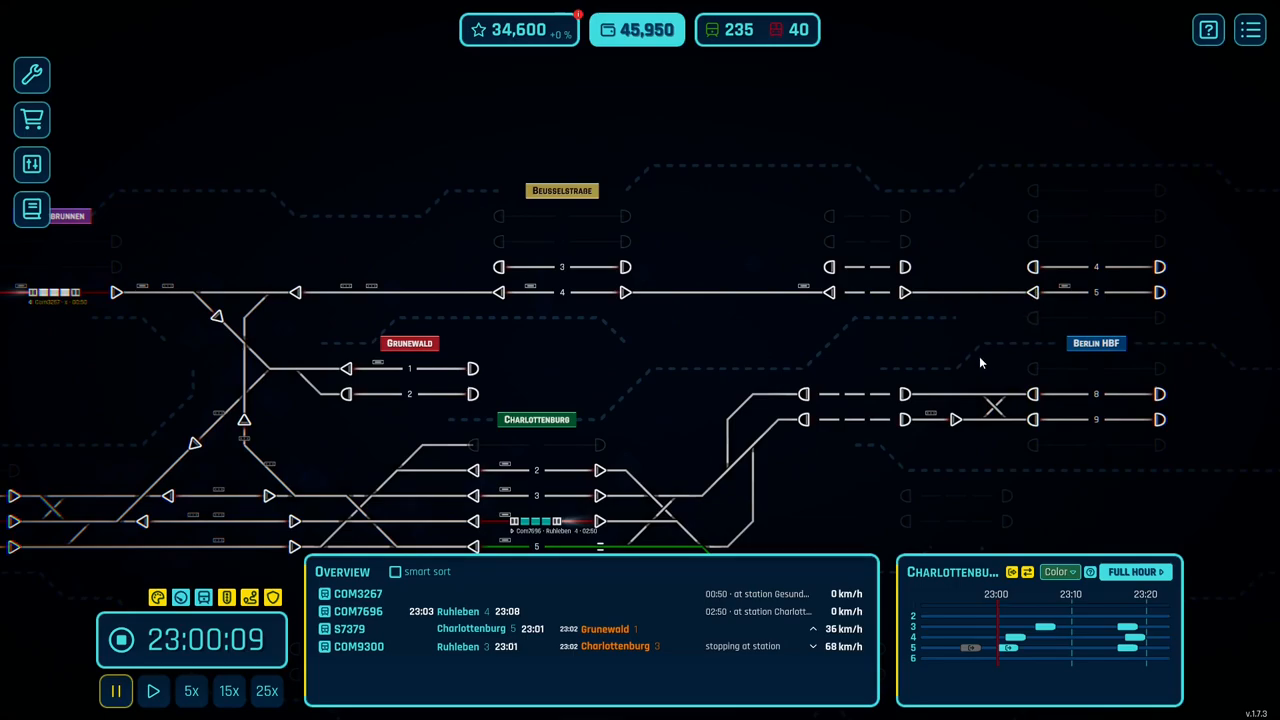
{"action": "mouse_move", "coordinate": [736, 338]}
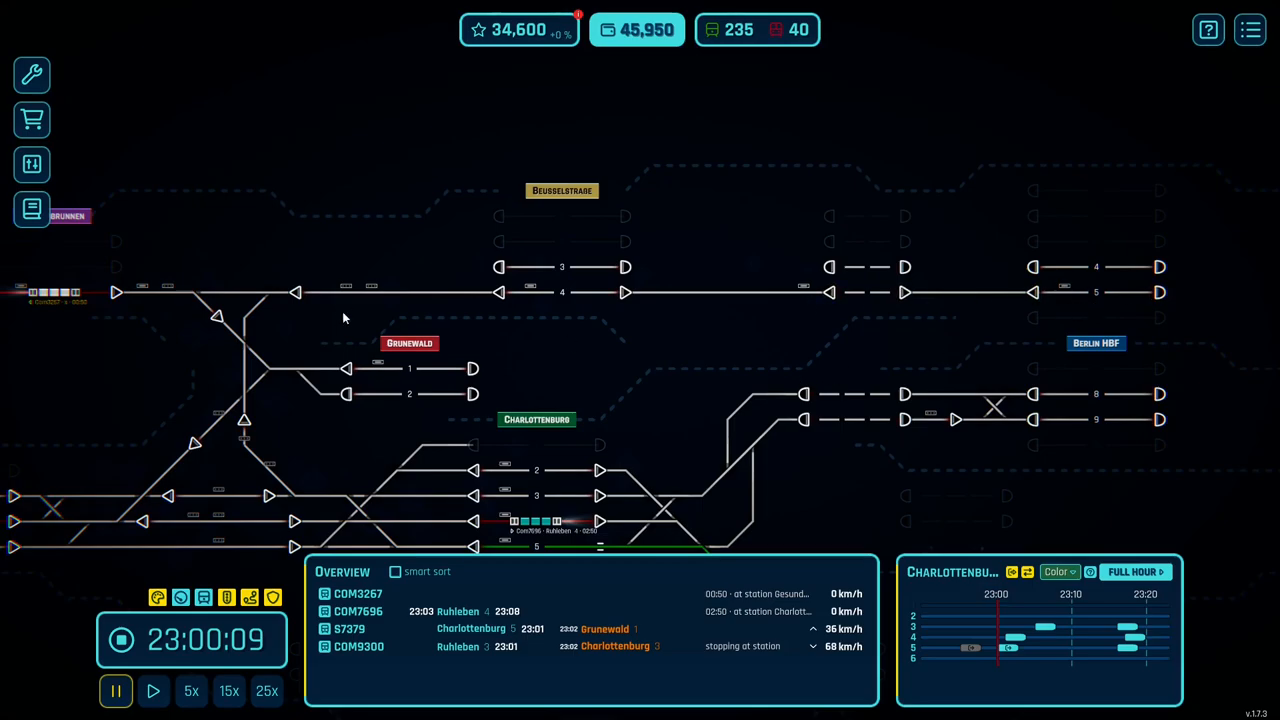
{"action": "mouse_move", "coordinate": [1068, 298]}
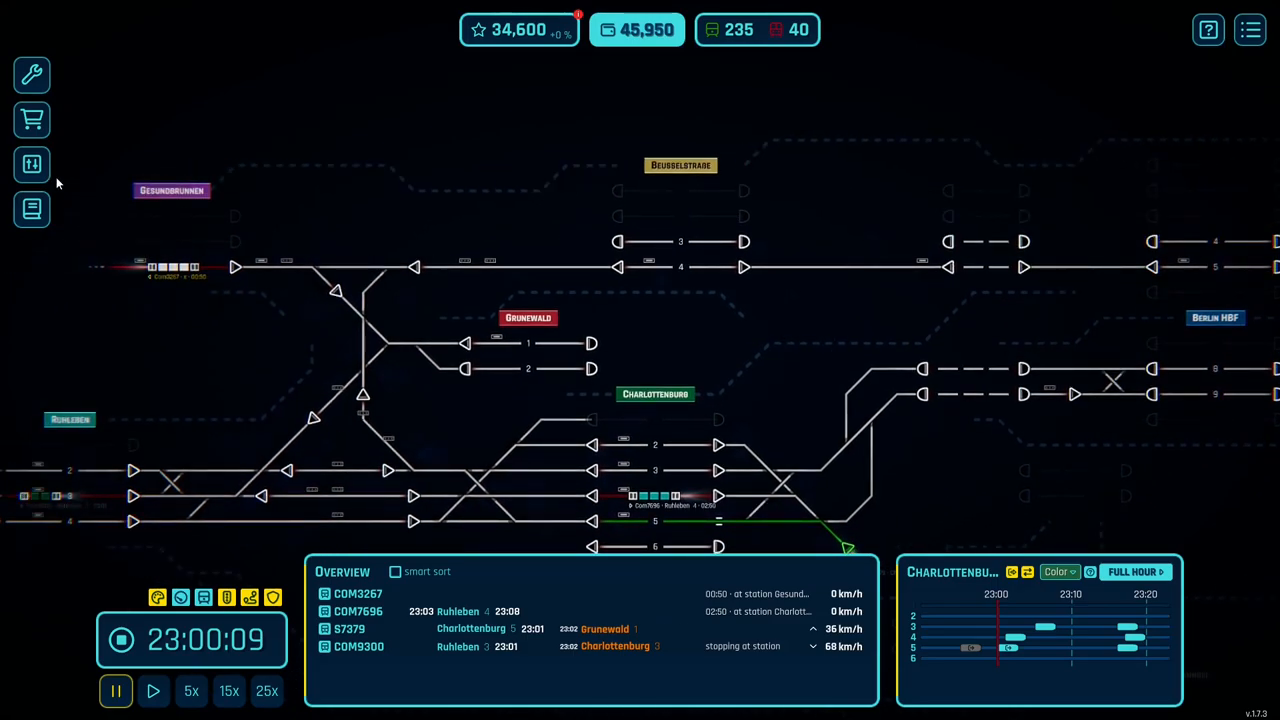
{"action": "mouse_move", "coordinate": [32, 164]}
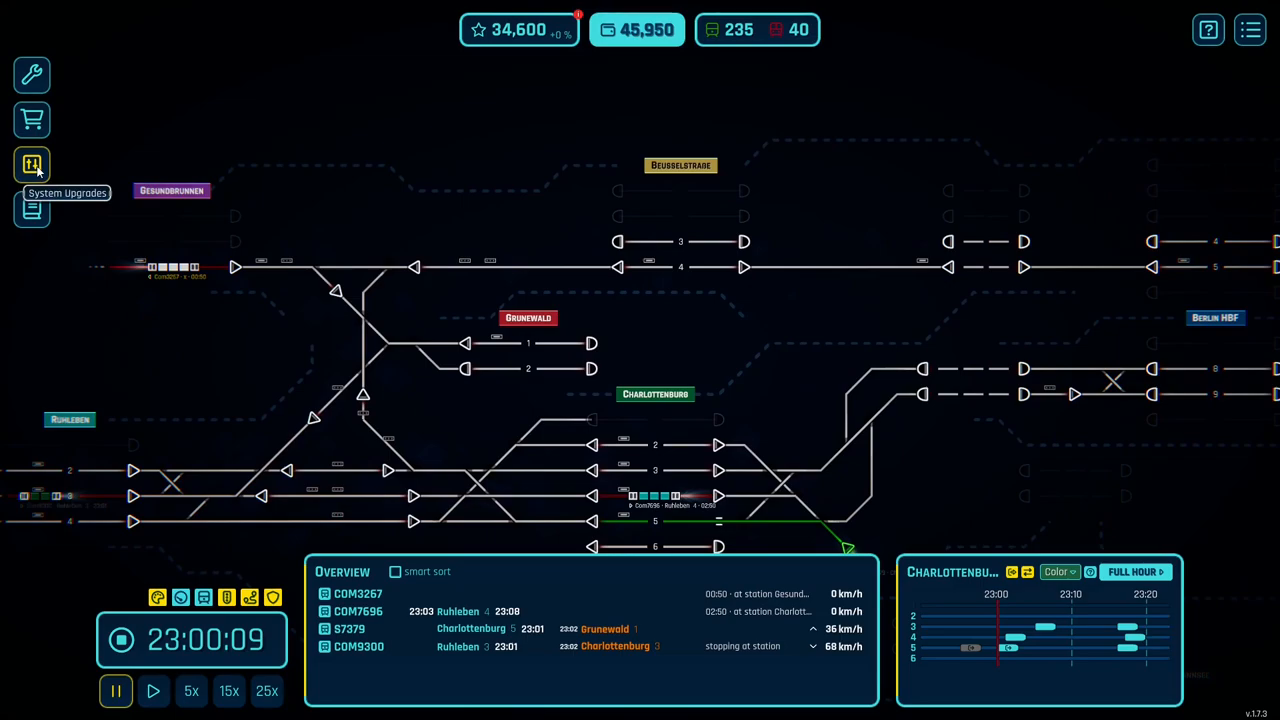
Show the System Upgrades automation tree with routing and sensor upgrade costs
{"action": "left_click", "coordinate": [32, 164]}
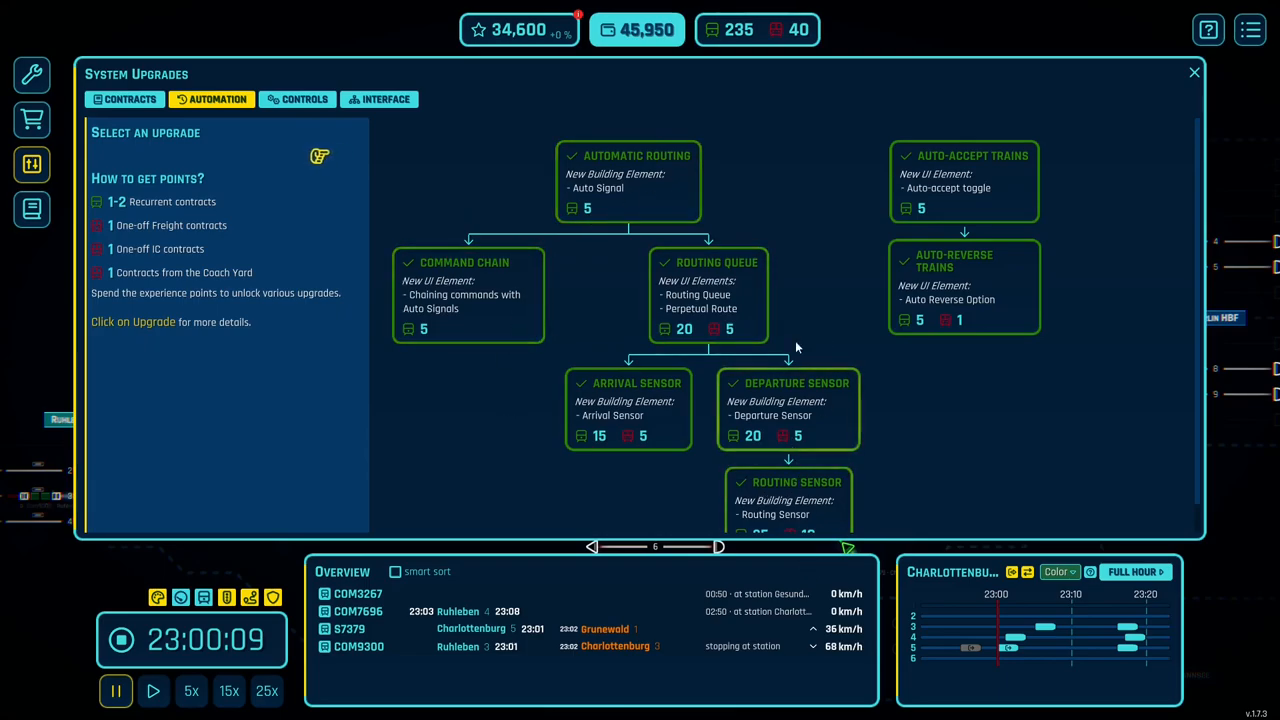
{"action": "mouse_move", "coordinate": [628, 208]}
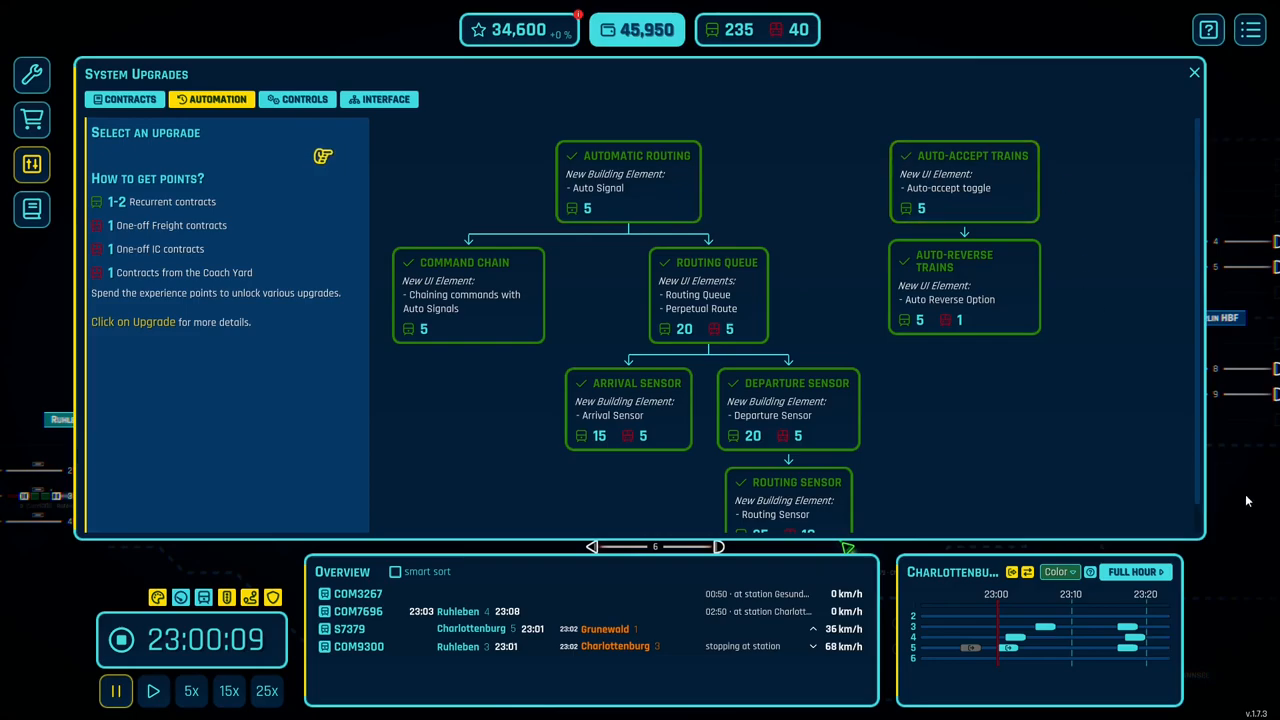
{"action": "left_click", "coordinate": [1192, 72]}
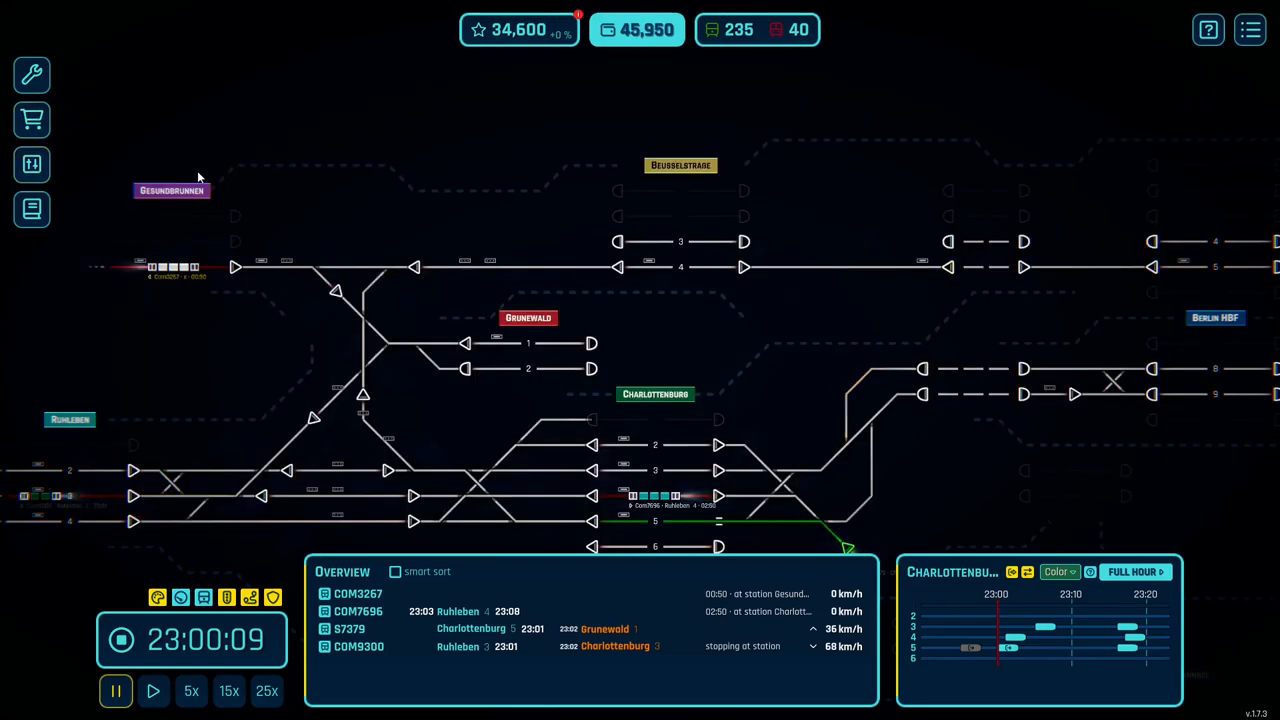
{"action": "left_click", "coordinate": [32, 164]}
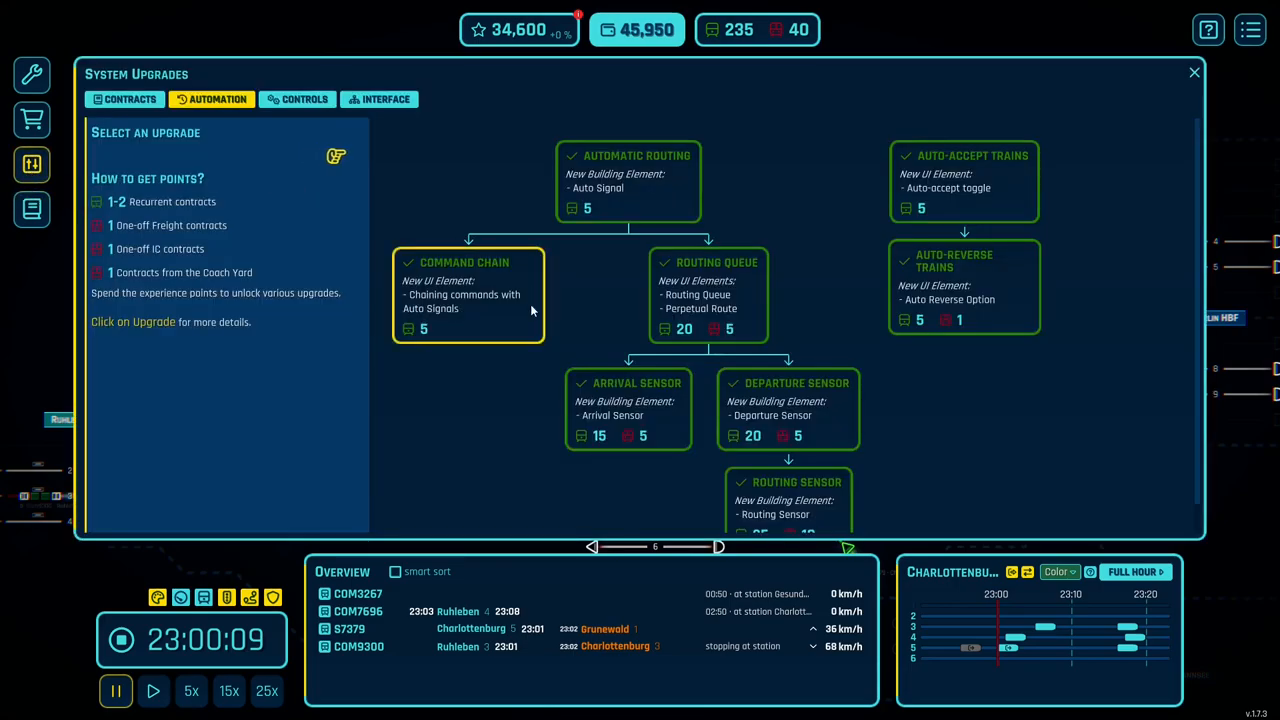
{"action": "mouse_move", "coordinate": [700, 320]}
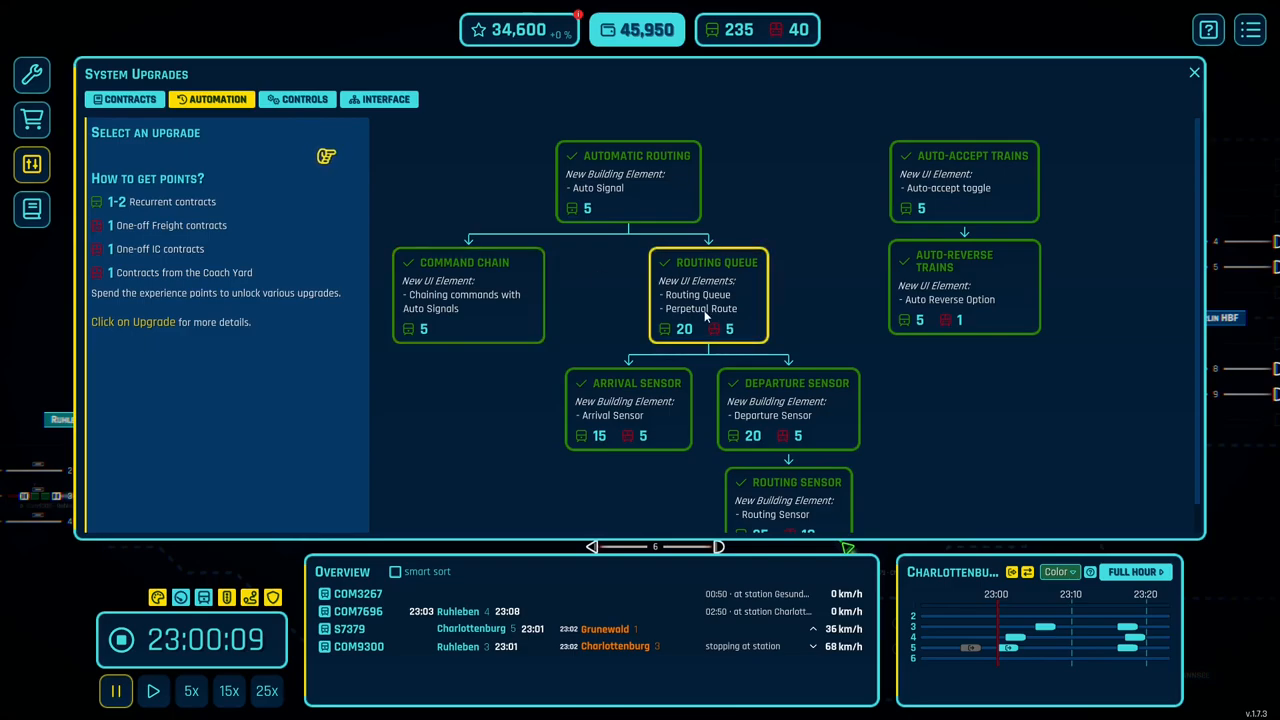
{"action": "mouse_move", "coordinate": [780, 318]}
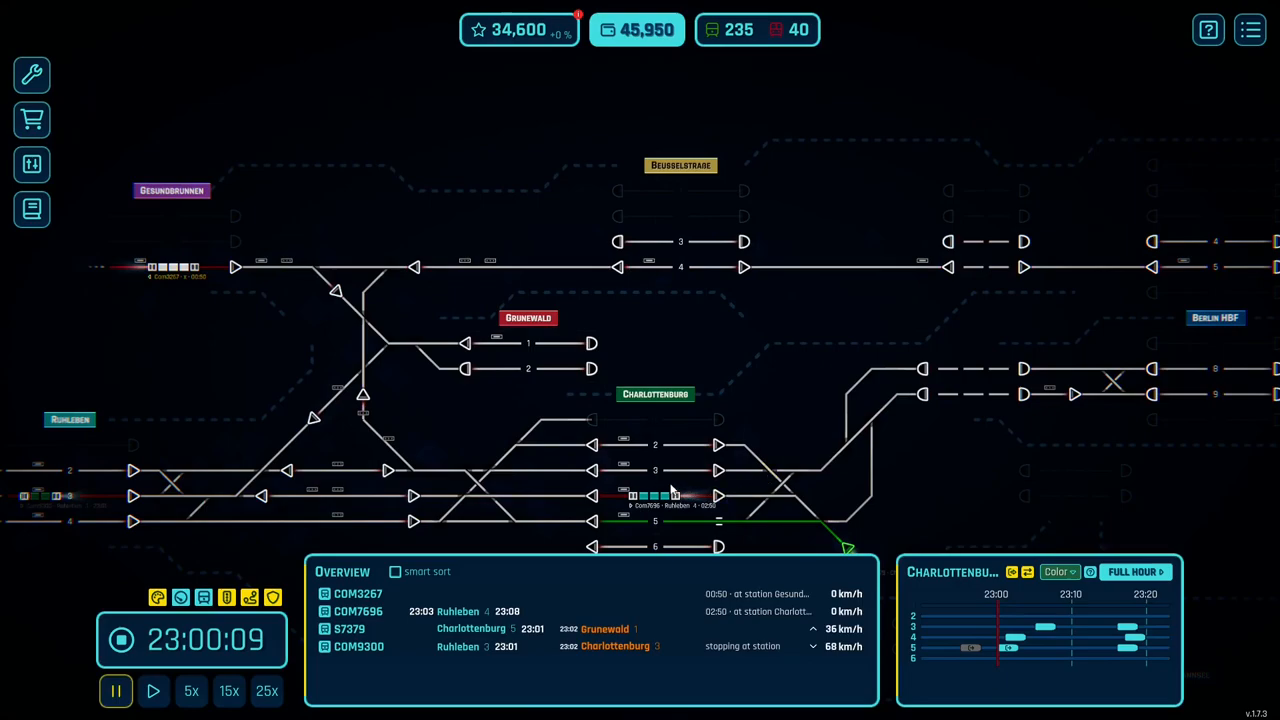
{"action": "mouse_move", "coordinate": [556, 504]}
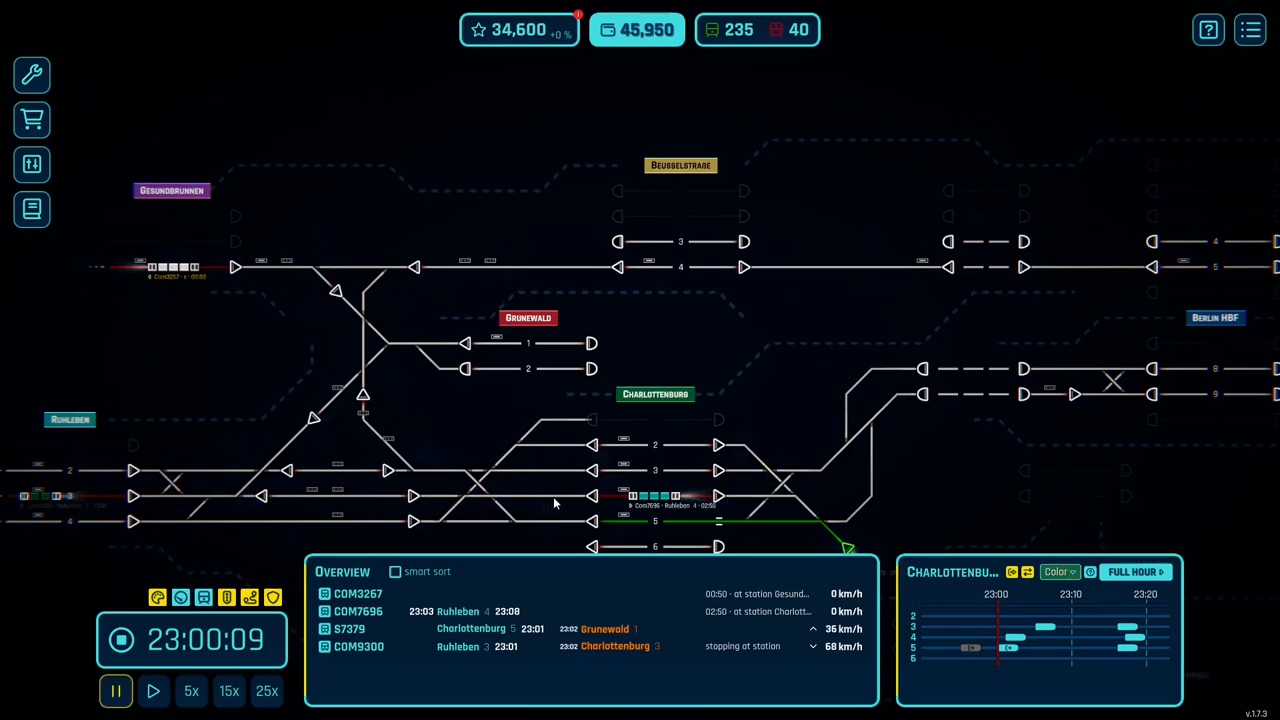
{"action": "mouse_move", "coordinate": [558, 384]}
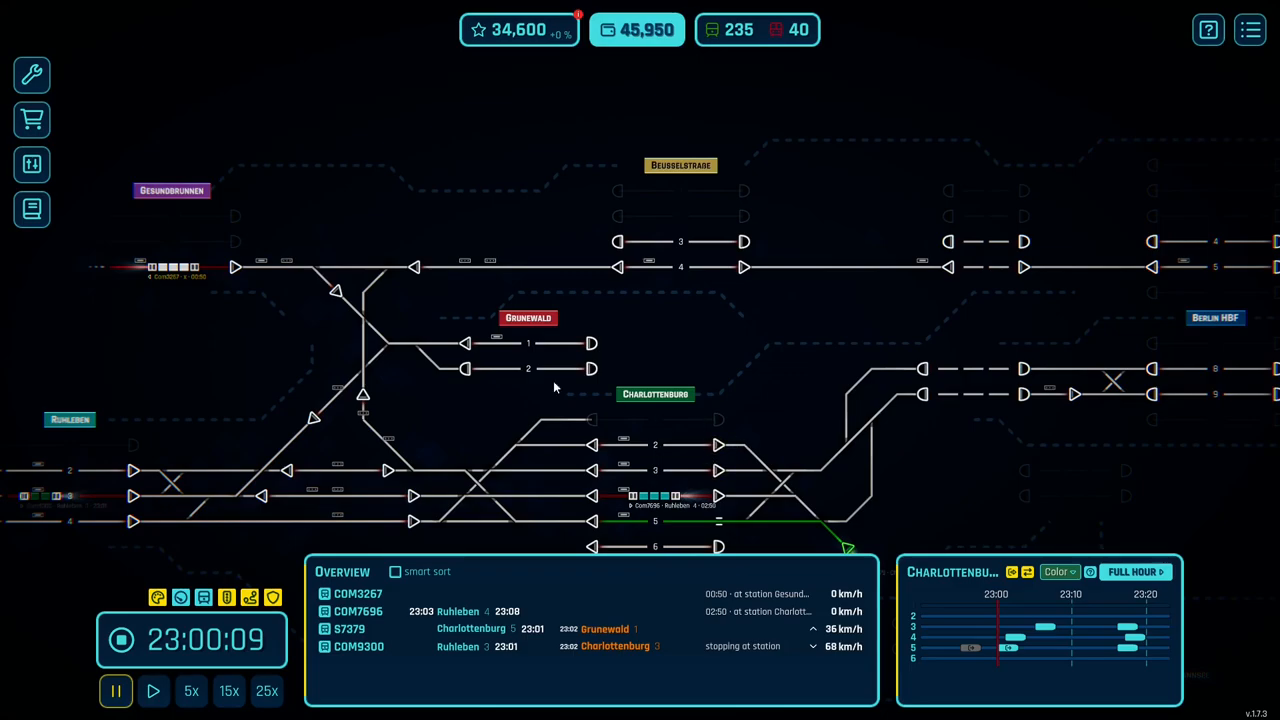
{"action": "left_click", "coordinate": [32, 164]}
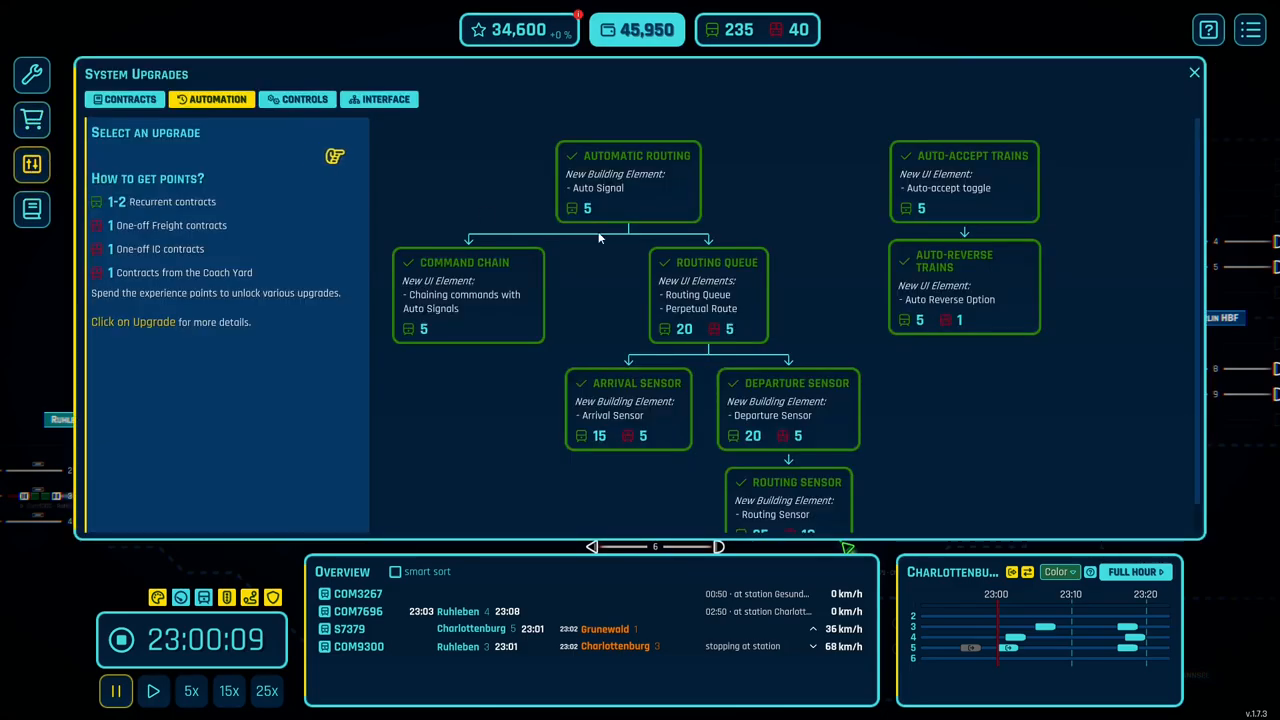
{"action": "mouse_move", "coordinate": [784, 408]}
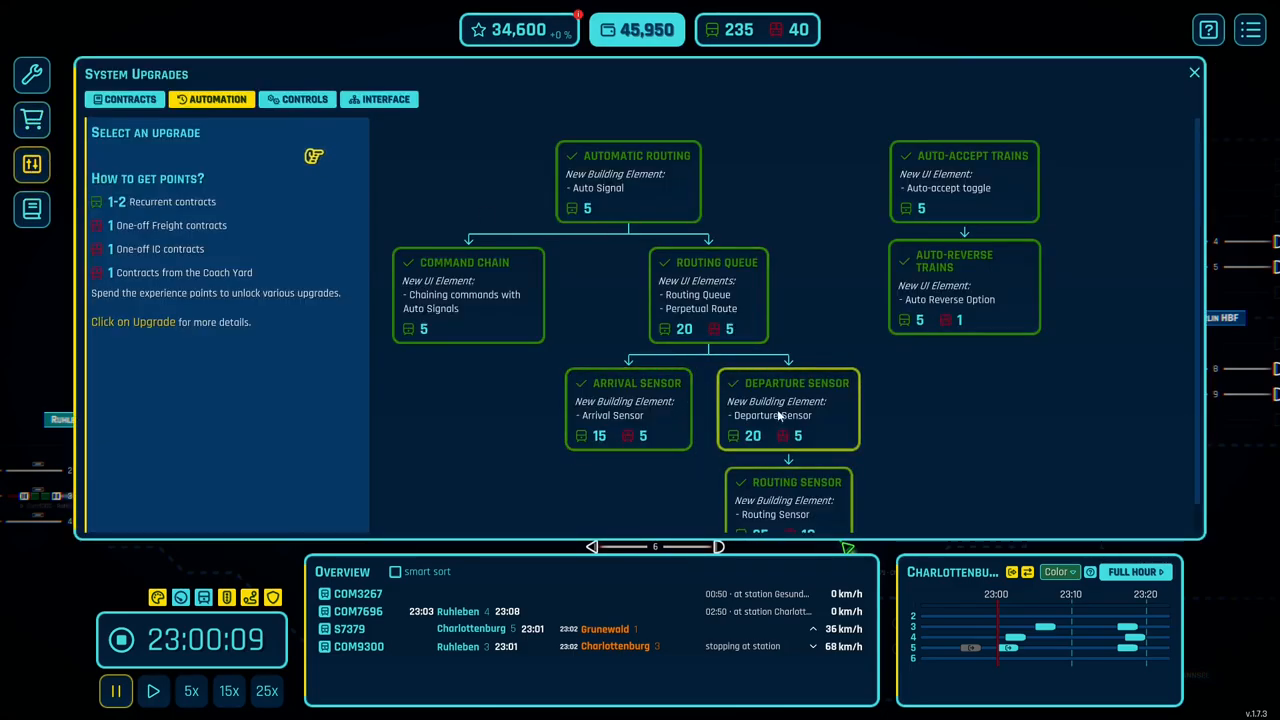
{"action": "mouse_move", "coordinate": [884, 432]}
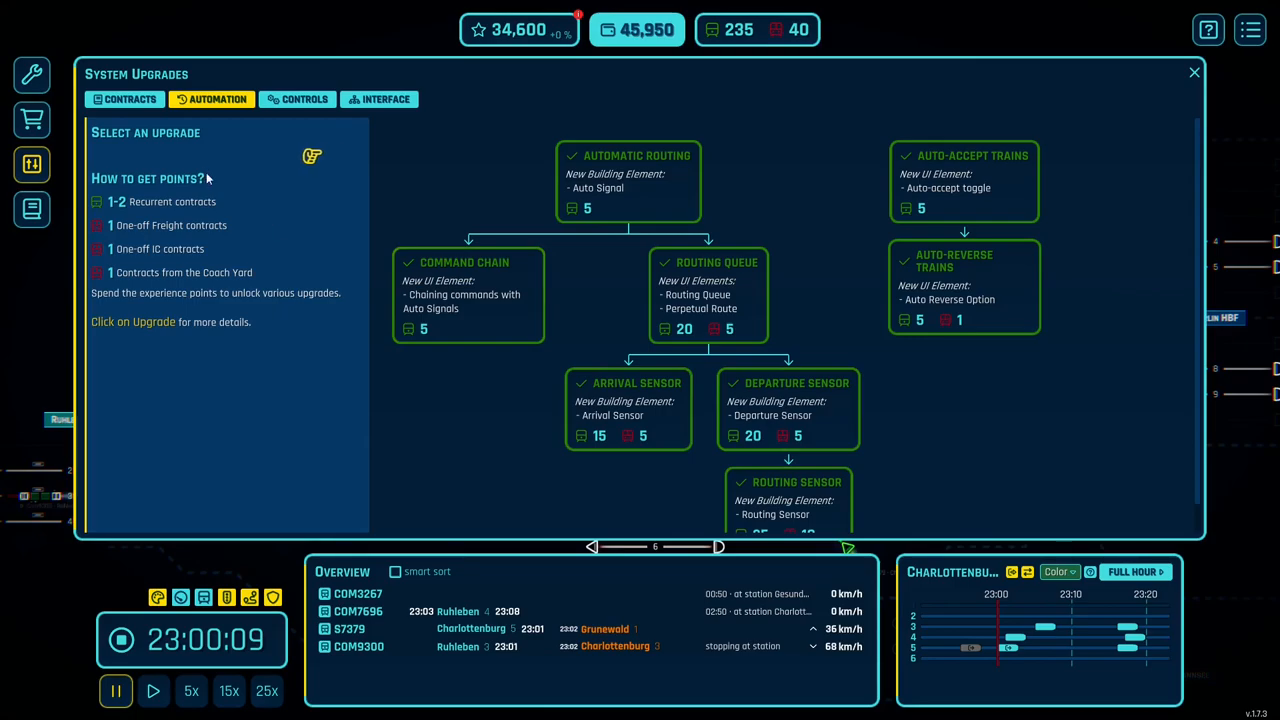
{"action": "mouse_move", "coordinate": [824, 490]}
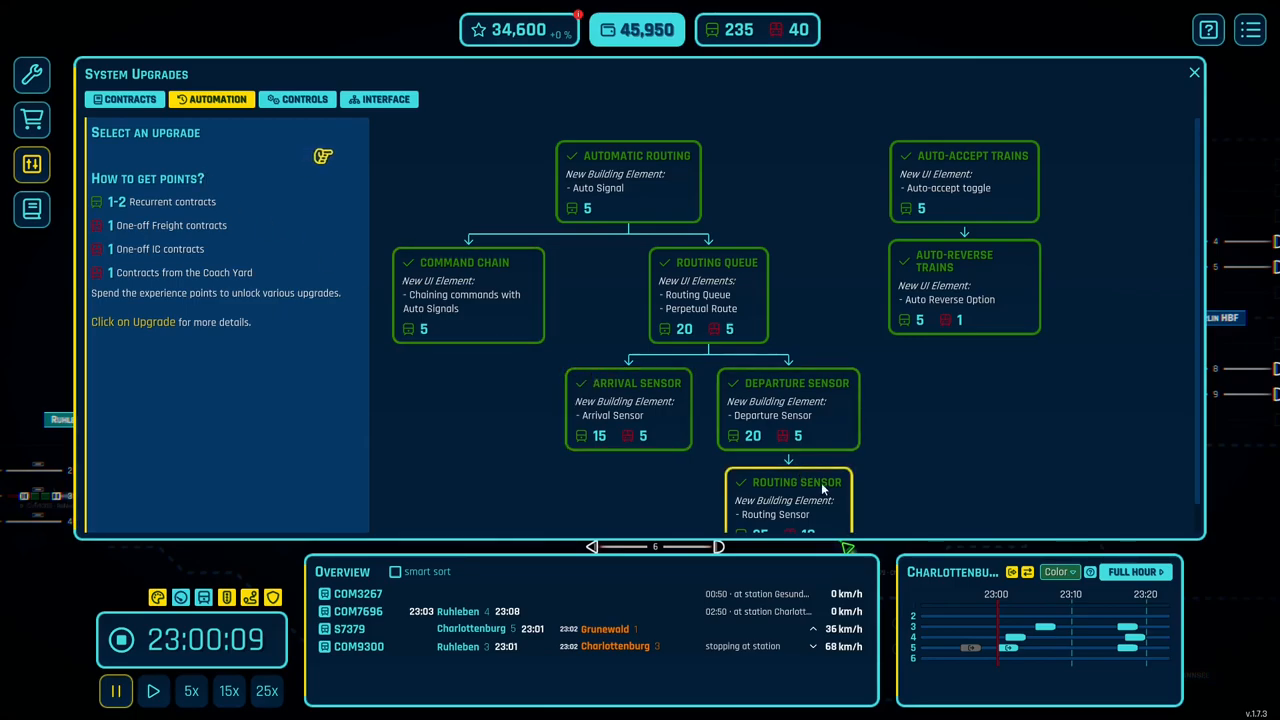
{"action": "mouse_move", "coordinate": [872, 488]}
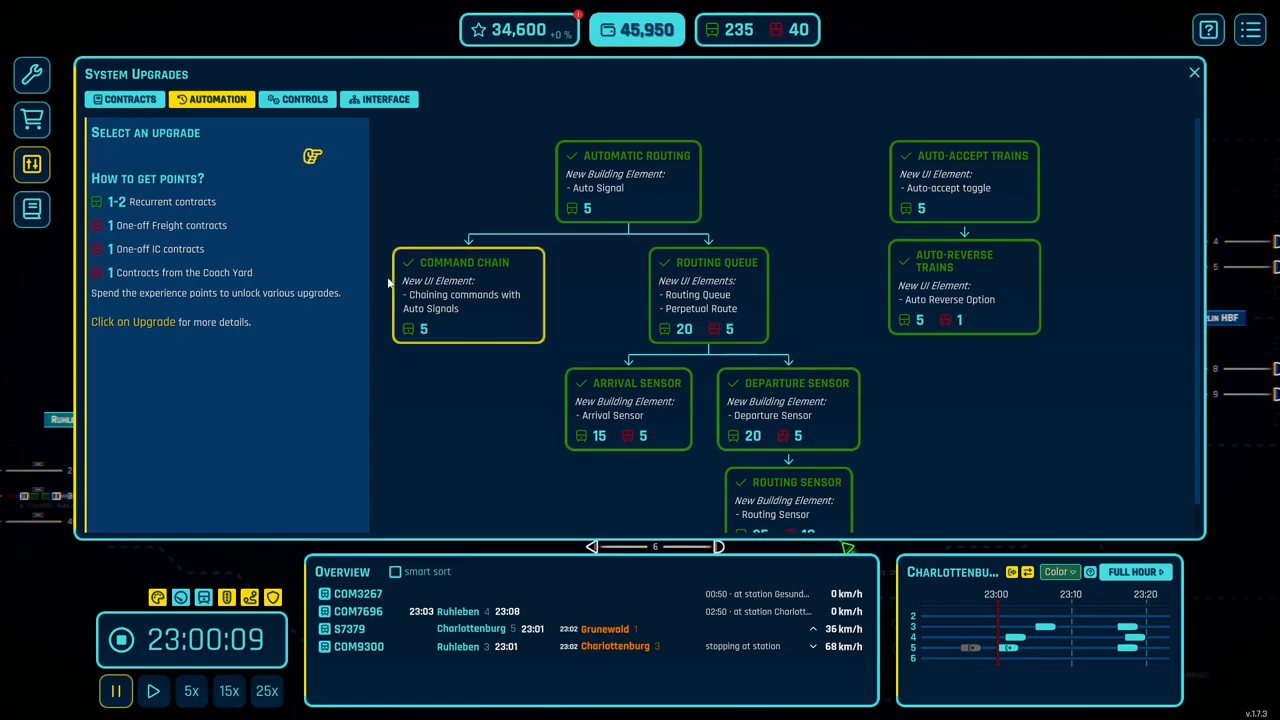
{"action": "mouse_move", "coordinate": [564, 390]}
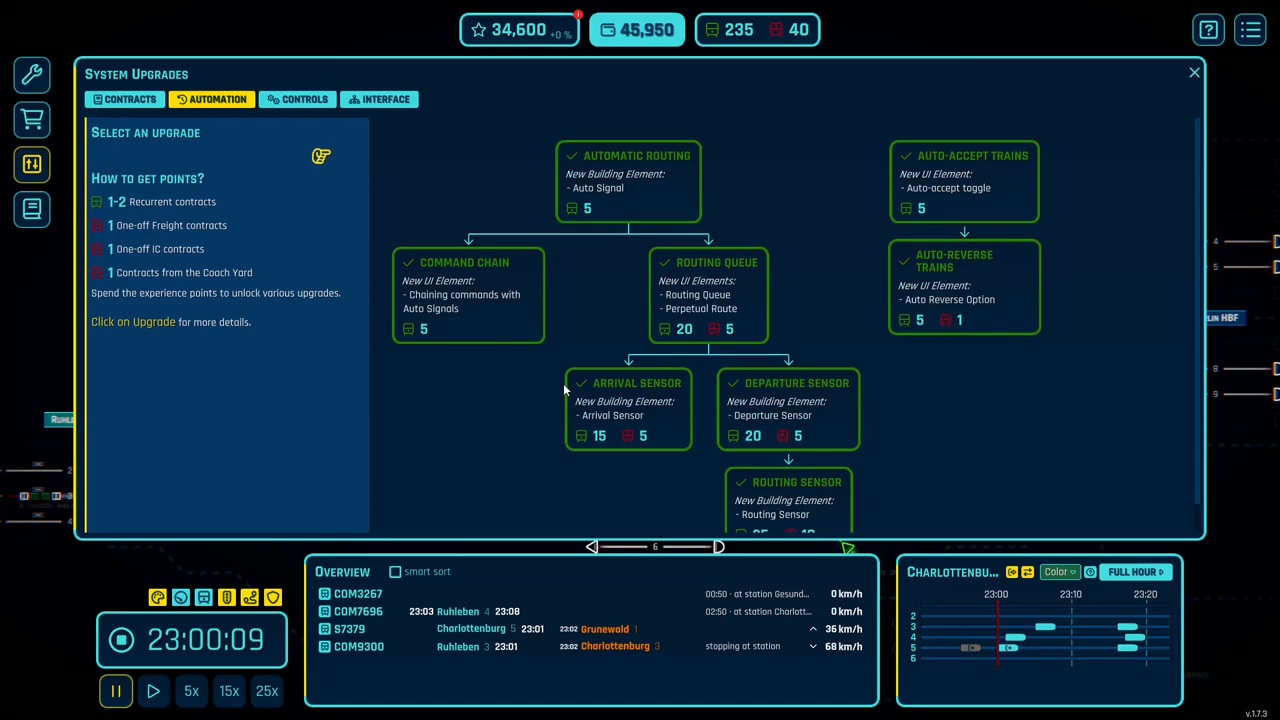
{"action": "mouse_move", "coordinate": [56, 78]}
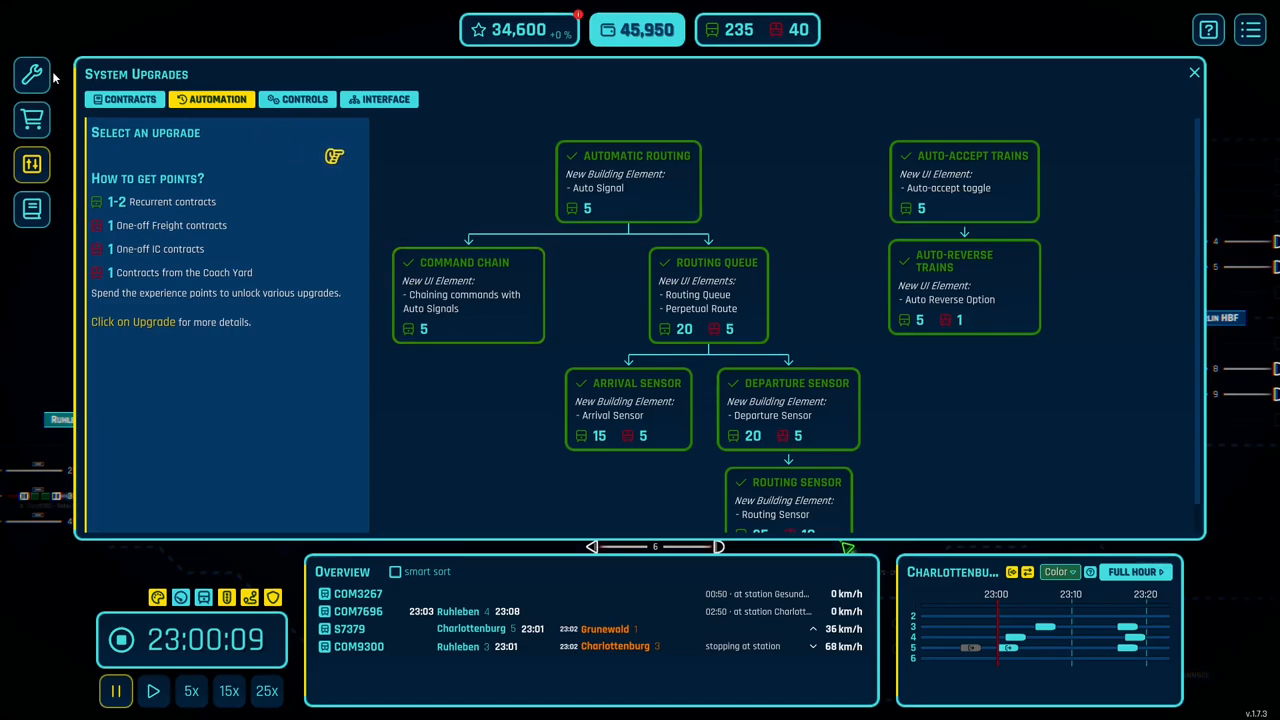
{"action": "mouse_move", "coordinate": [32, 76]}
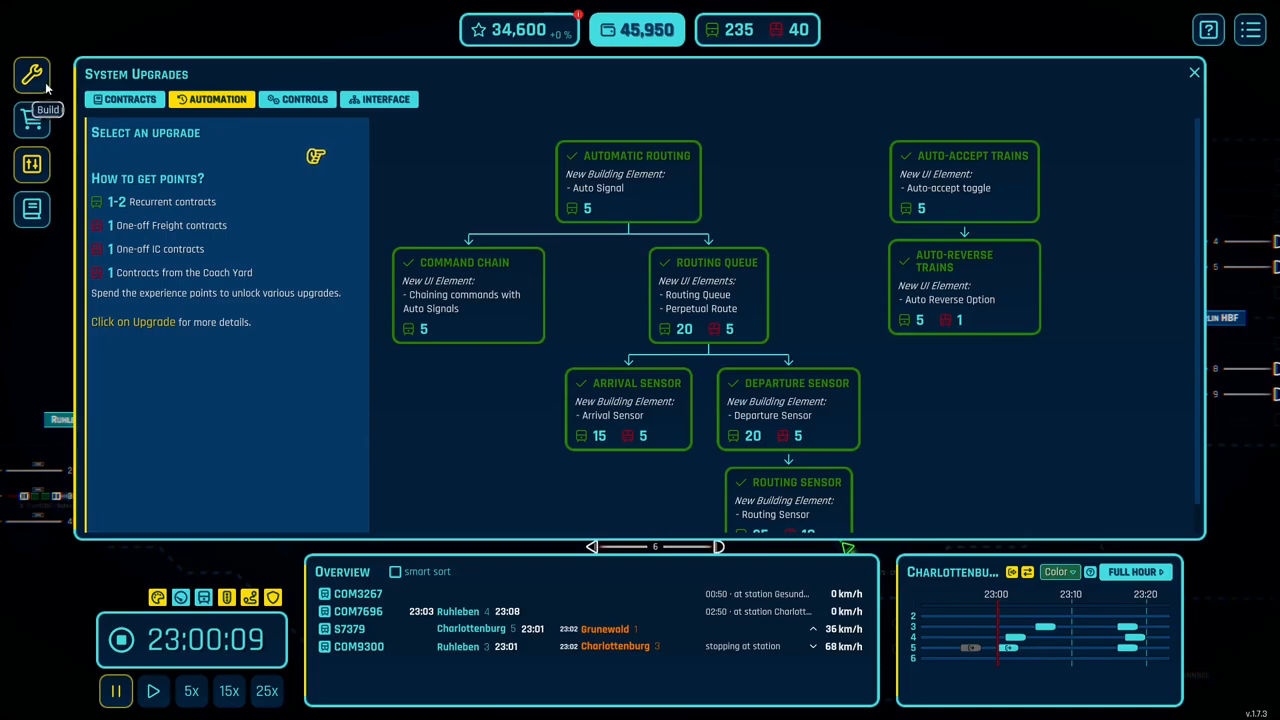
Return to the map and show Berlin HBF sensor #5's empty route table
{"action": "left_click", "coordinate": [1192, 72]}
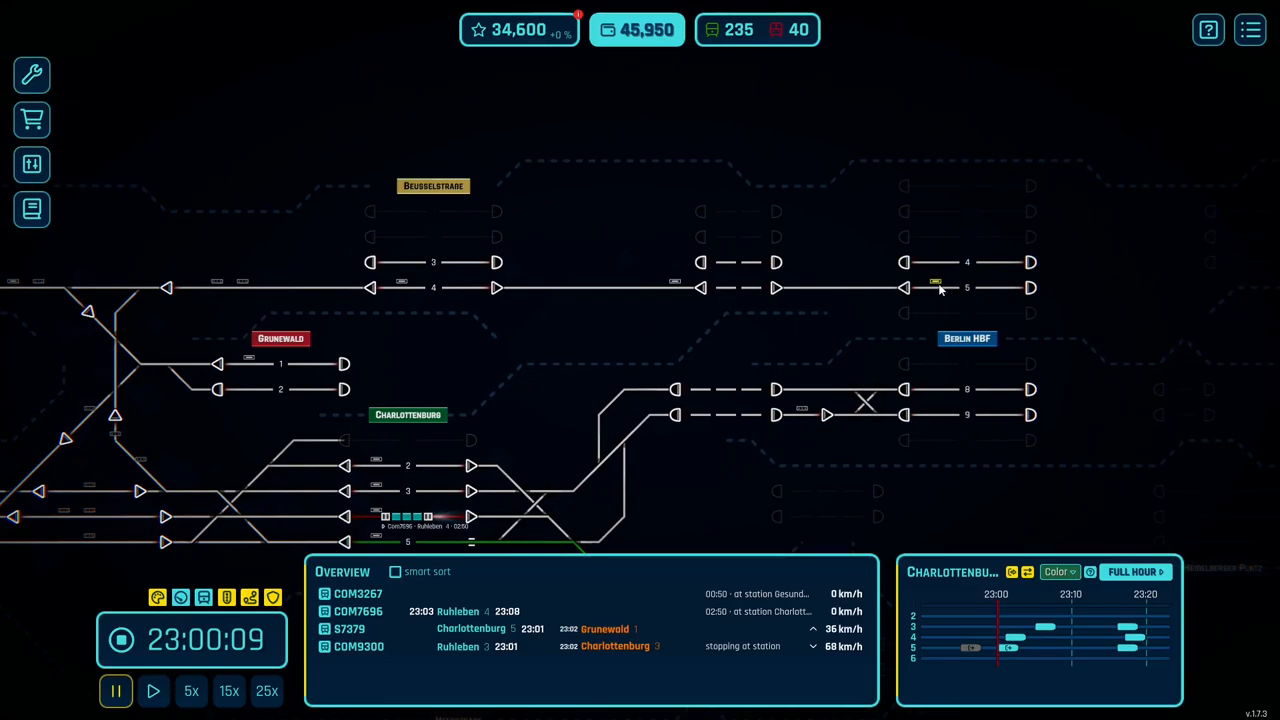
{"action": "left_click", "coordinate": [936, 282]}
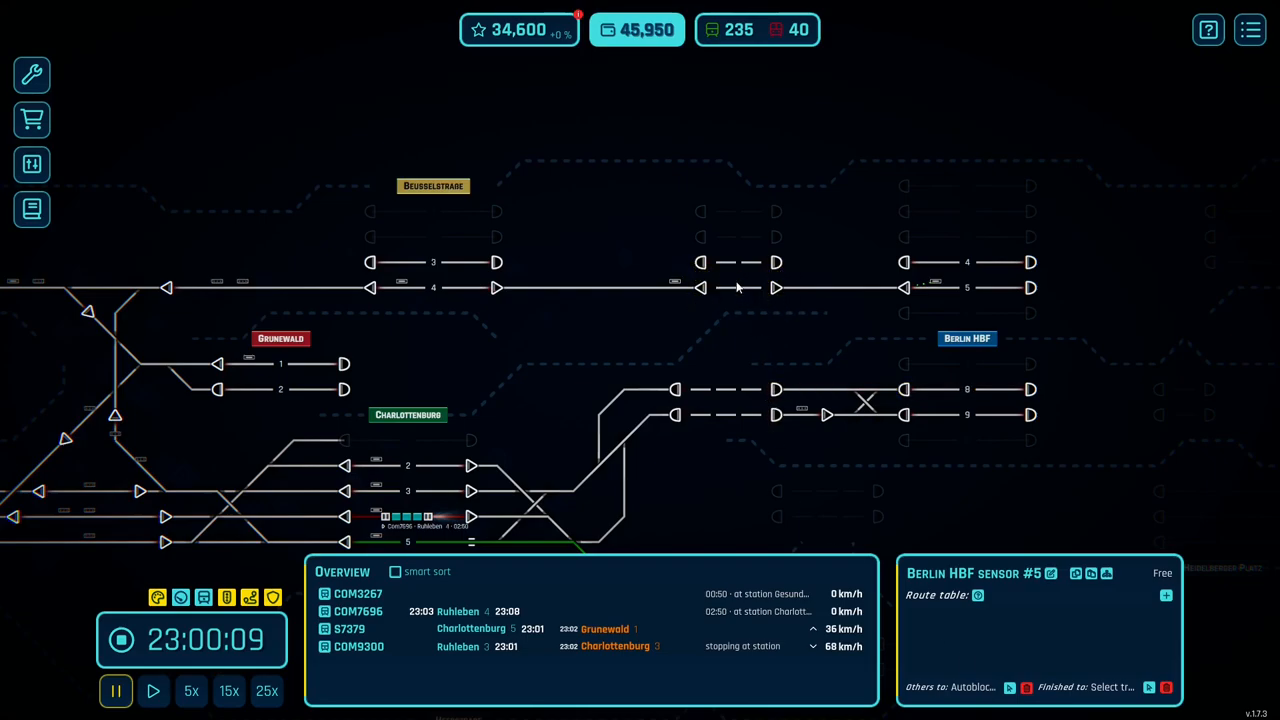
{"action": "mouse_move", "coordinate": [856, 312]}
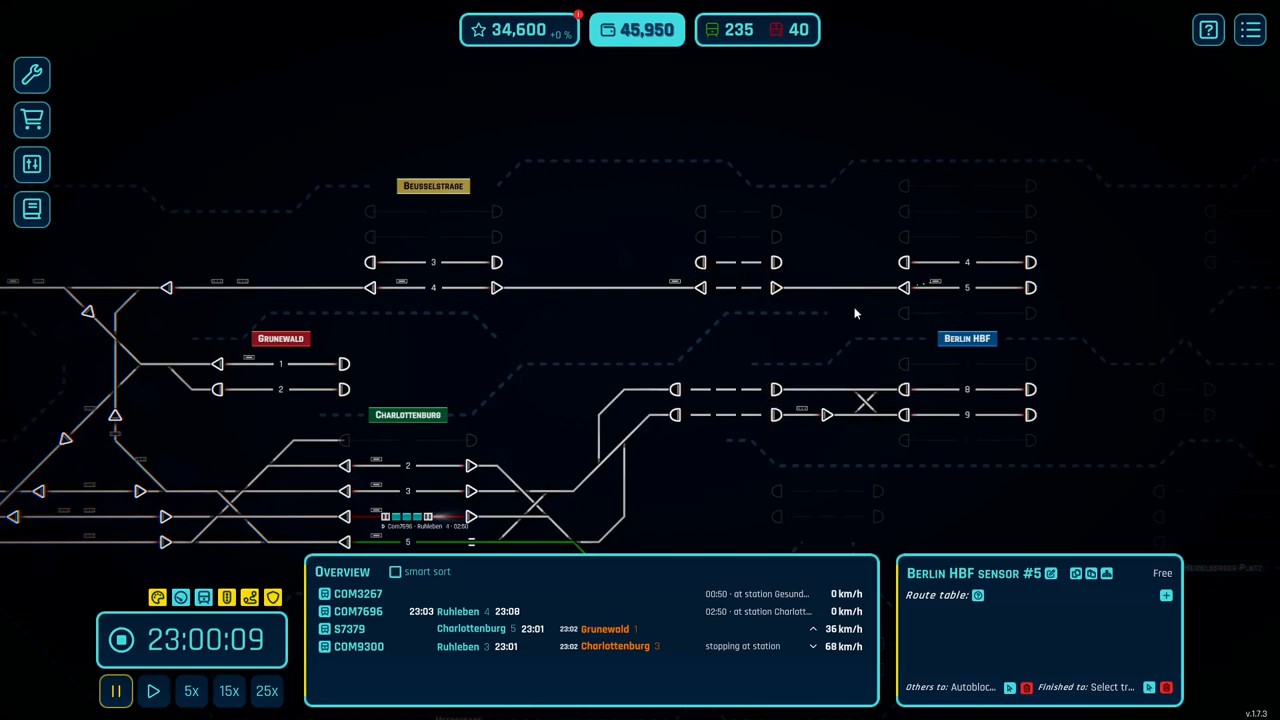
{"action": "mouse_move", "coordinate": [388, 284]}
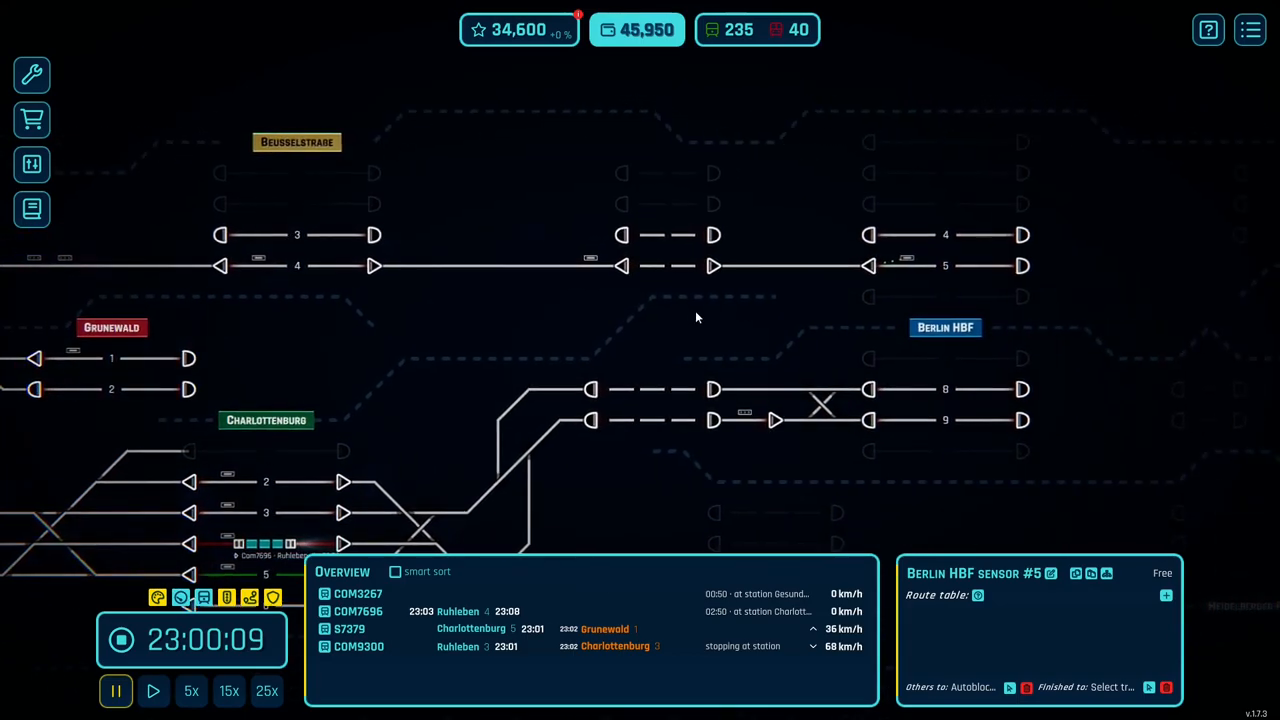
{"action": "mouse_move", "coordinate": [680, 332]}
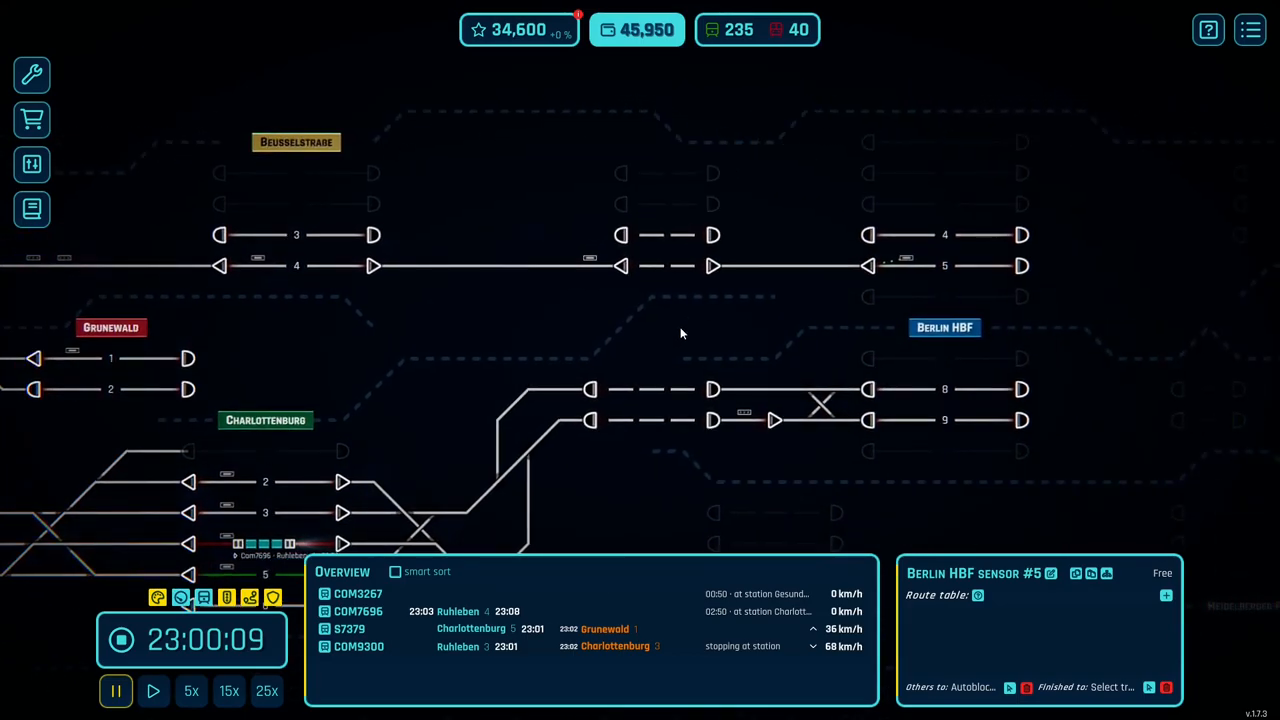
{"action": "mouse_move", "coordinate": [566, 318]}
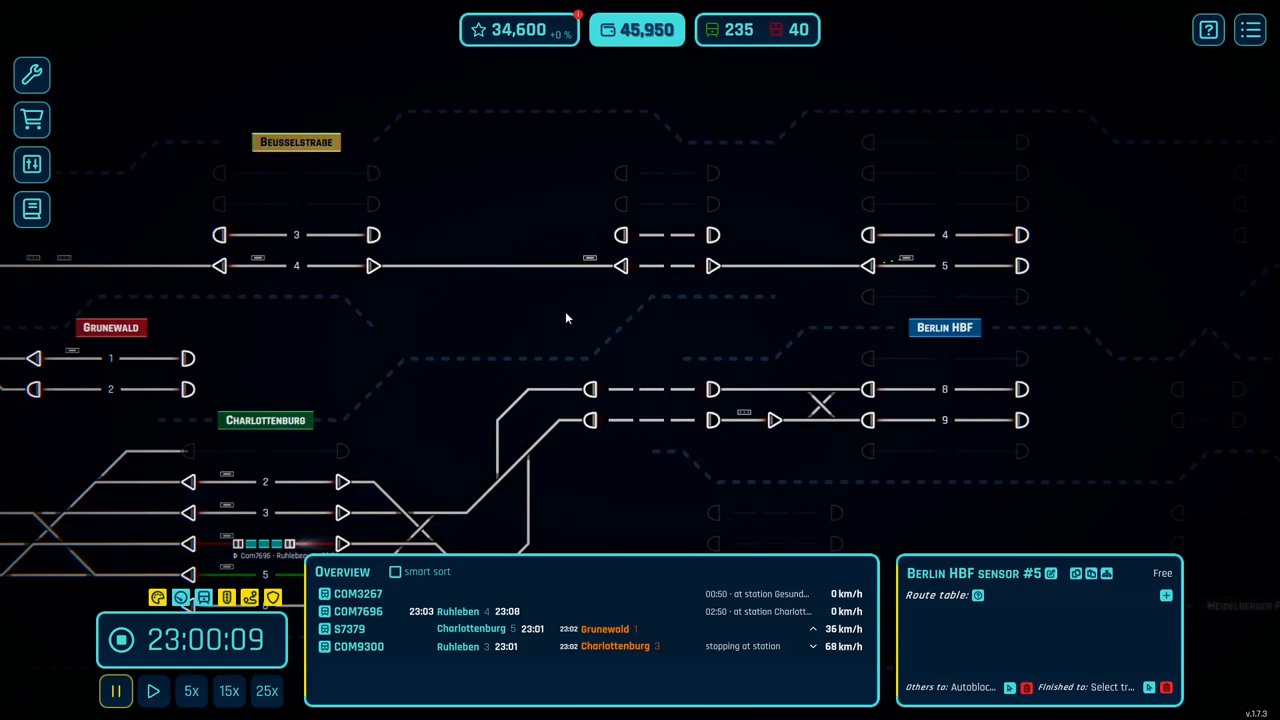
Place a routing sensor toward Berlin HBF linked to signal 186
{"action": "left_click", "coordinate": [32, 76]}
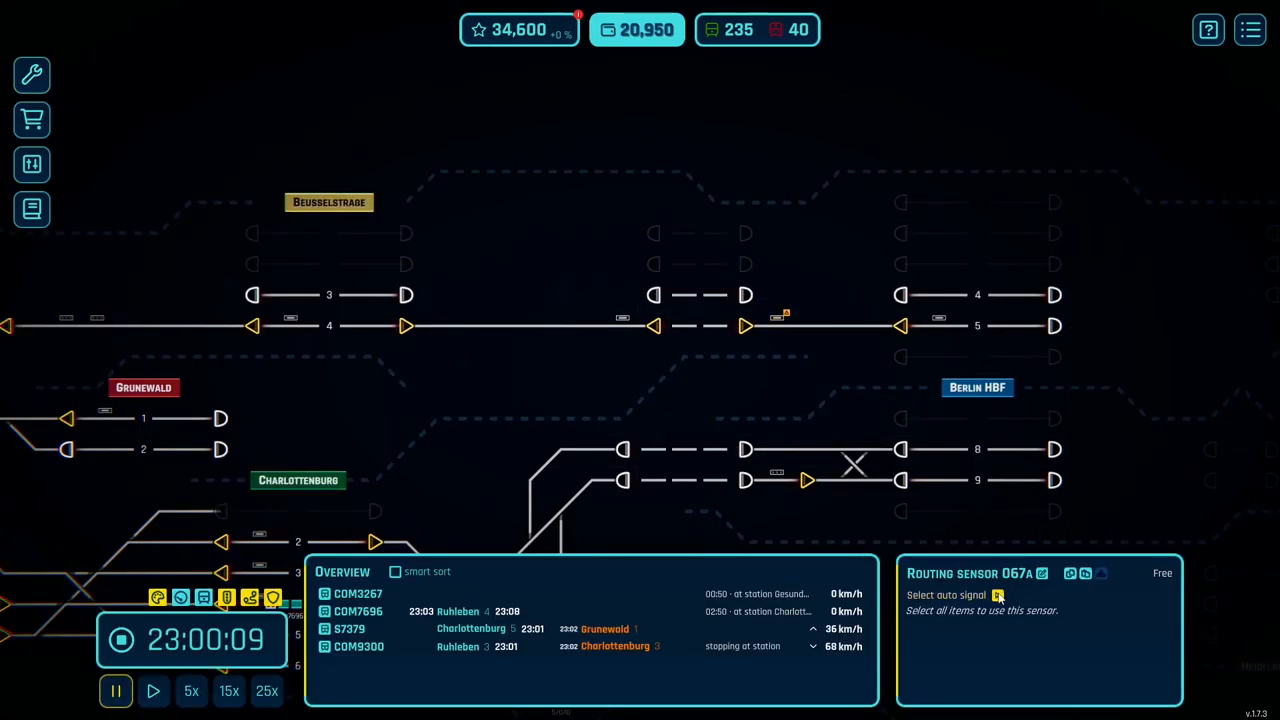
{"action": "mouse_move", "coordinate": [668, 360]}
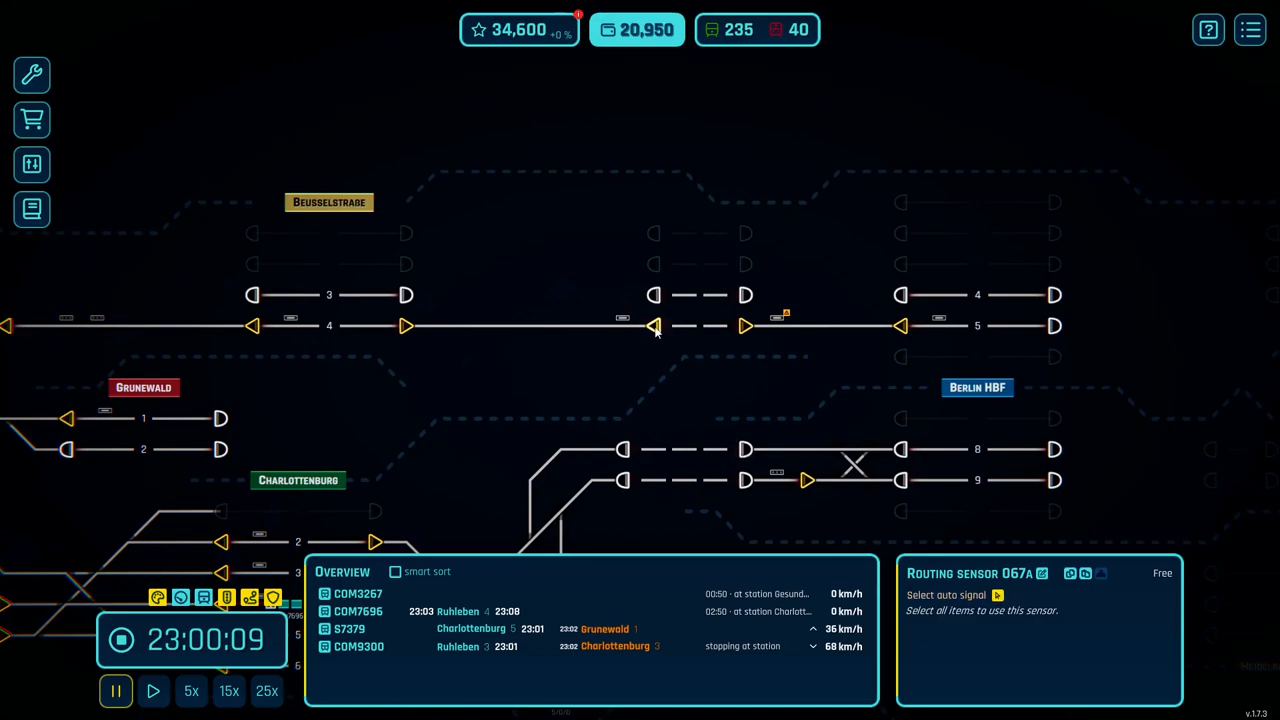
{"action": "left_click", "coordinate": [652, 326]}
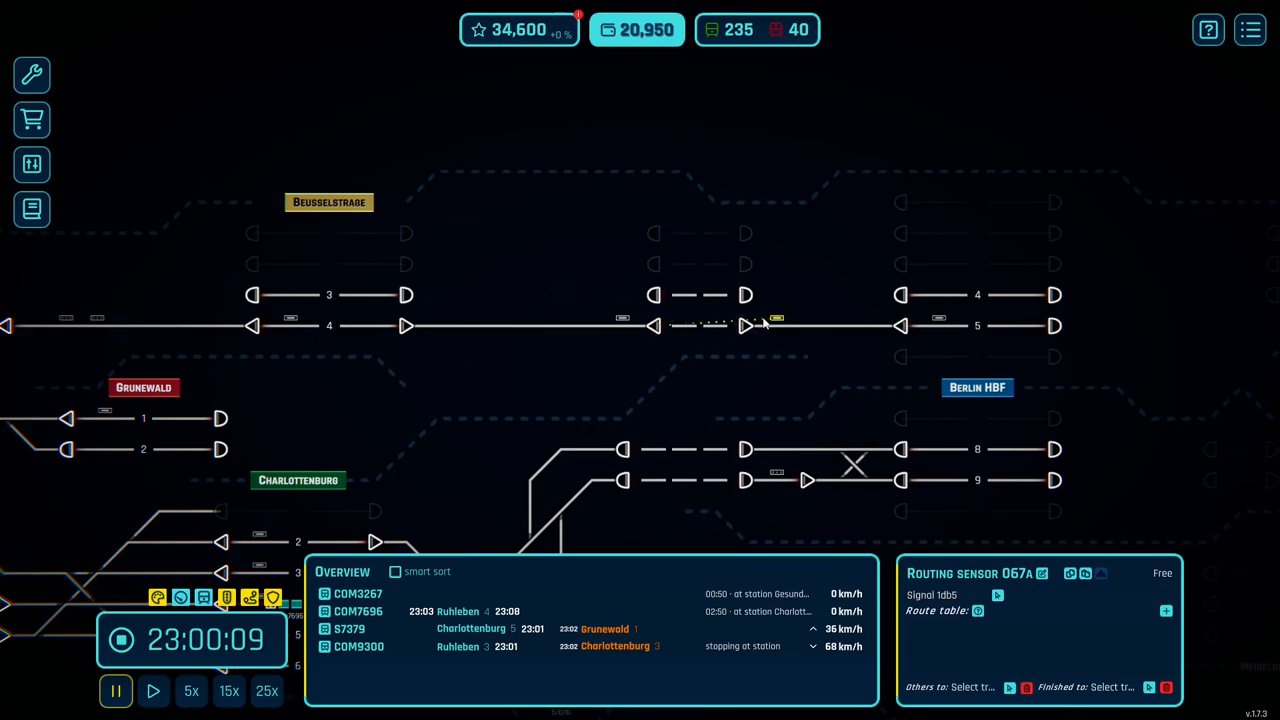
{"action": "mouse_move", "coordinate": [812, 336]}
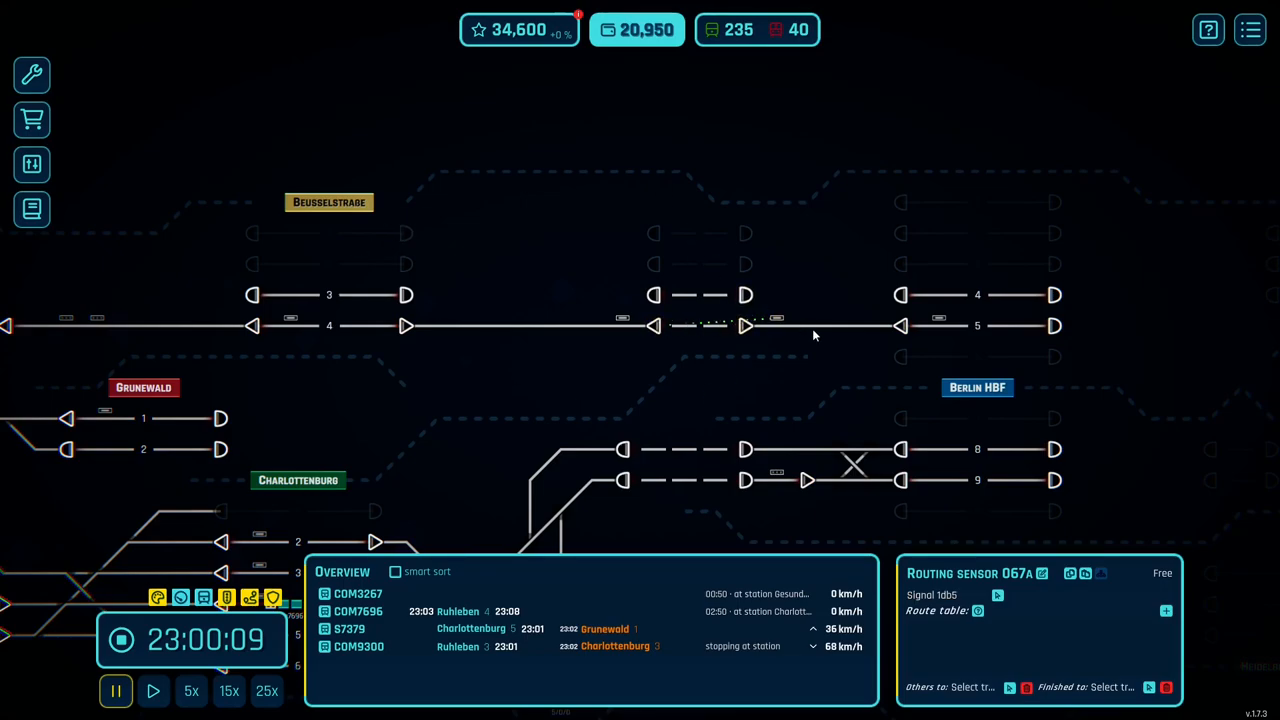
{"action": "mouse_move", "coordinate": [820, 356]}
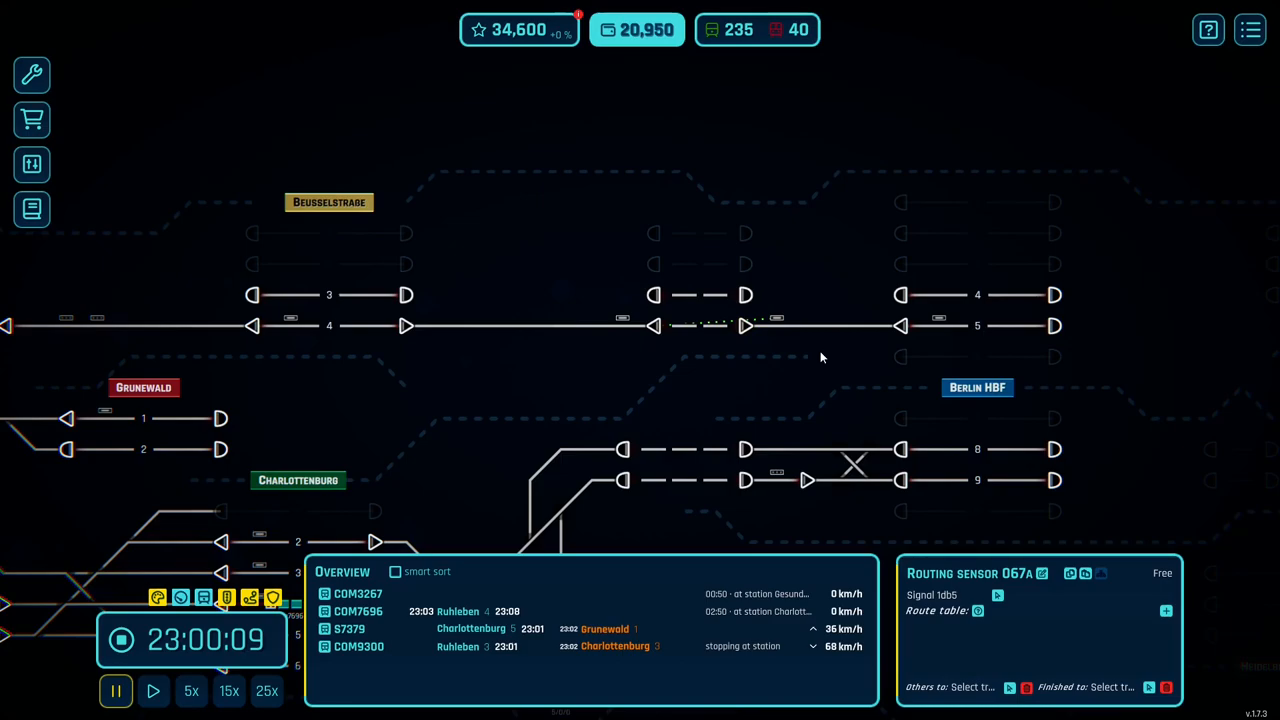
{"action": "mouse_move", "coordinate": [846, 342]}
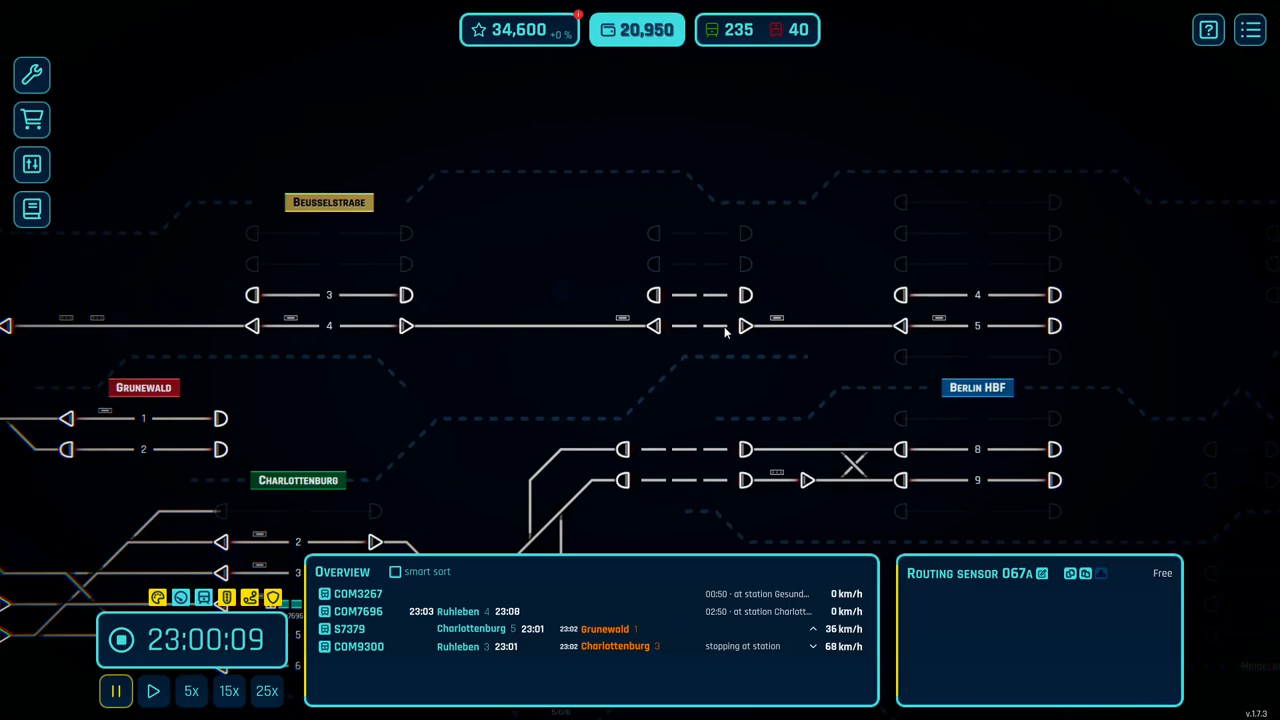
{"action": "mouse_move", "coordinate": [756, 364]}
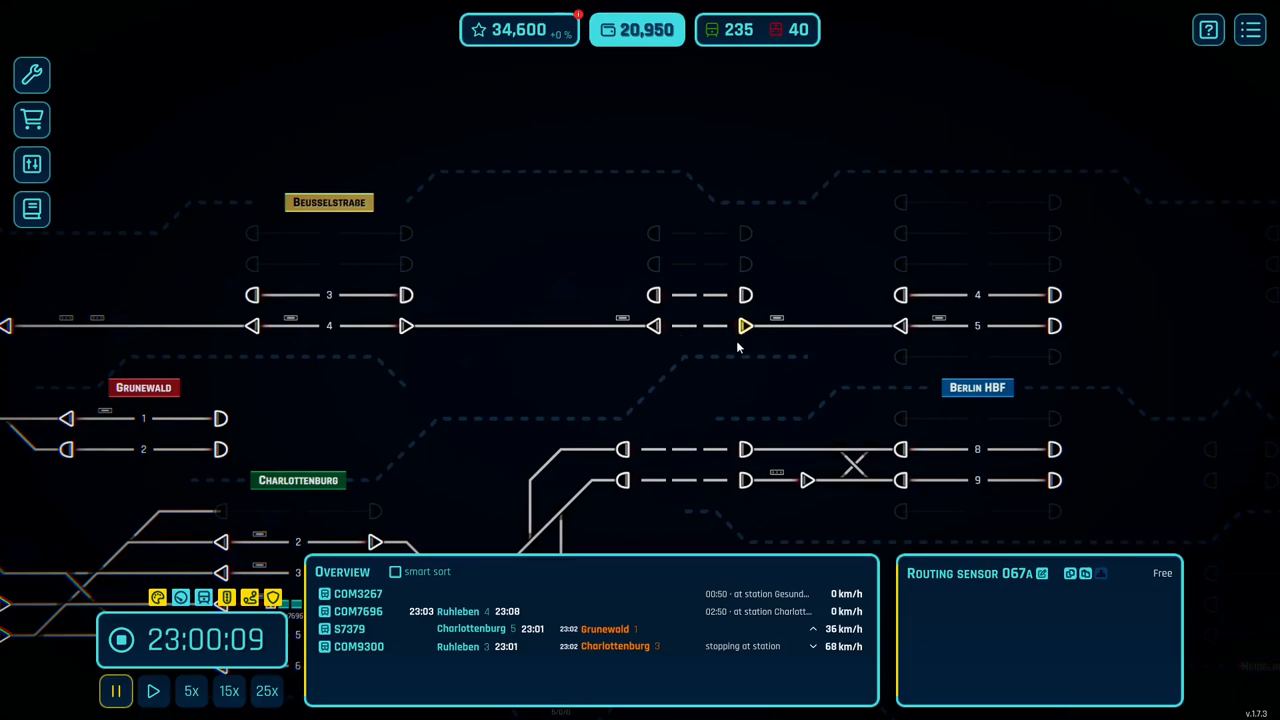
{"action": "mouse_move", "coordinate": [658, 390]}
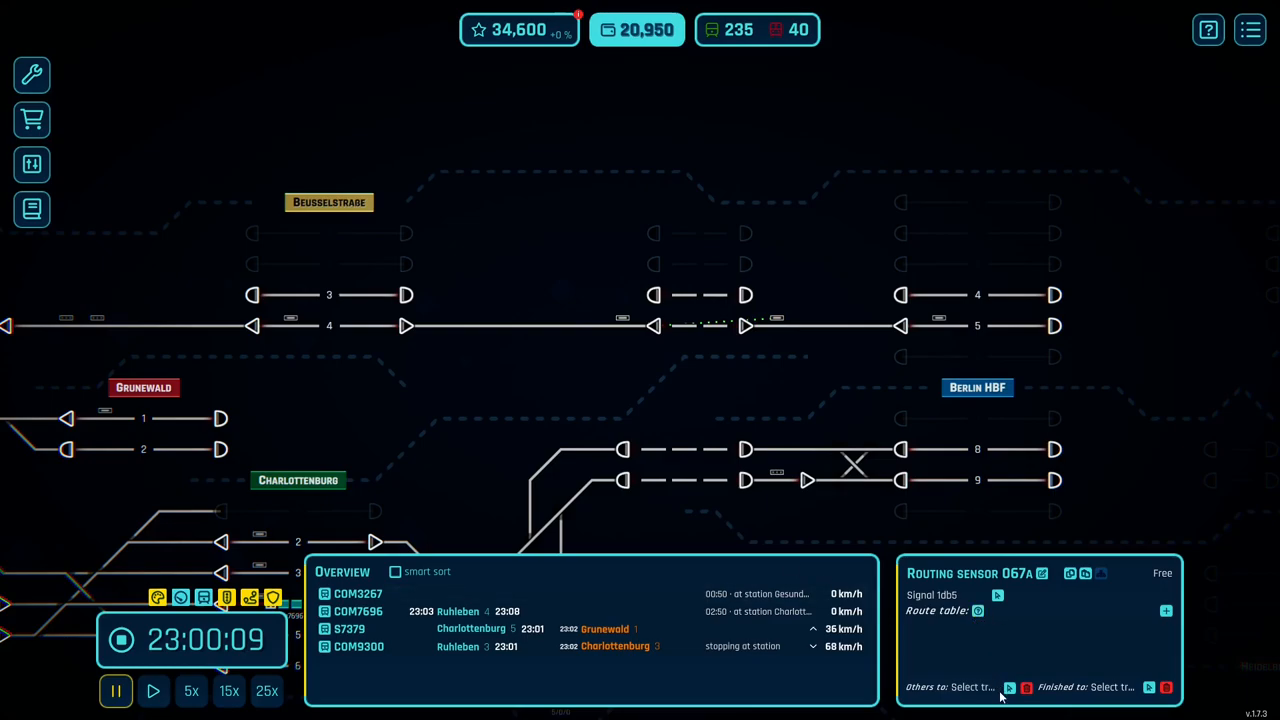
{"action": "mouse_move", "coordinate": [620, 374]}
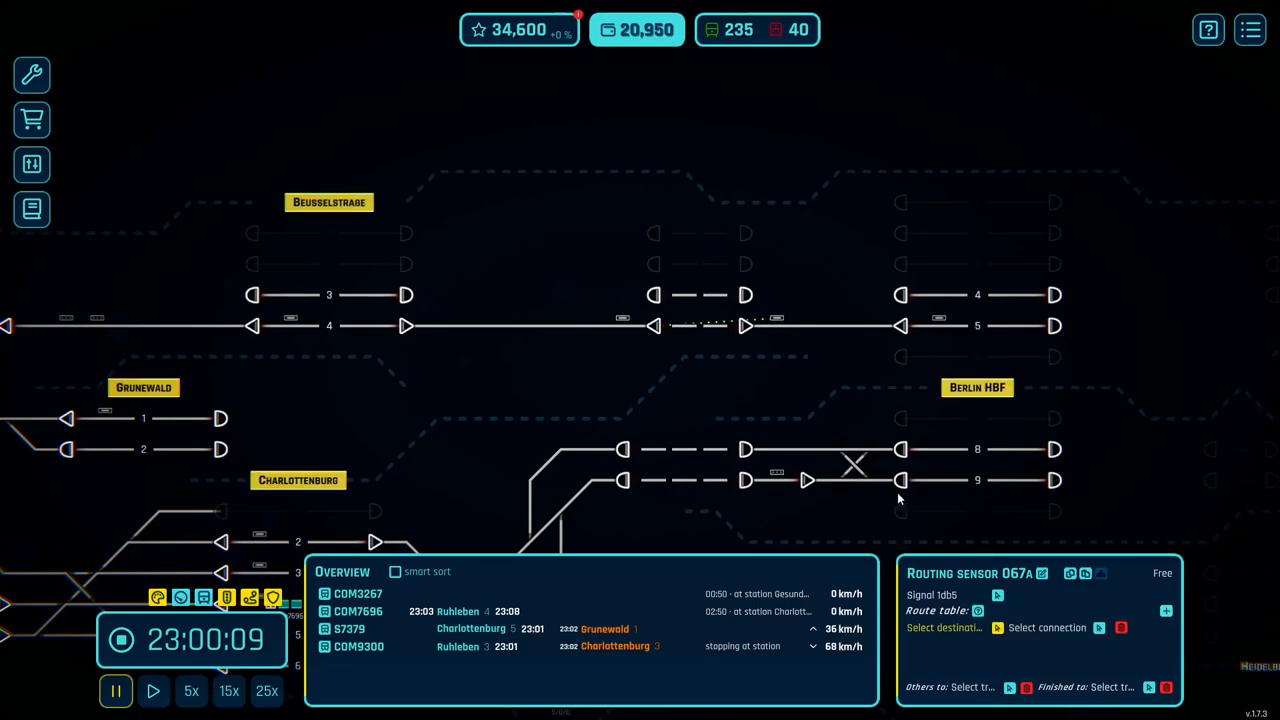
Set routing sensor 067a's destination to Beusselstraße track 4
{"action": "left_click", "coordinate": [328, 202]}
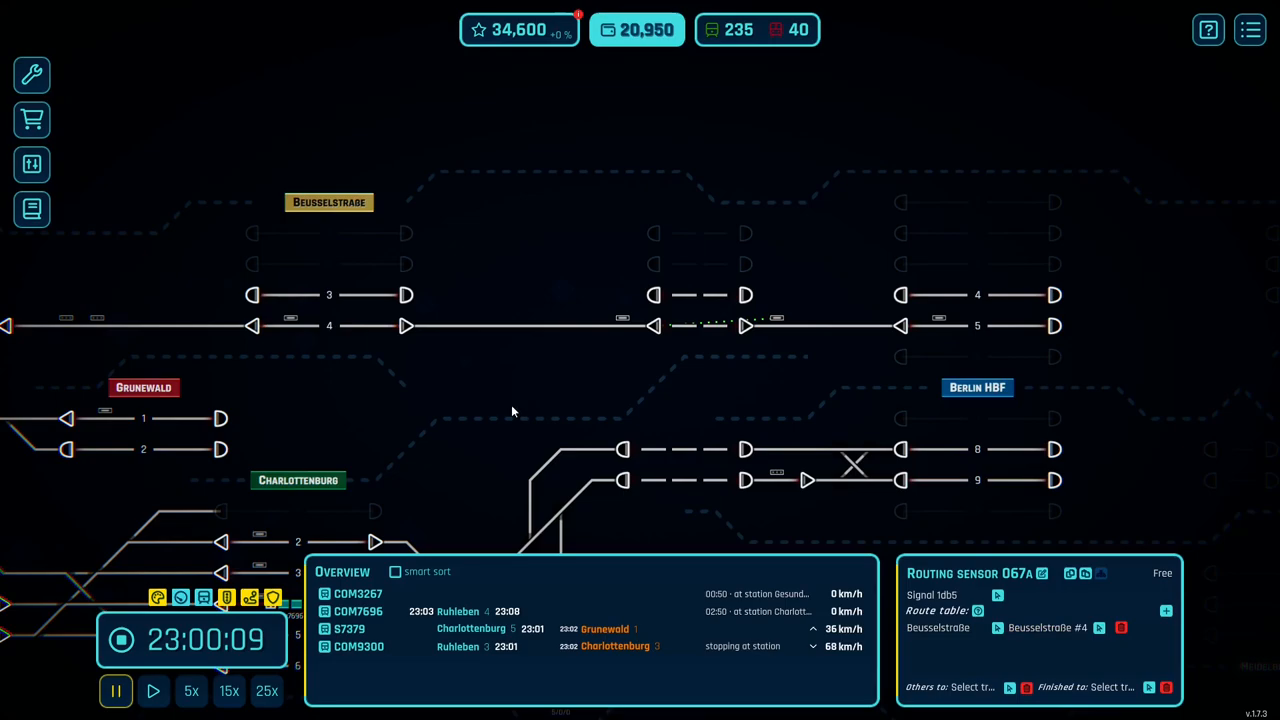
{"action": "mouse_move", "coordinate": [468, 316]}
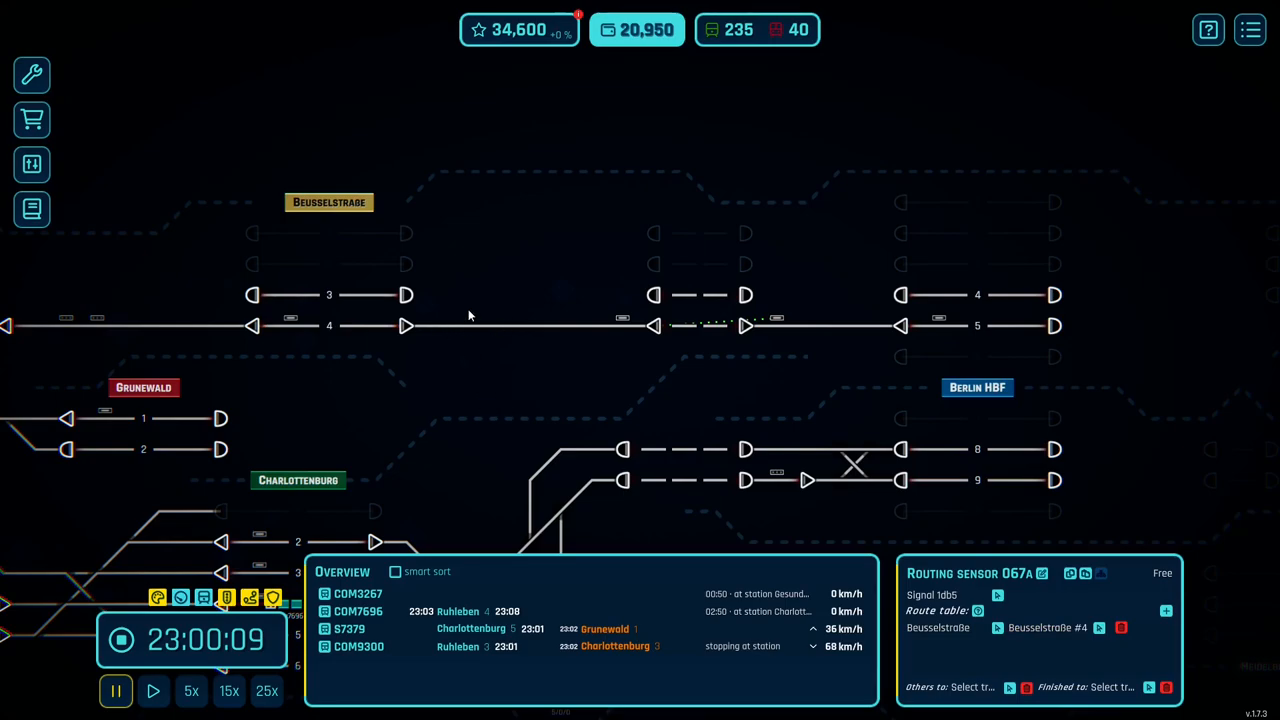
{"action": "mouse_move", "coordinate": [332, 300]}
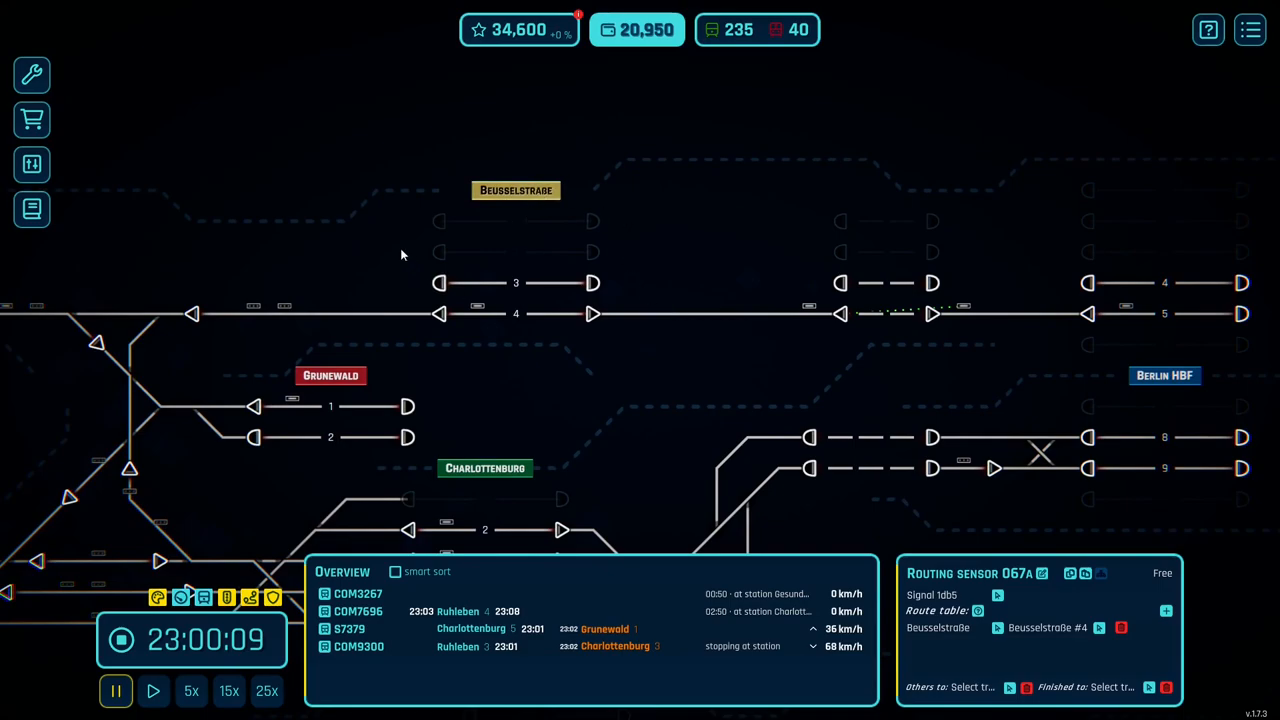
{"action": "mouse_move", "coordinate": [576, 288]}
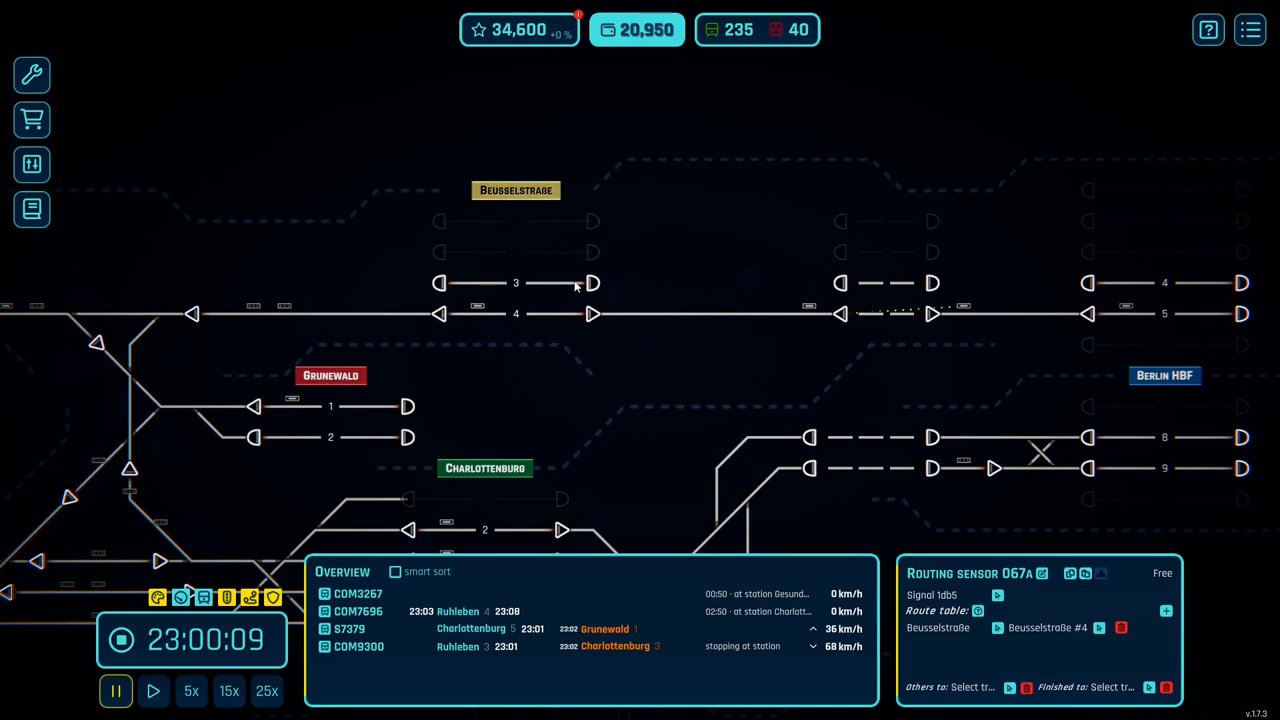
{"action": "mouse_move", "coordinate": [688, 368]}
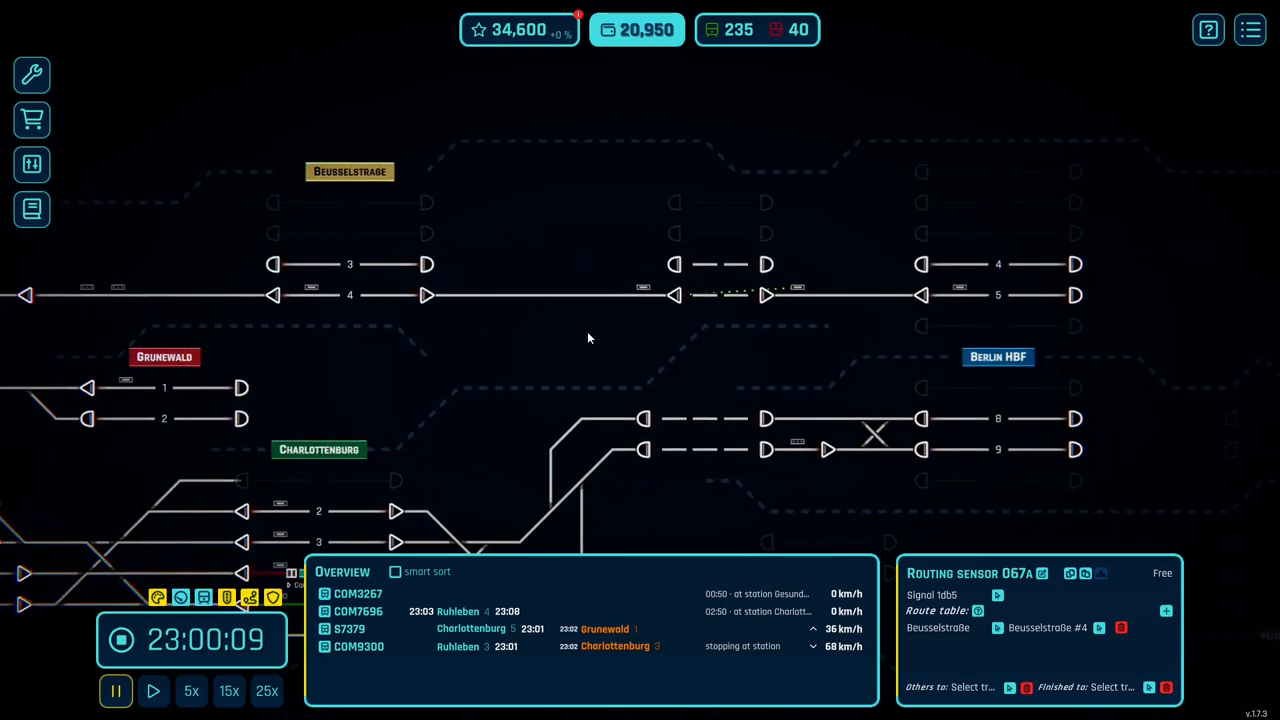
{"action": "mouse_move", "coordinate": [576, 352]}
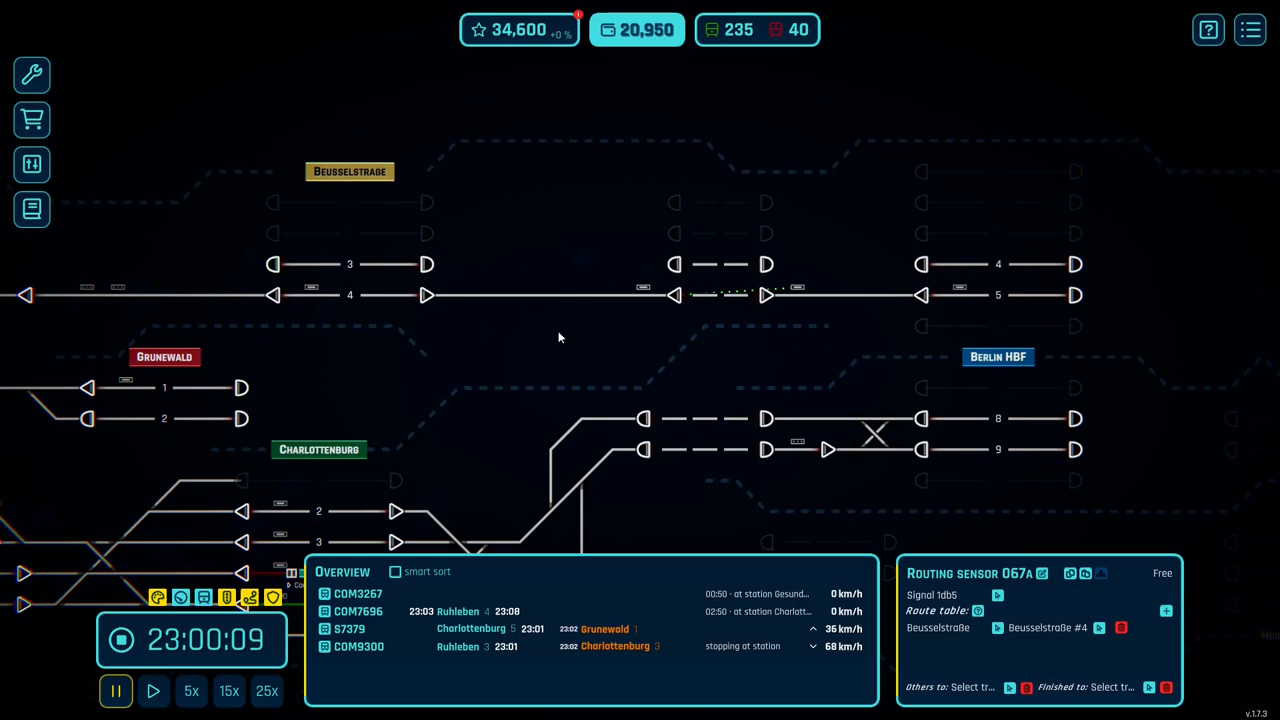
{"action": "left_click", "coordinate": [32, 76]}
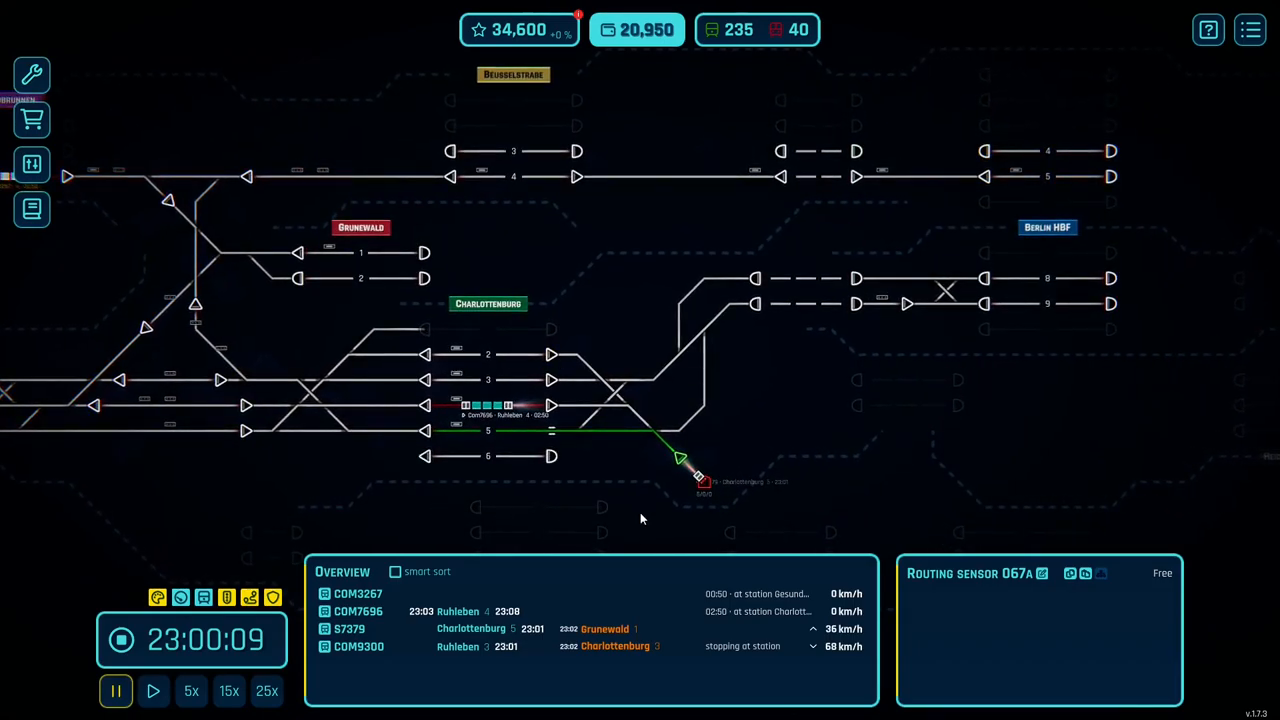
Run the simulation on to about 23:34 as trains pass Charlottenburg toward Ruhleben
{"action": "left_click", "coordinate": [268, 692]}
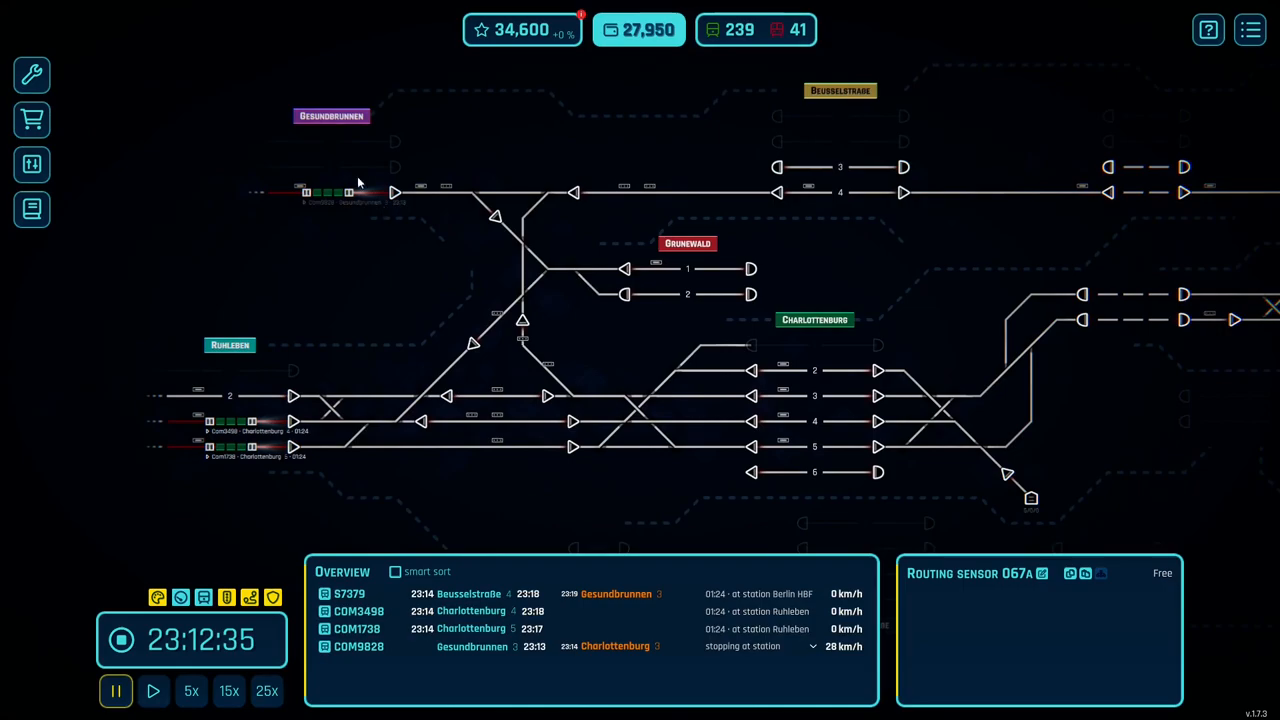
{"action": "mouse_move", "coordinate": [266, 280]}
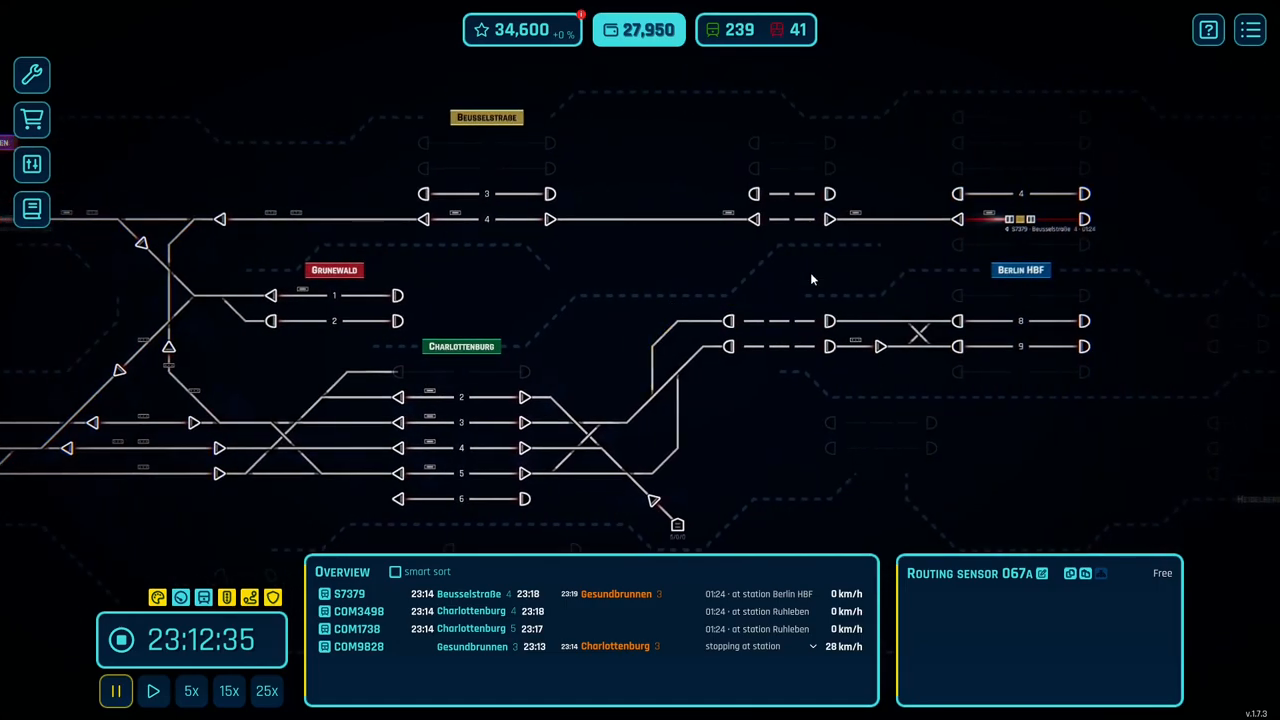
{"action": "left_click", "coordinate": [266, 692]}
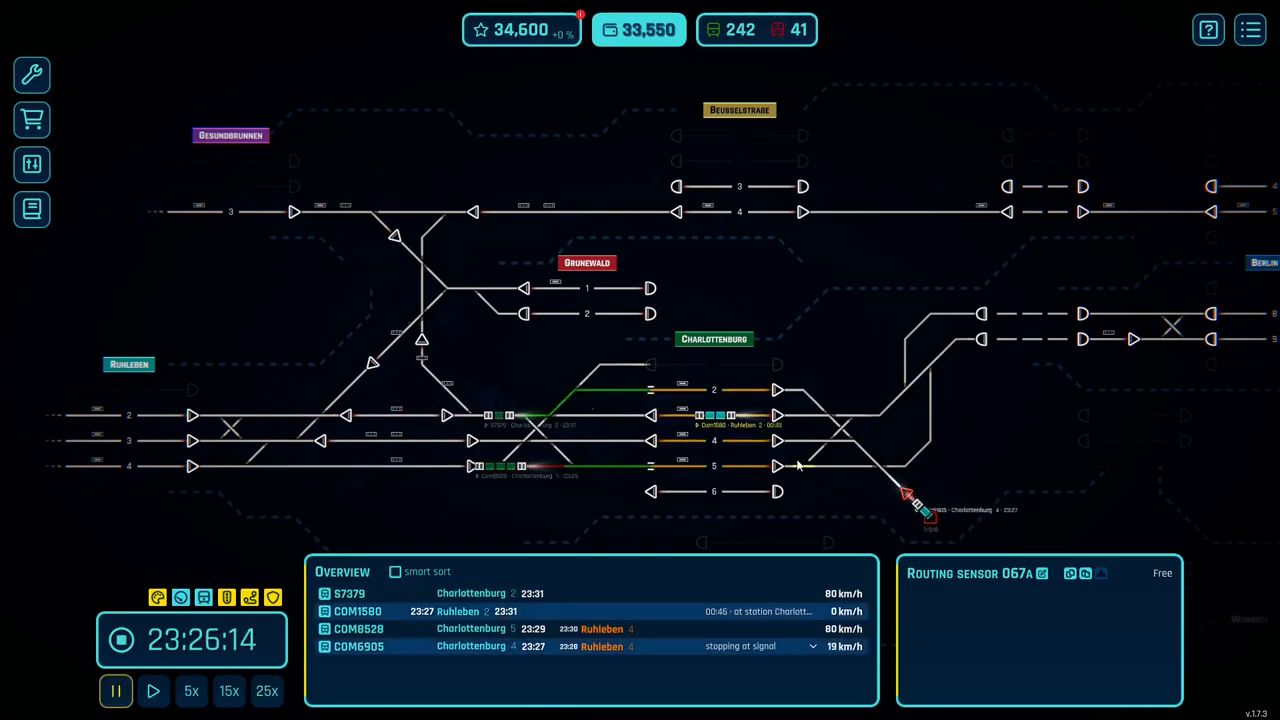
{"action": "left_click", "coordinate": [268, 692]}
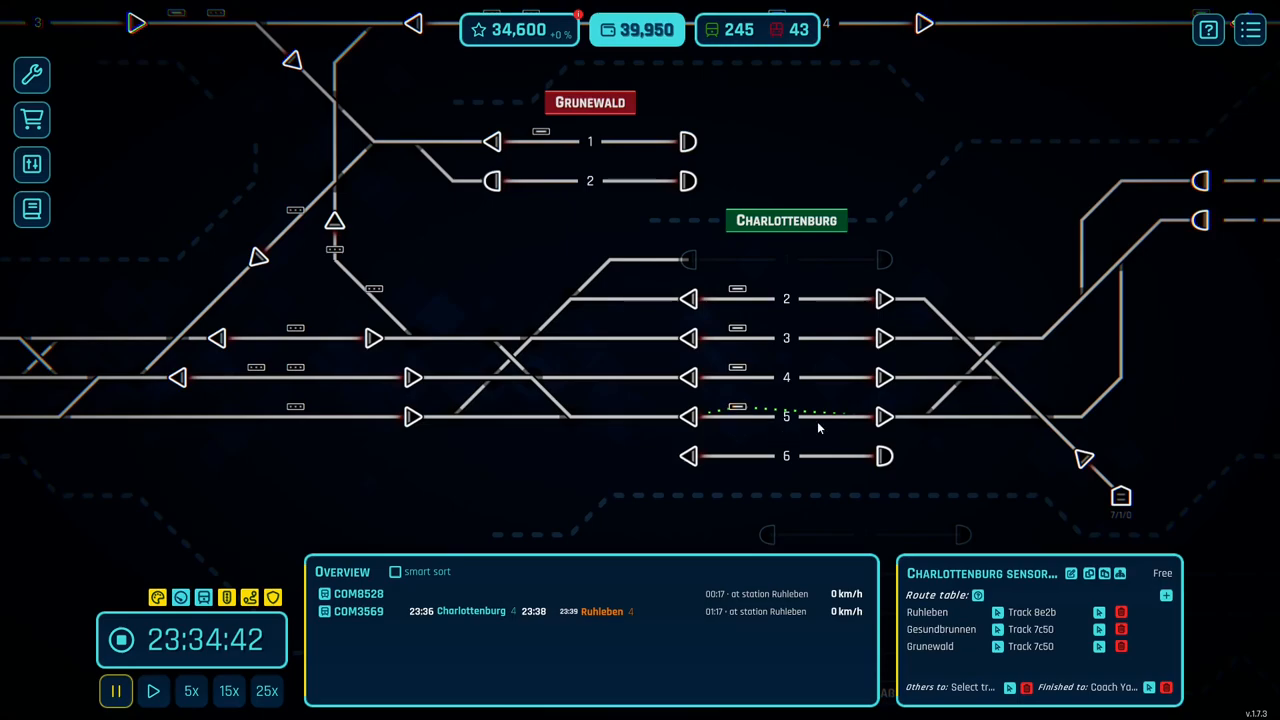
{"action": "mouse_move", "coordinate": [1136, 504]}
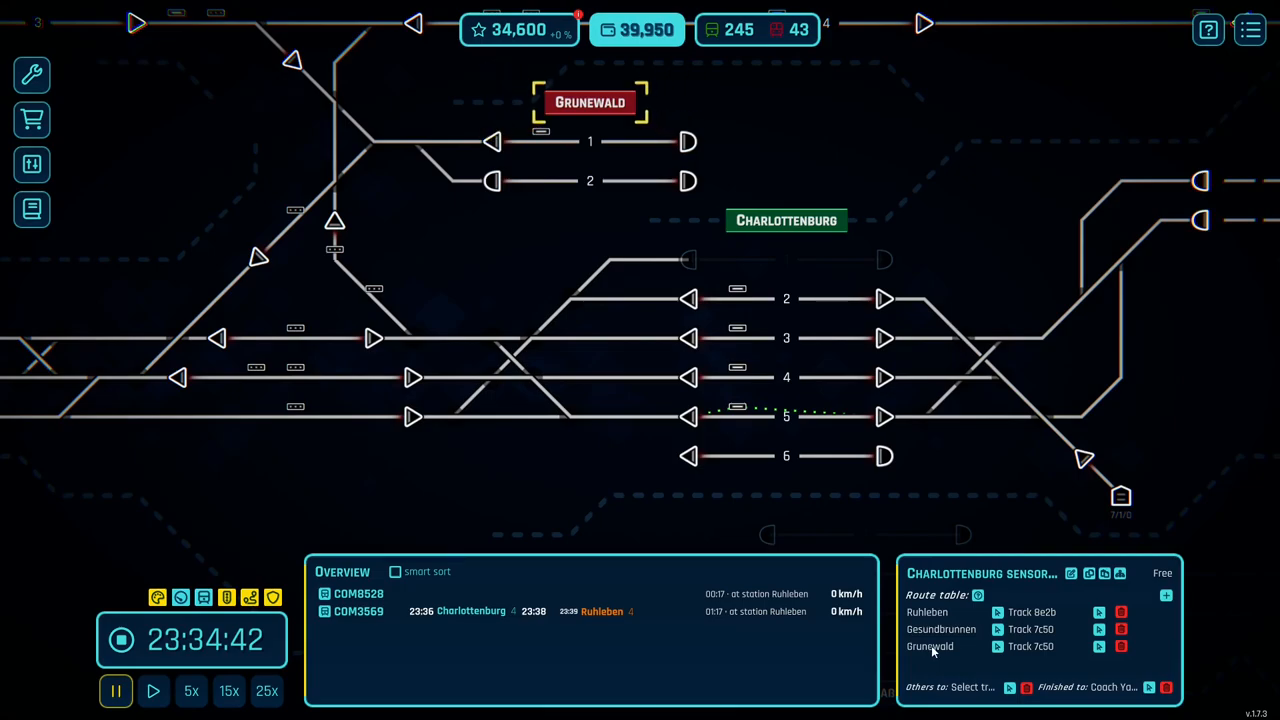
Select the Charlottenburg routing sensor to show its Ruhleben, Gesundbrunnen and Grunewald routes
{"action": "left_click", "coordinate": [930, 646]}
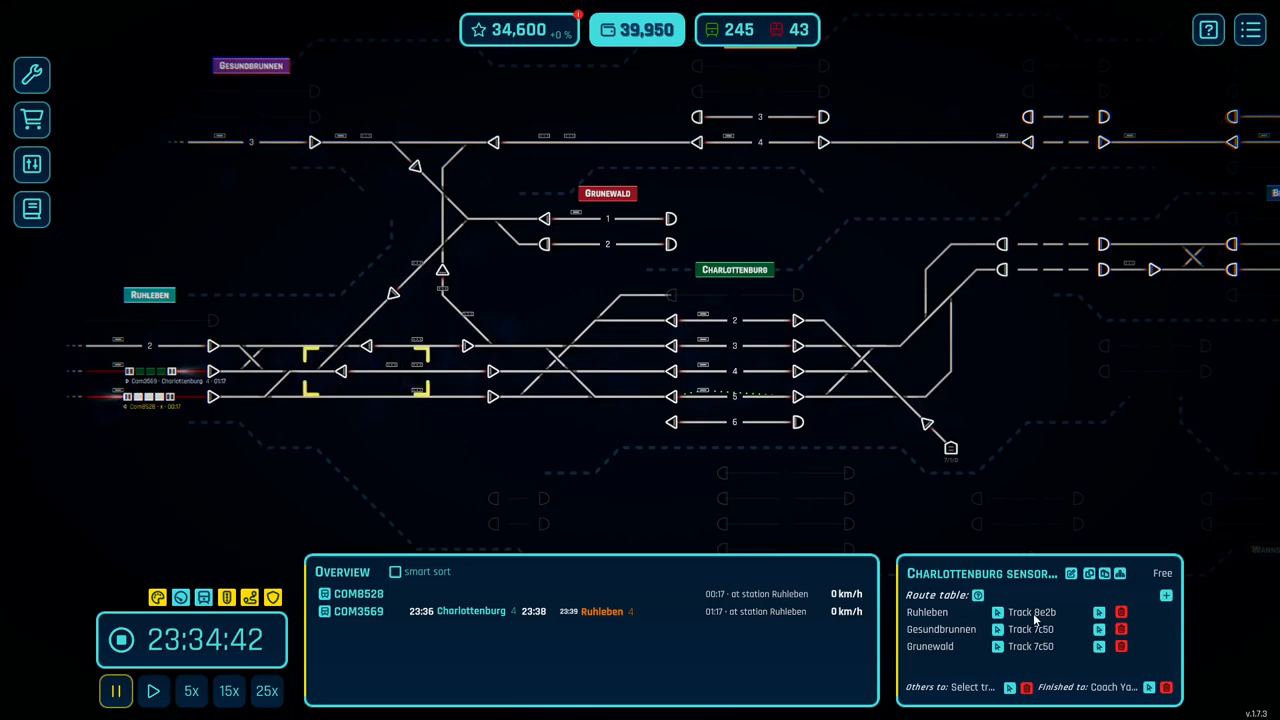
{"action": "mouse_move", "coordinate": [1072, 618]}
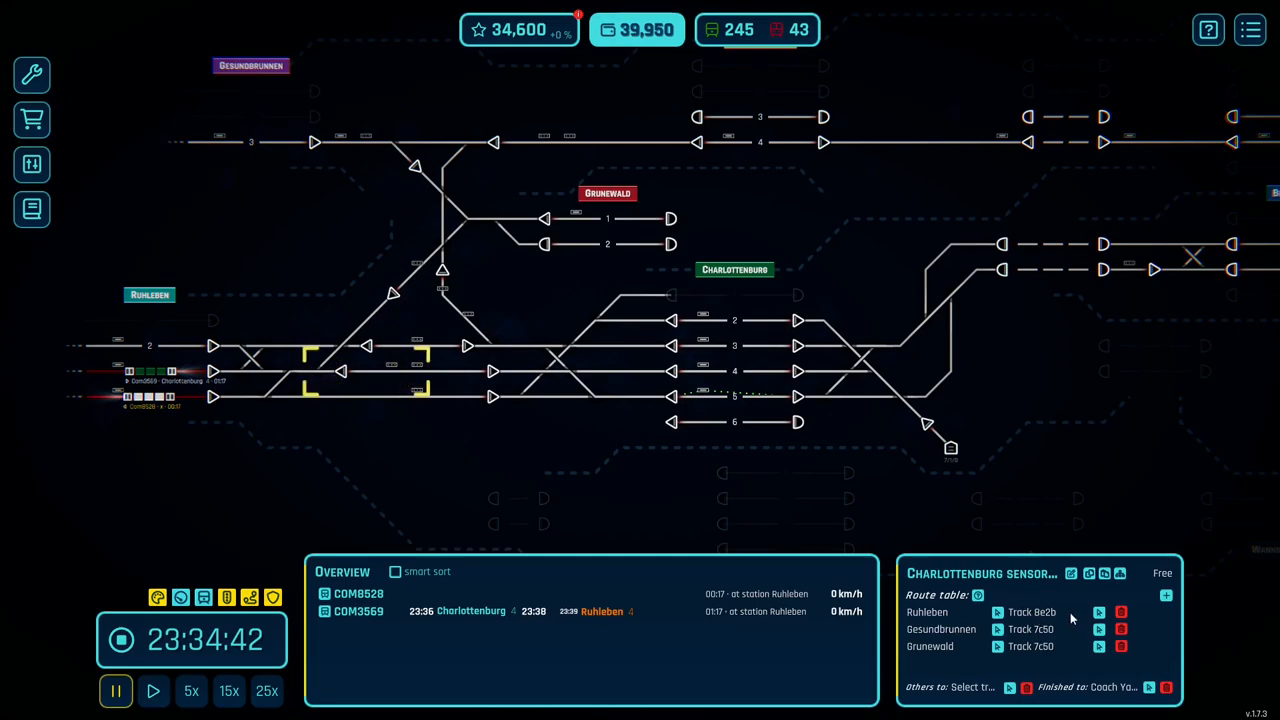
{"action": "mouse_move", "coordinate": [1088, 572]}
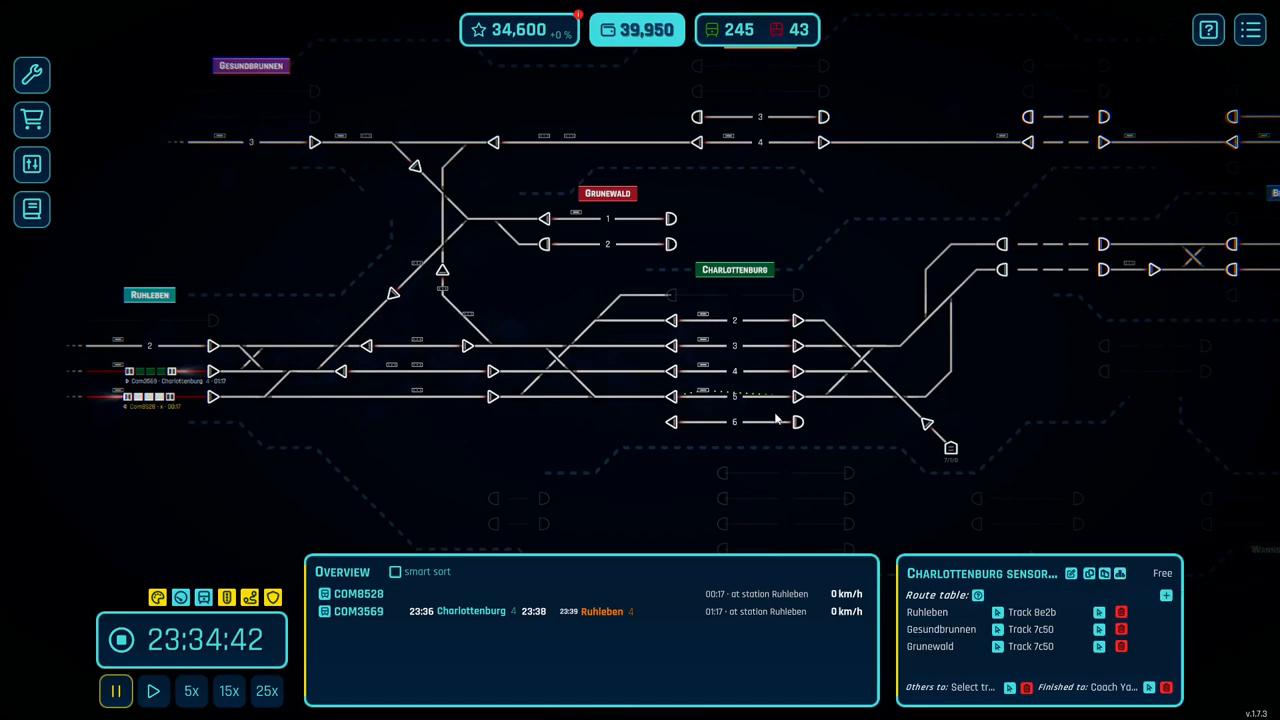
{"action": "mouse_move", "coordinate": [698, 352]}
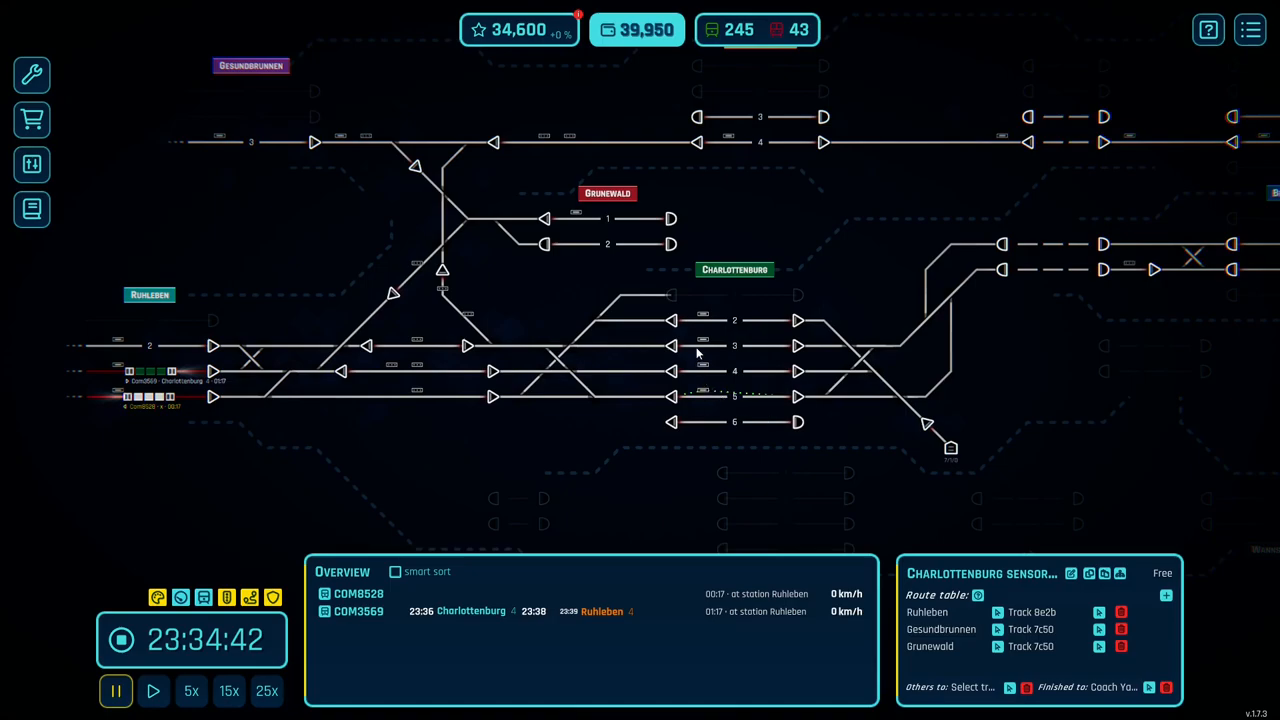
{"action": "mouse_move", "coordinate": [640, 388]}
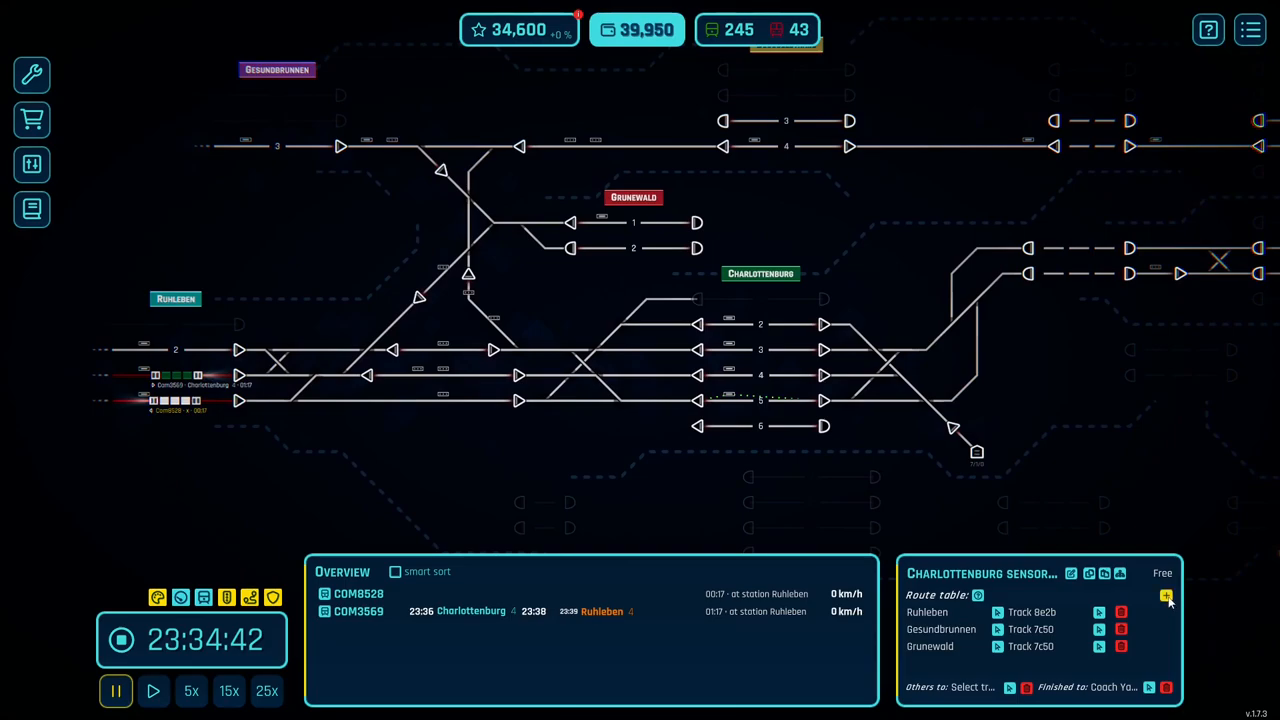
{"action": "left_click", "coordinate": [1166, 596]}
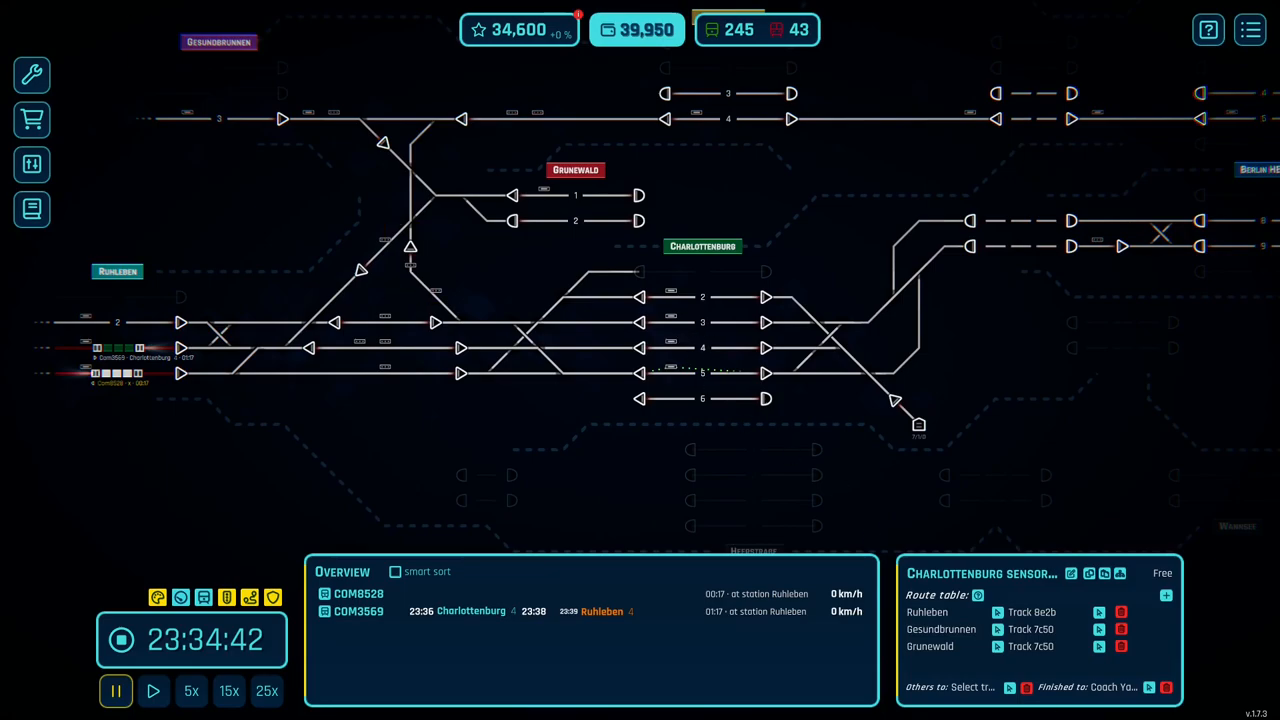
{"action": "mouse_move", "coordinate": [1050, 690]}
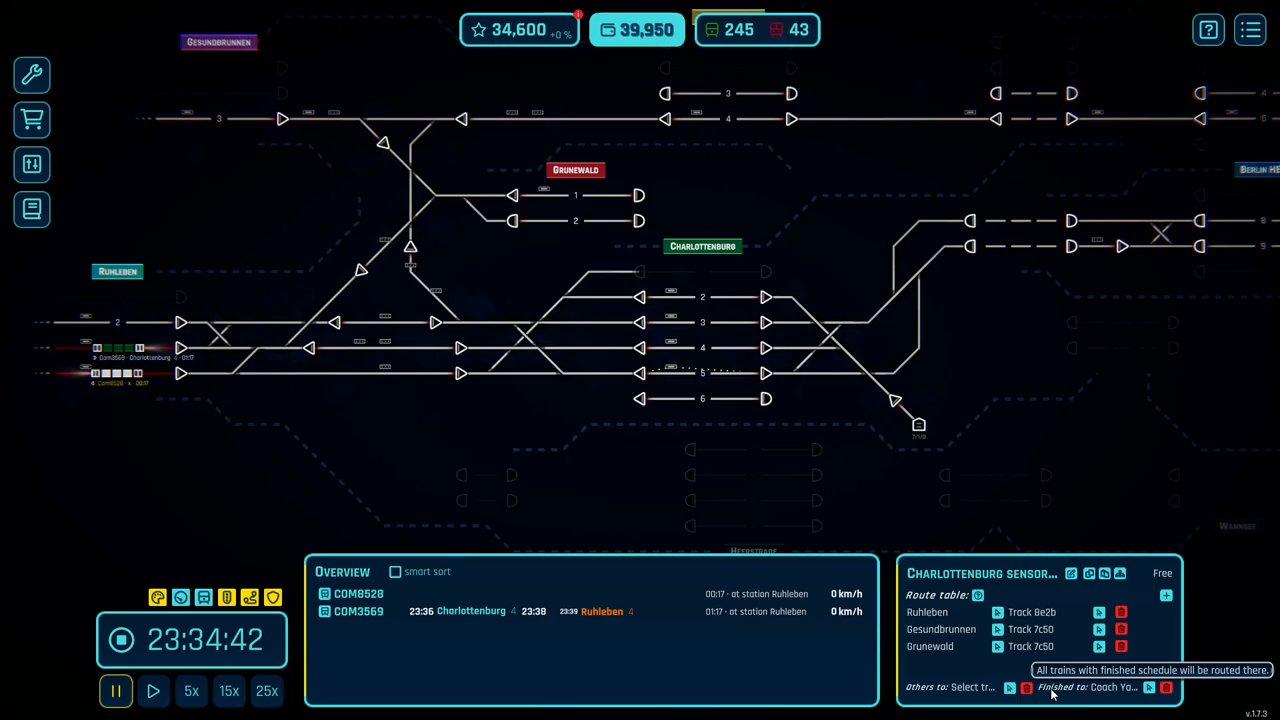
{"action": "mouse_move", "coordinate": [880, 348]}
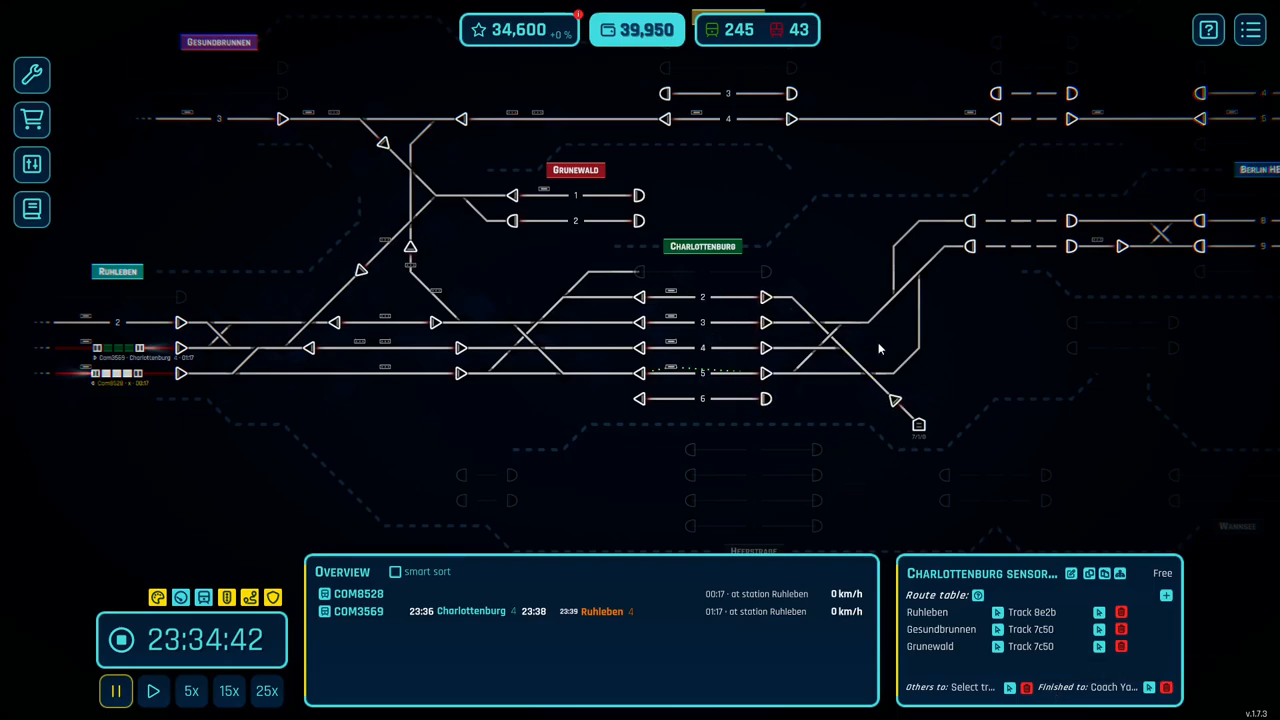
{"action": "mouse_move", "coordinate": [924, 444]}
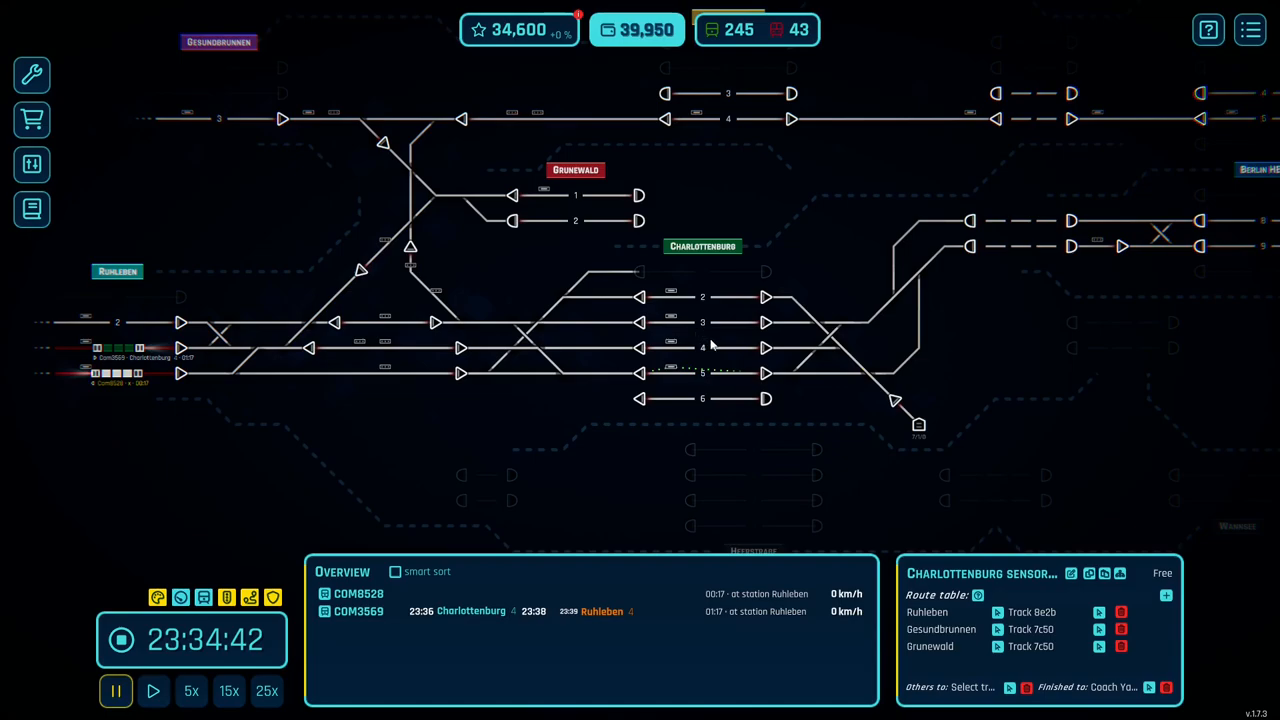
{"action": "mouse_move", "coordinate": [862, 486]}
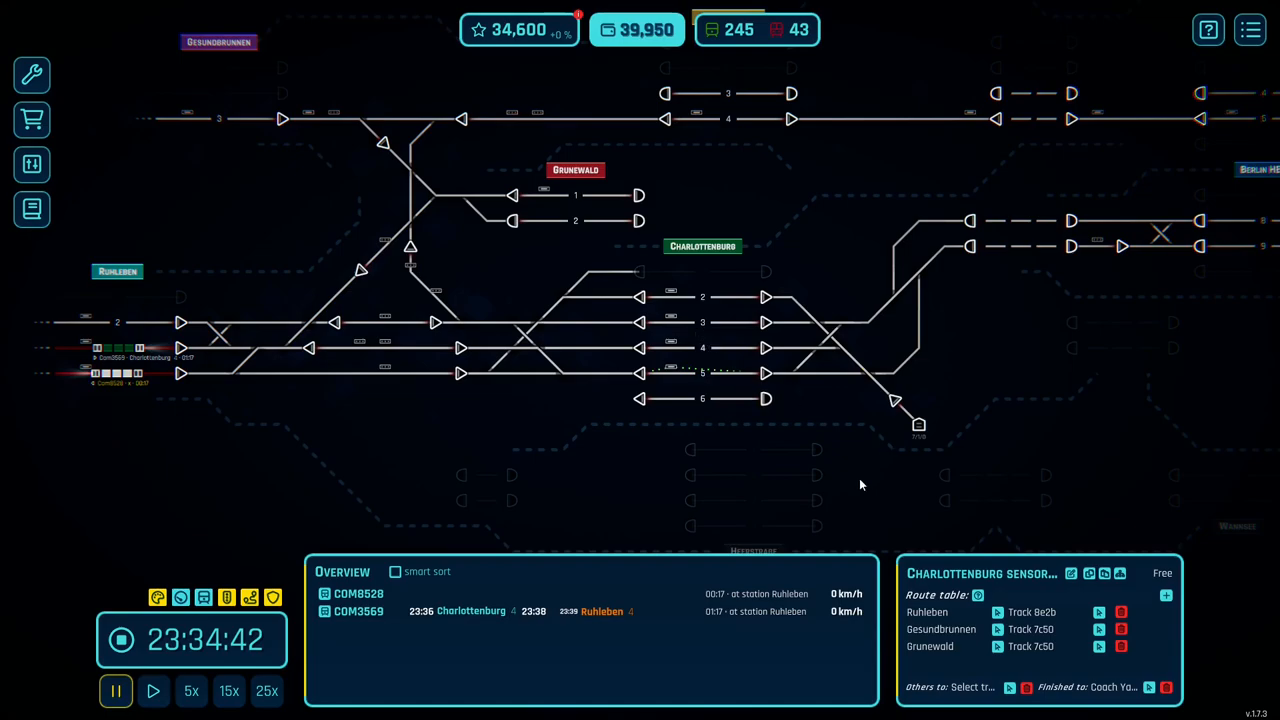
{"action": "mouse_move", "coordinate": [952, 678]}
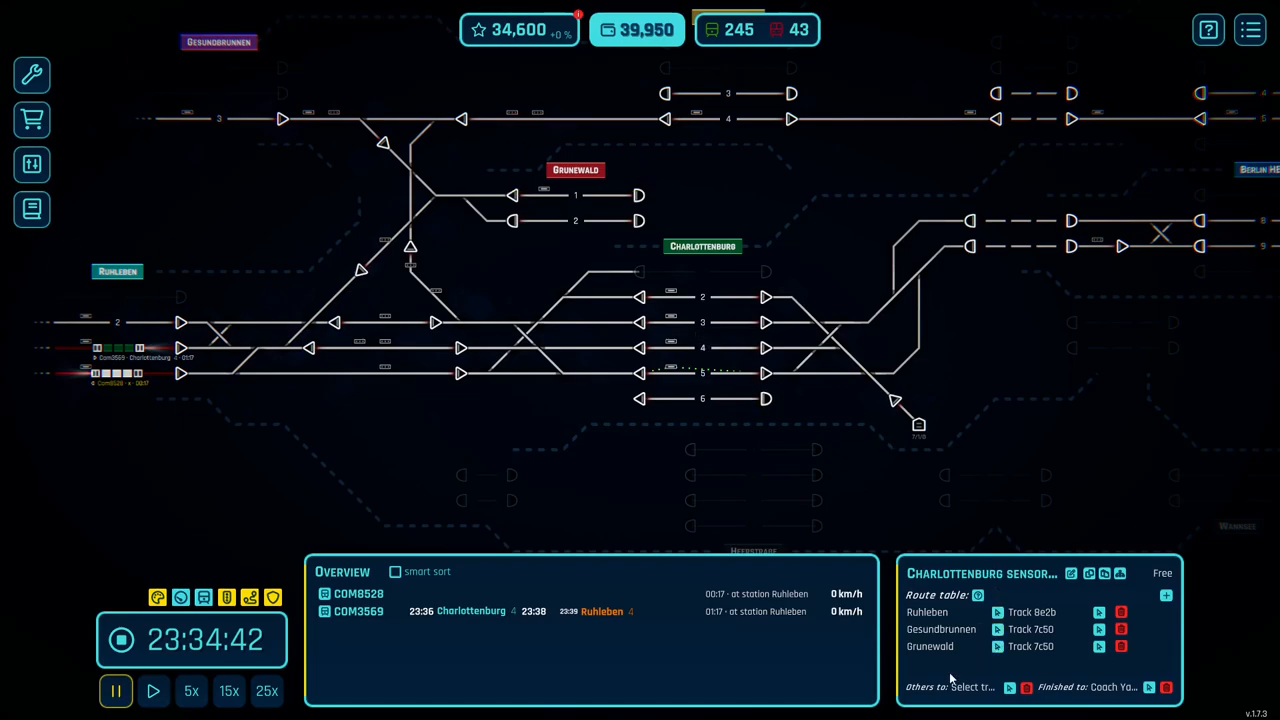
{"action": "mouse_move", "coordinate": [1008, 684]}
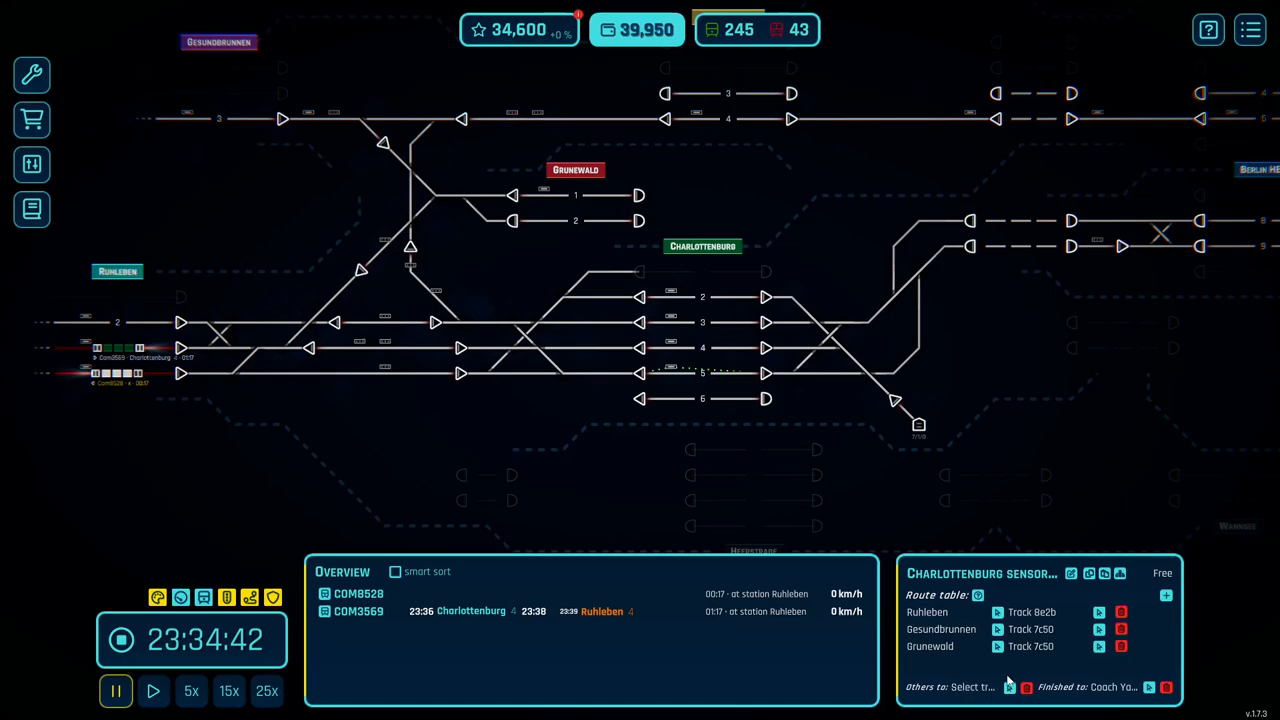
{"action": "mouse_move", "coordinate": [940, 688]}
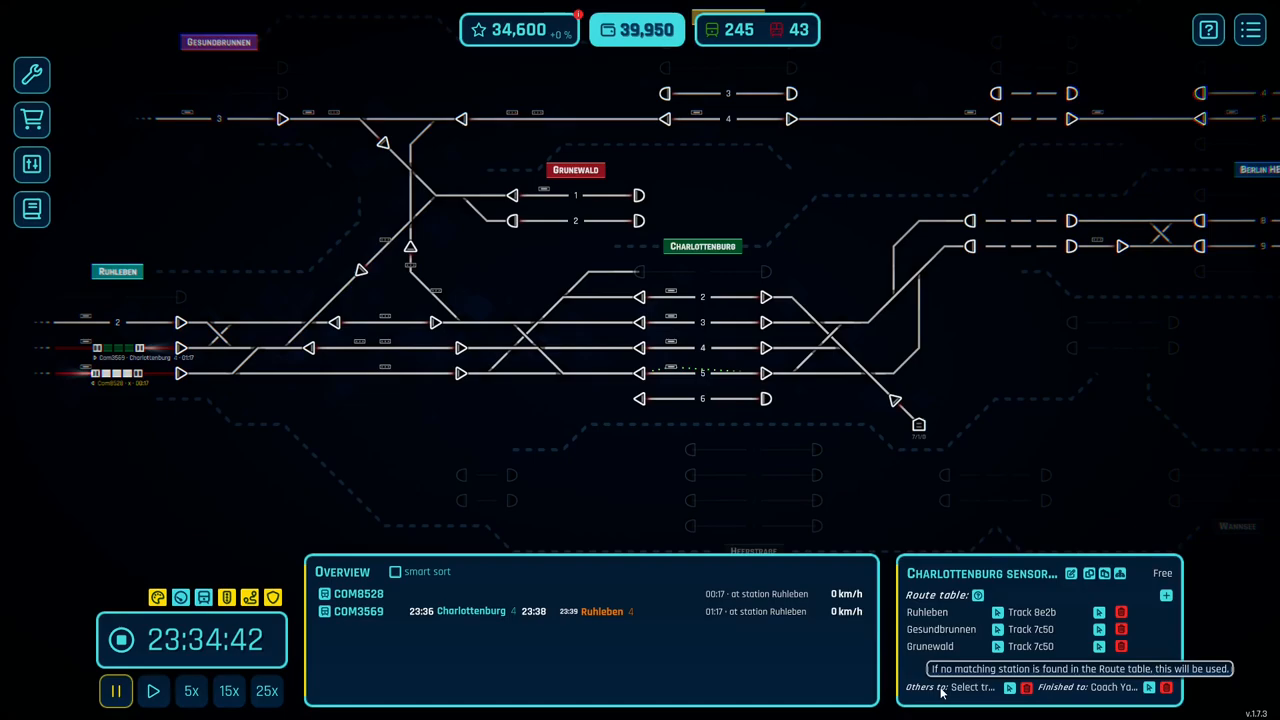
{"action": "mouse_move", "coordinate": [730, 436]}
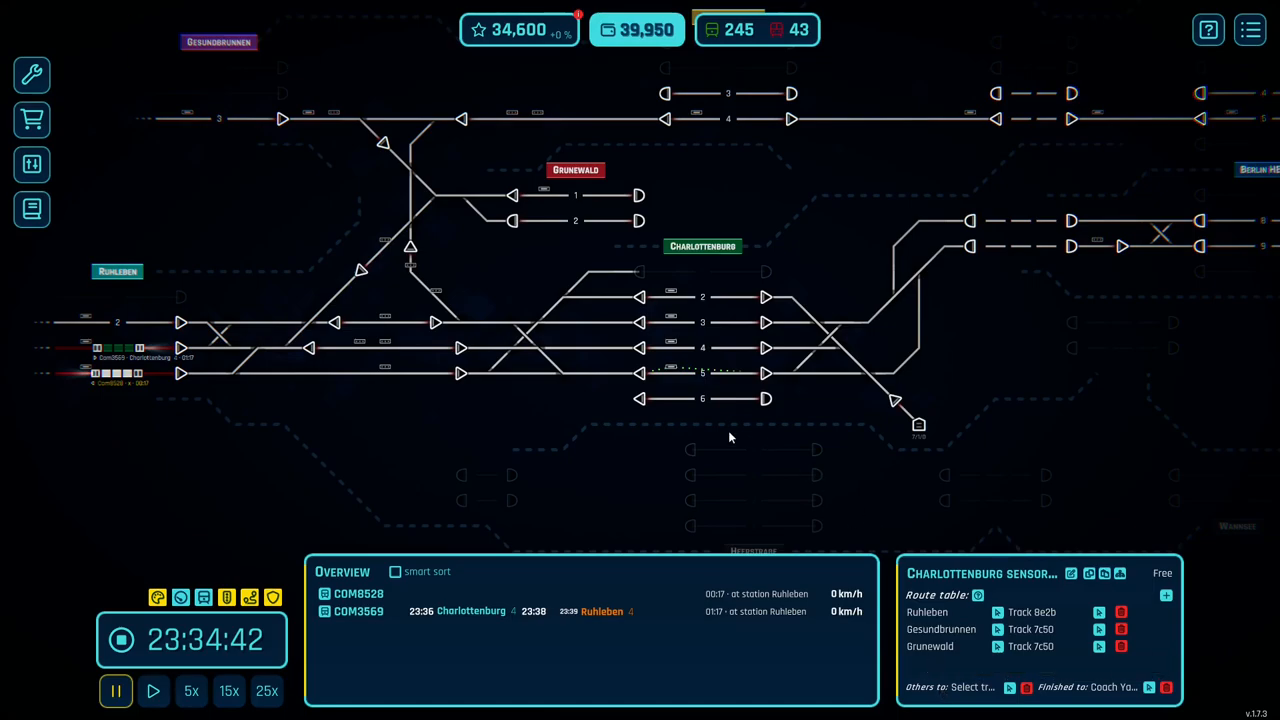
{"action": "mouse_move", "coordinate": [670, 358]}
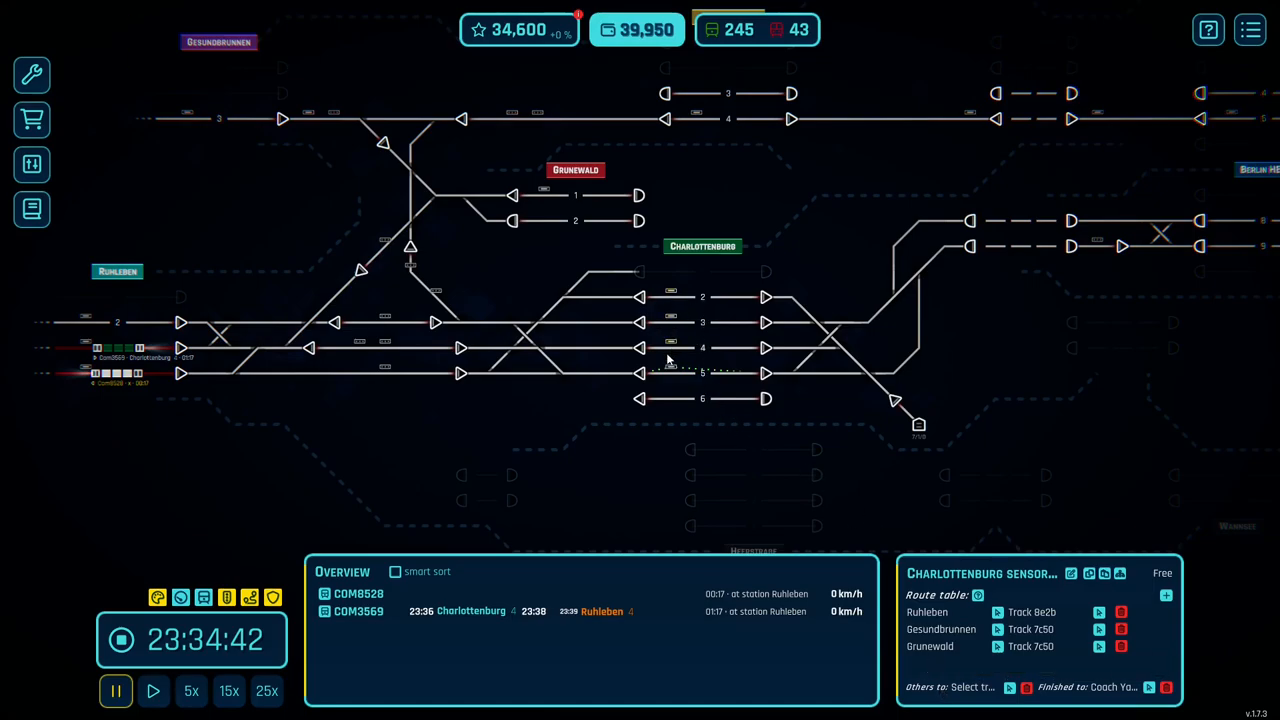
{"action": "mouse_move", "coordinate": [420, 282]}
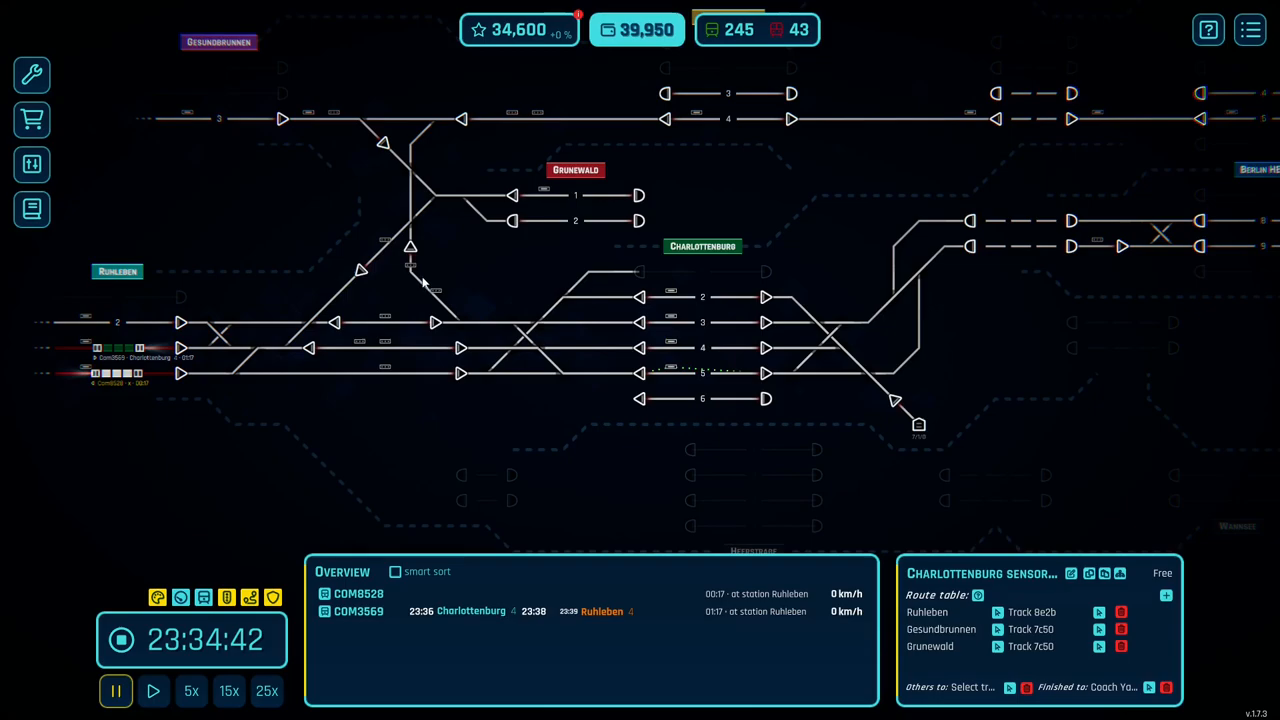
{"action": "mouse_move", "coordinate": [424, 304]}
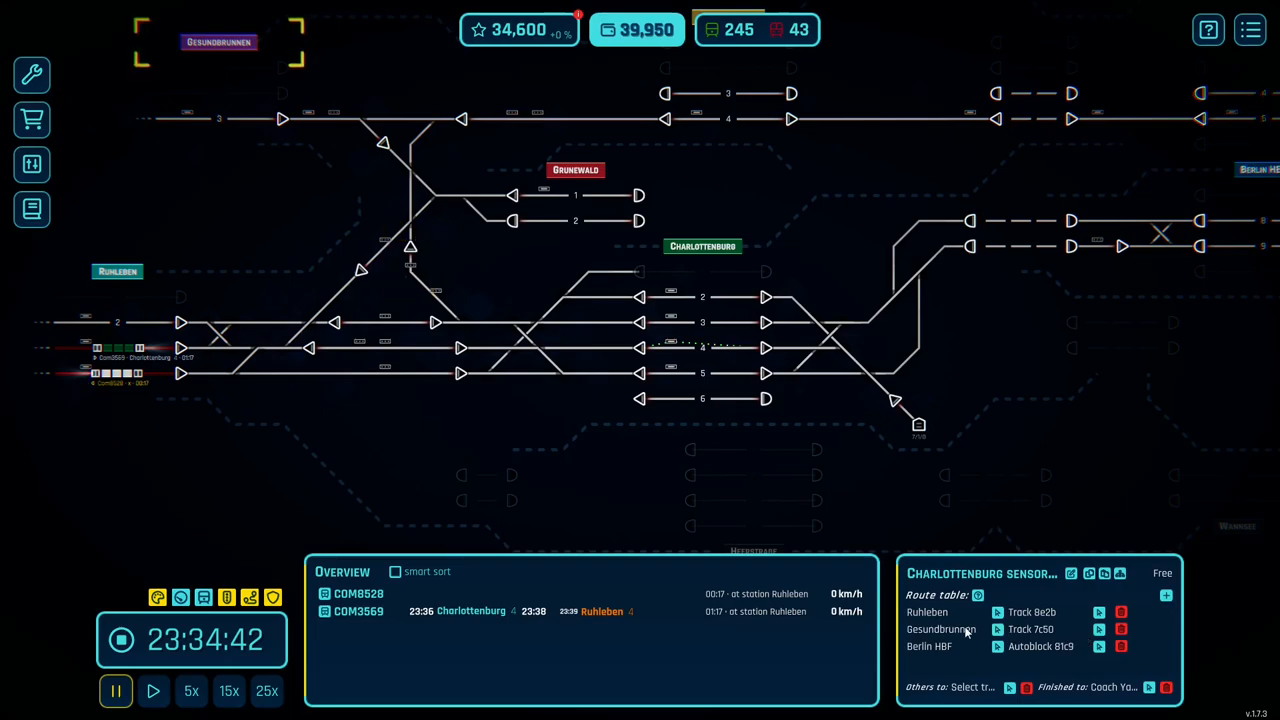
{"action": "mouse_move", "coordinate": [964, 632]}
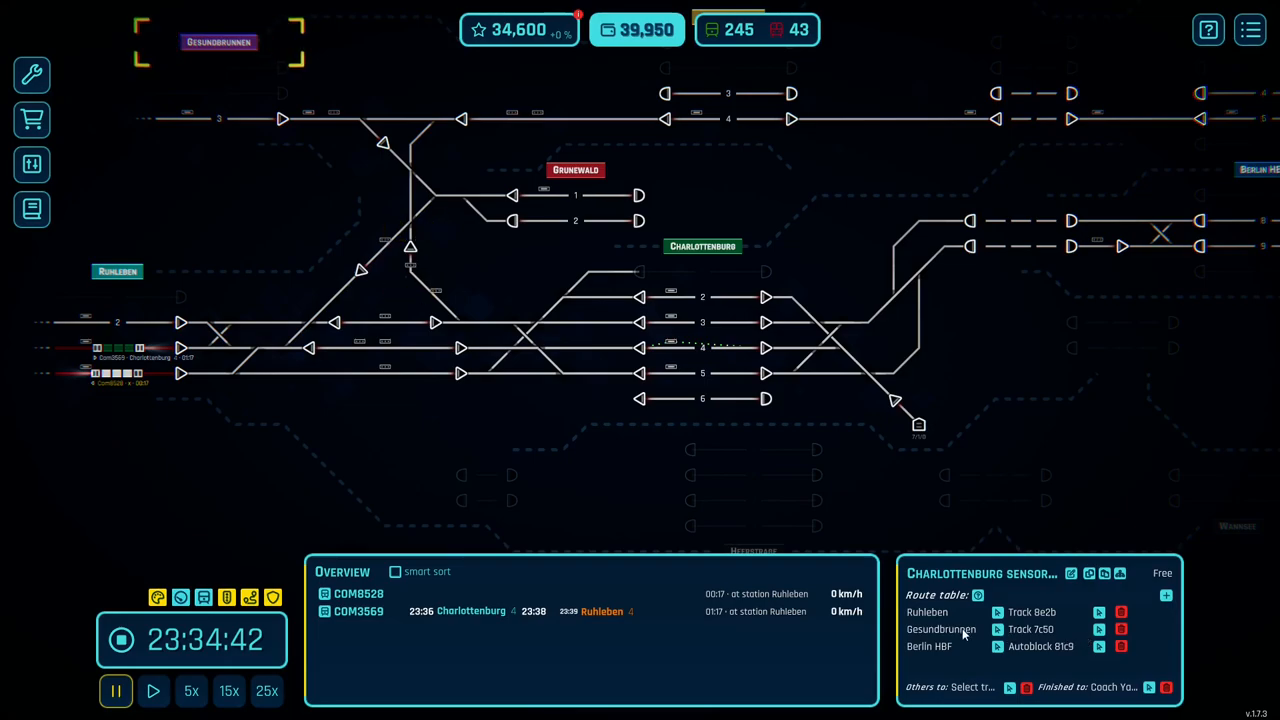
{"action": "mouse_move", "coordinate": [924, 636]}
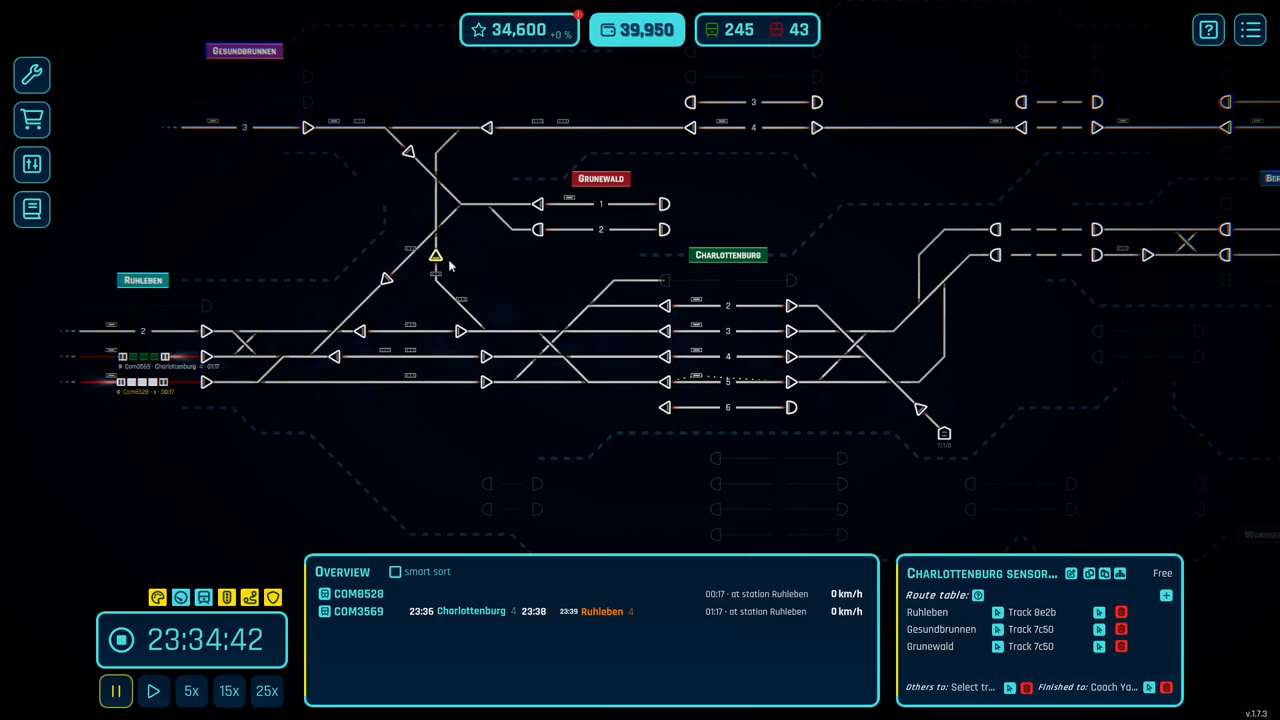
{"action": "mouse_move", "coordinate": [504, 272]}
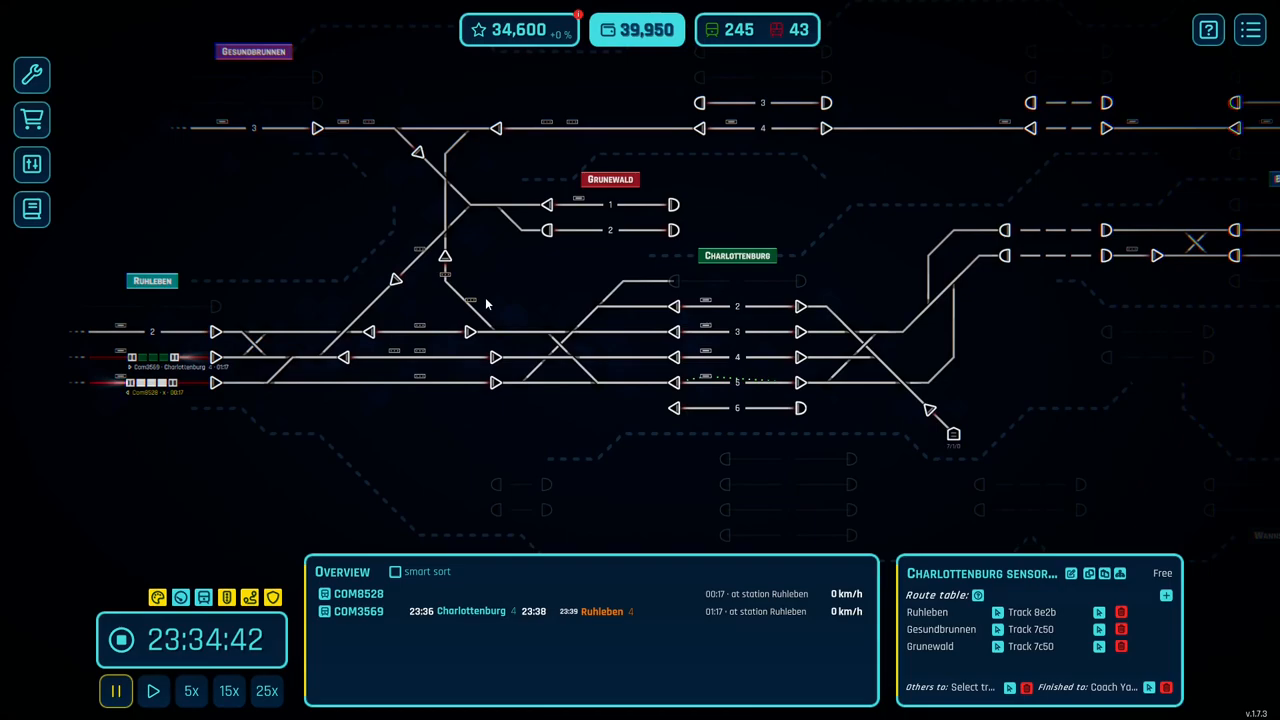
{"action": "mouse_move", "coordinate": [478, 284]}
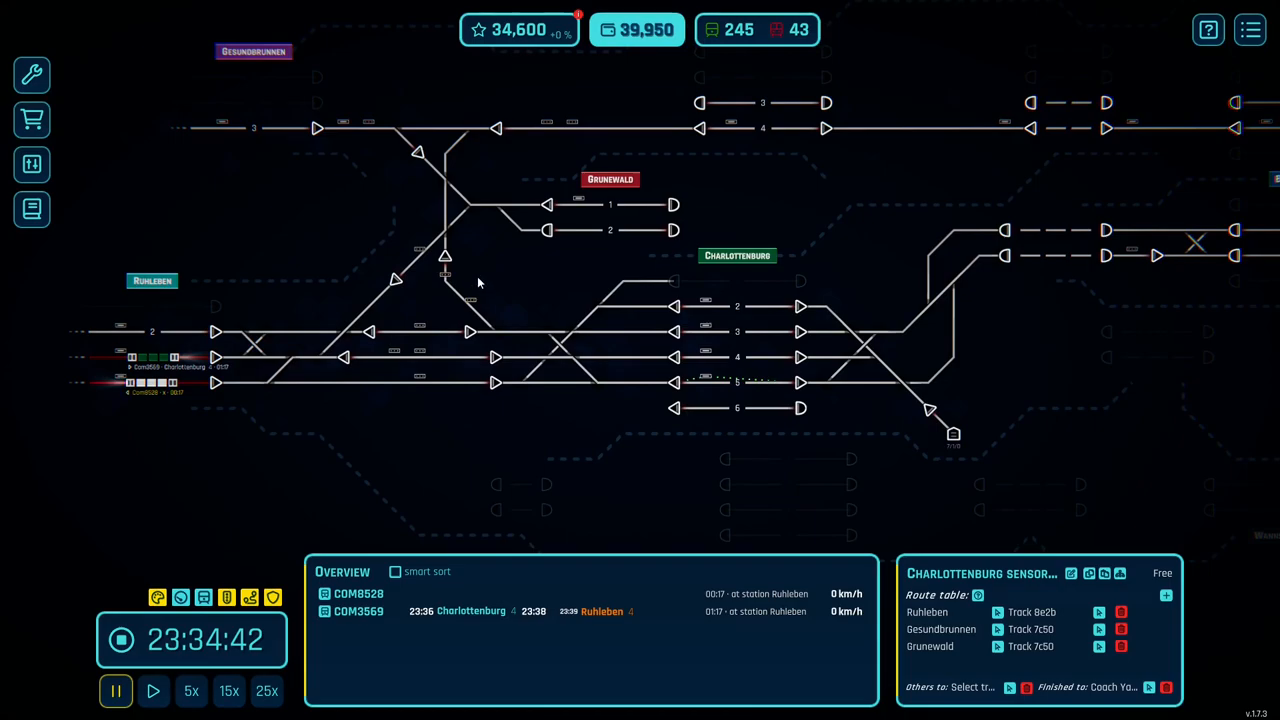
{"action": "mouse_move", "coordinate": [470, 302]}
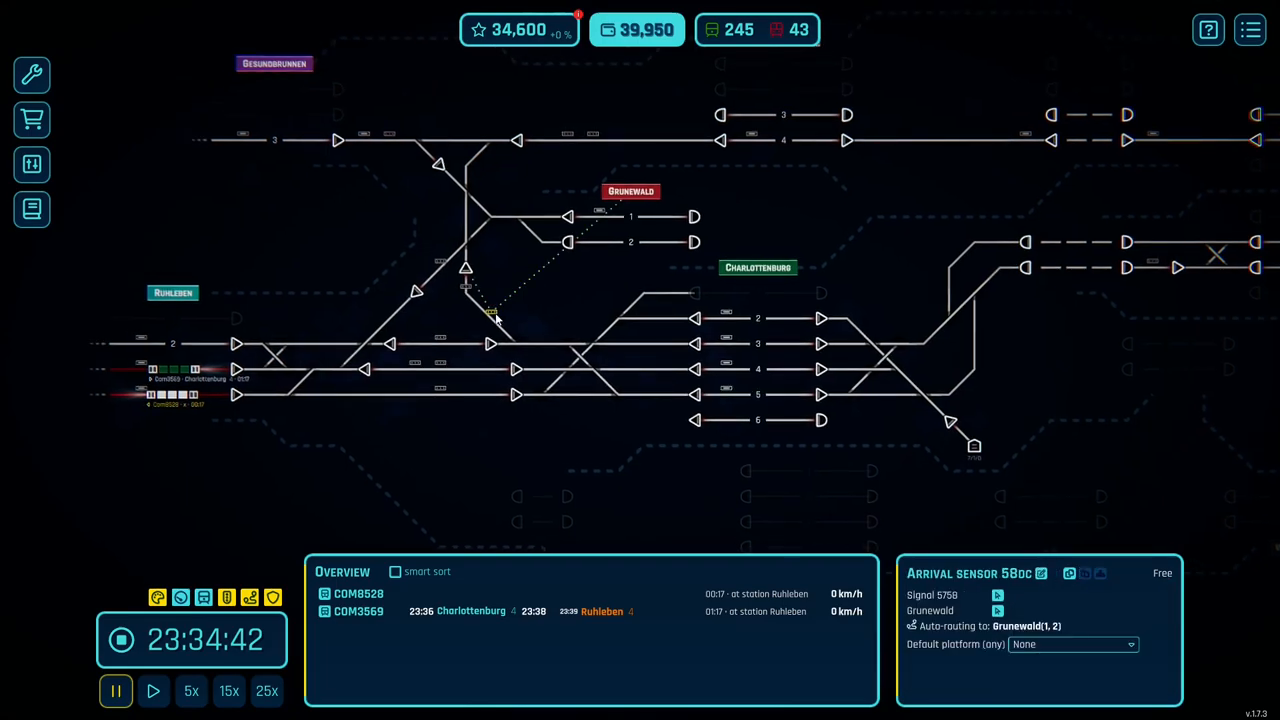
{"action": "mouse_move", "coordinate": [528, 294]}
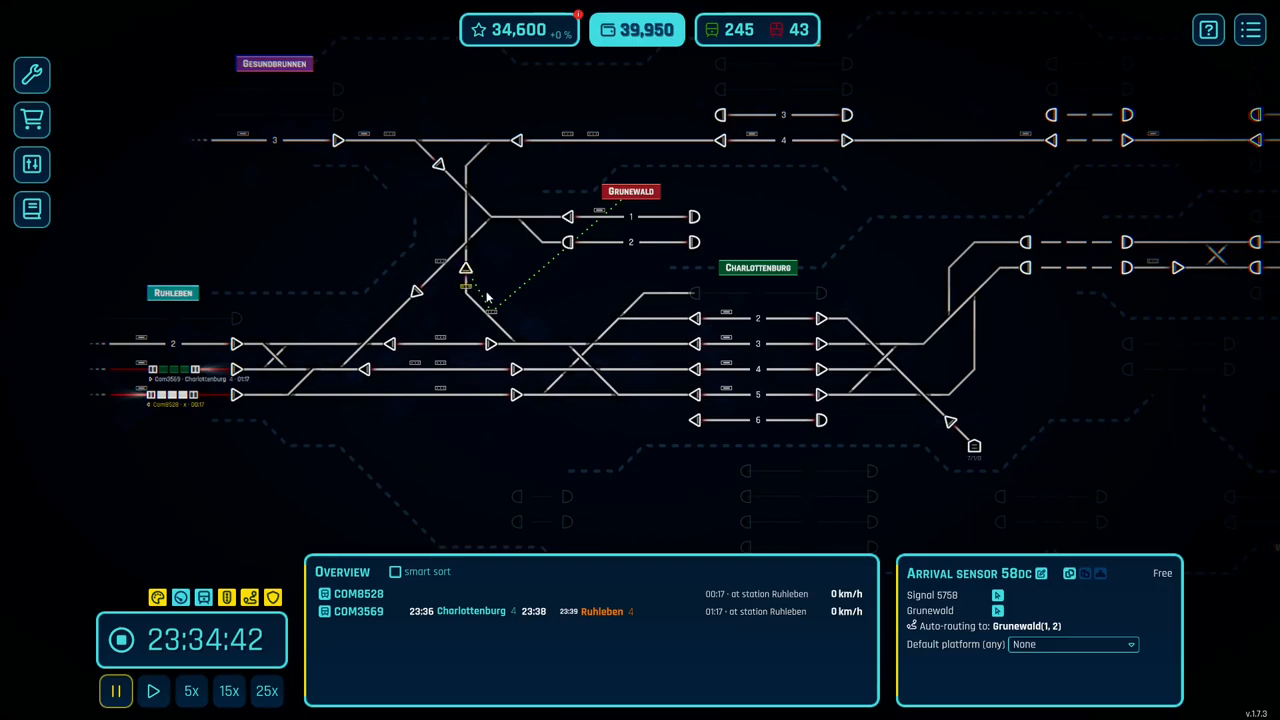
{"action": "mouse_move", "coordinate": [640, 192]}
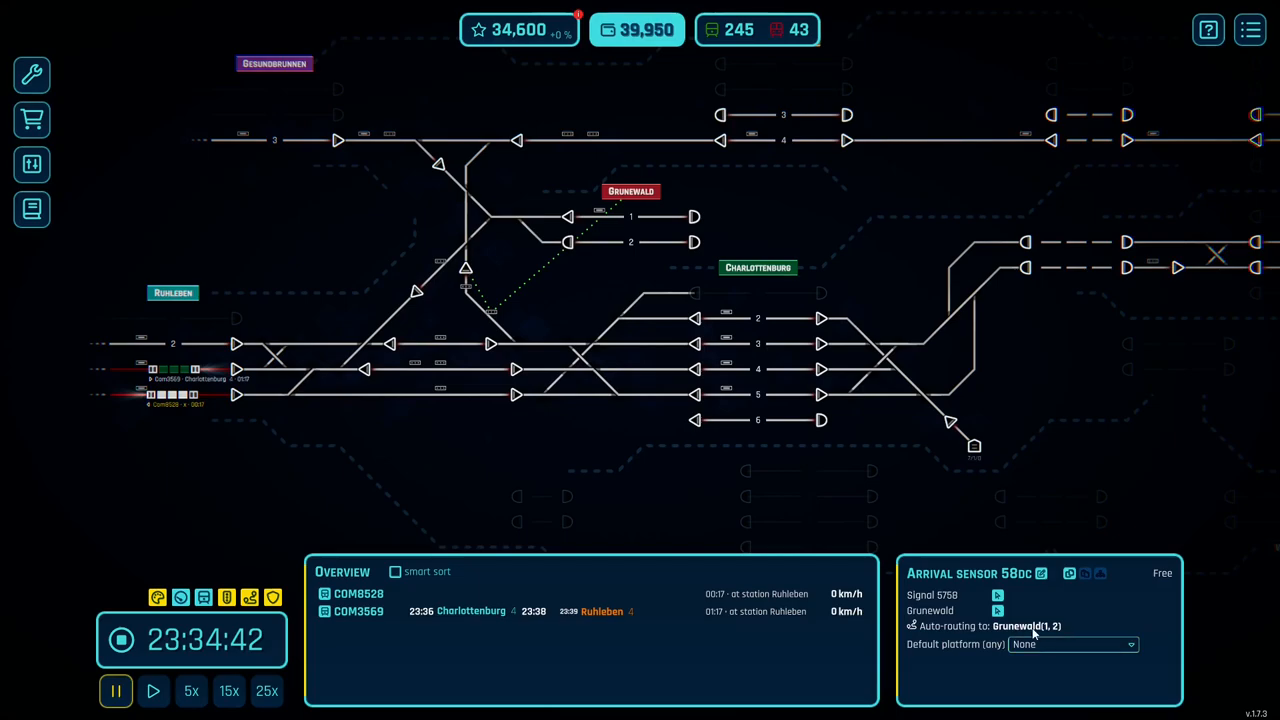
{"action": "mouse_move", "coordinate": [1008, 606]}
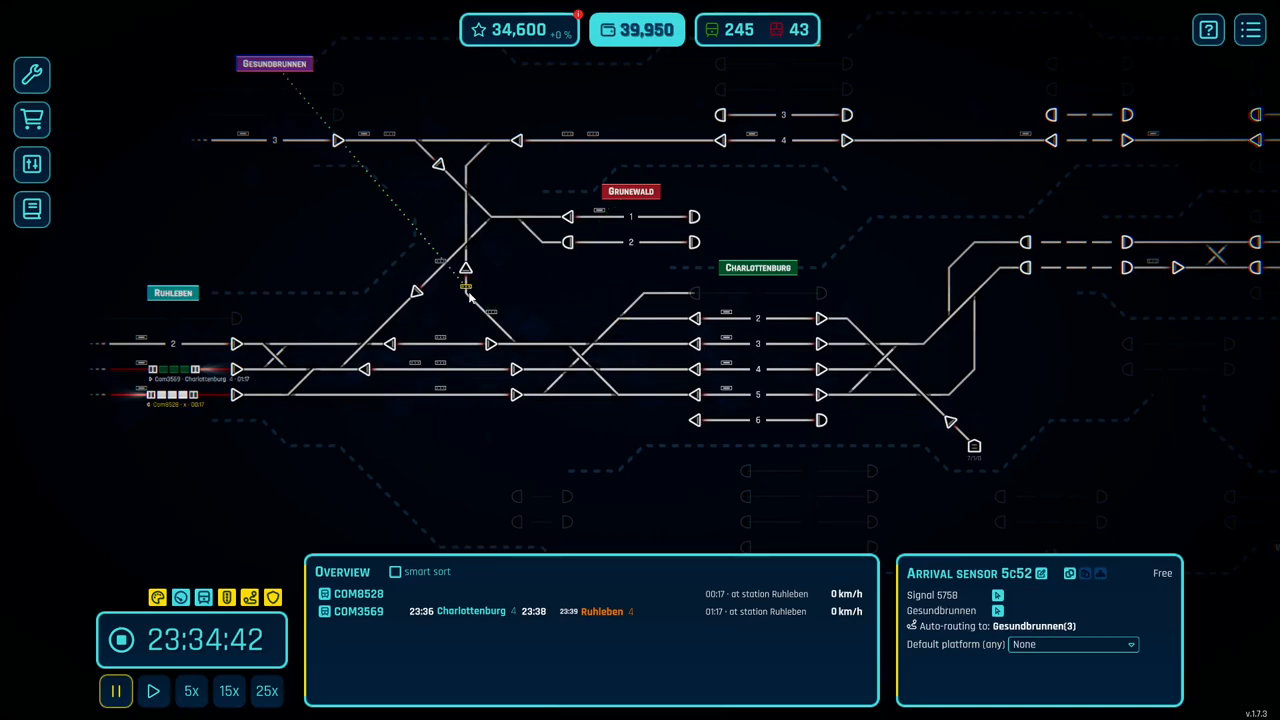
{"action": "mouse_move", "coordinate": [378, 148]}
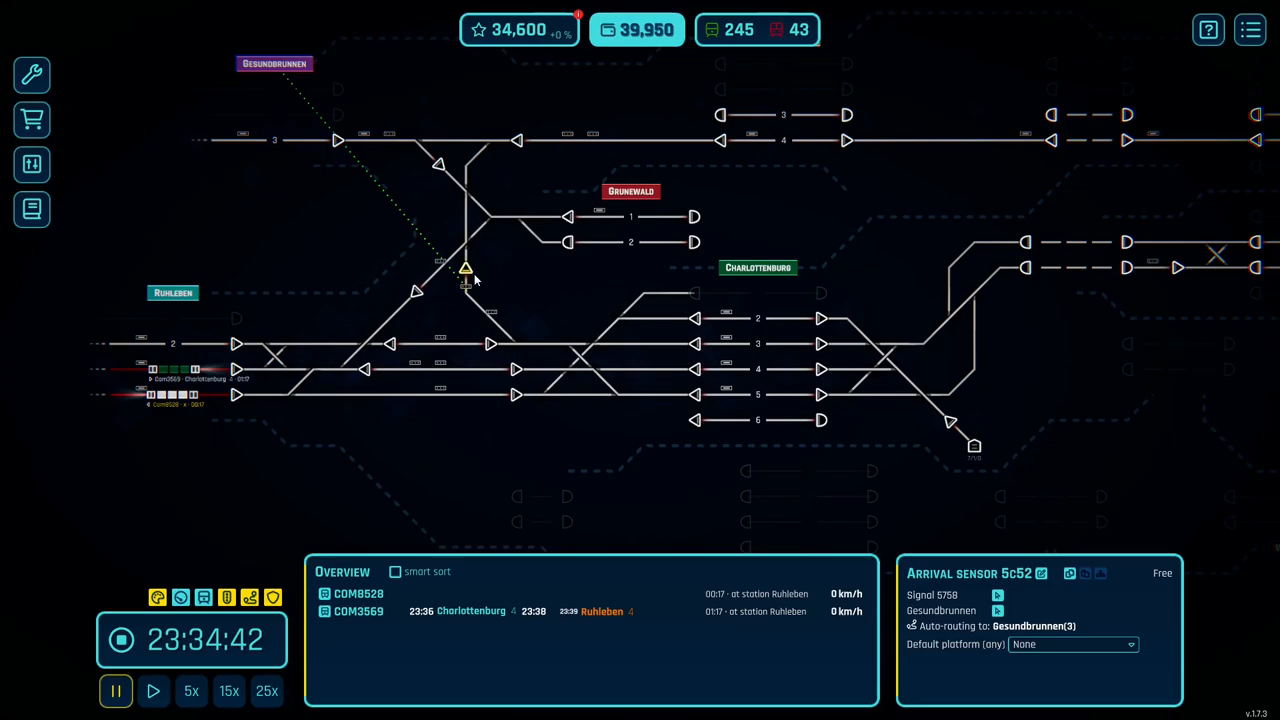
{"action": "mouse_move", "coordinate": [480, 272]}
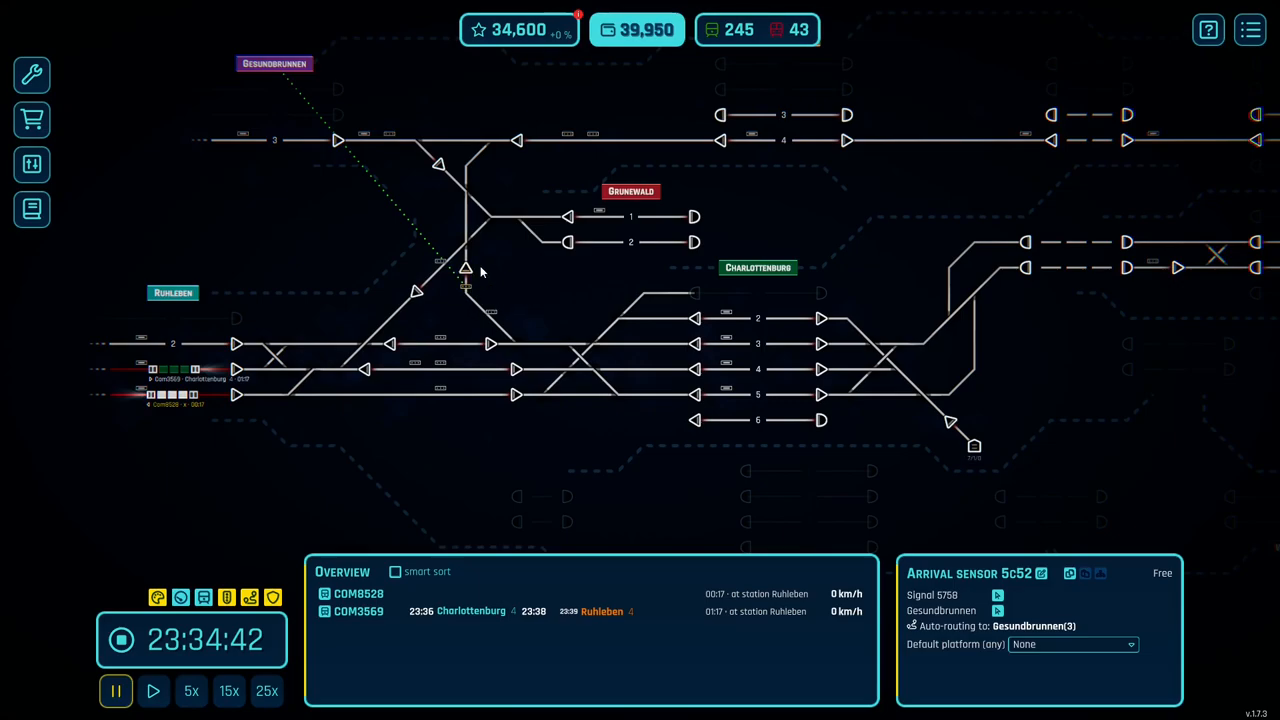
Set arrival sensor 5c52 to auto-route trains to Gesundbrunnen track 3
{"action": "left_click", "coordinate": [464, 270]}
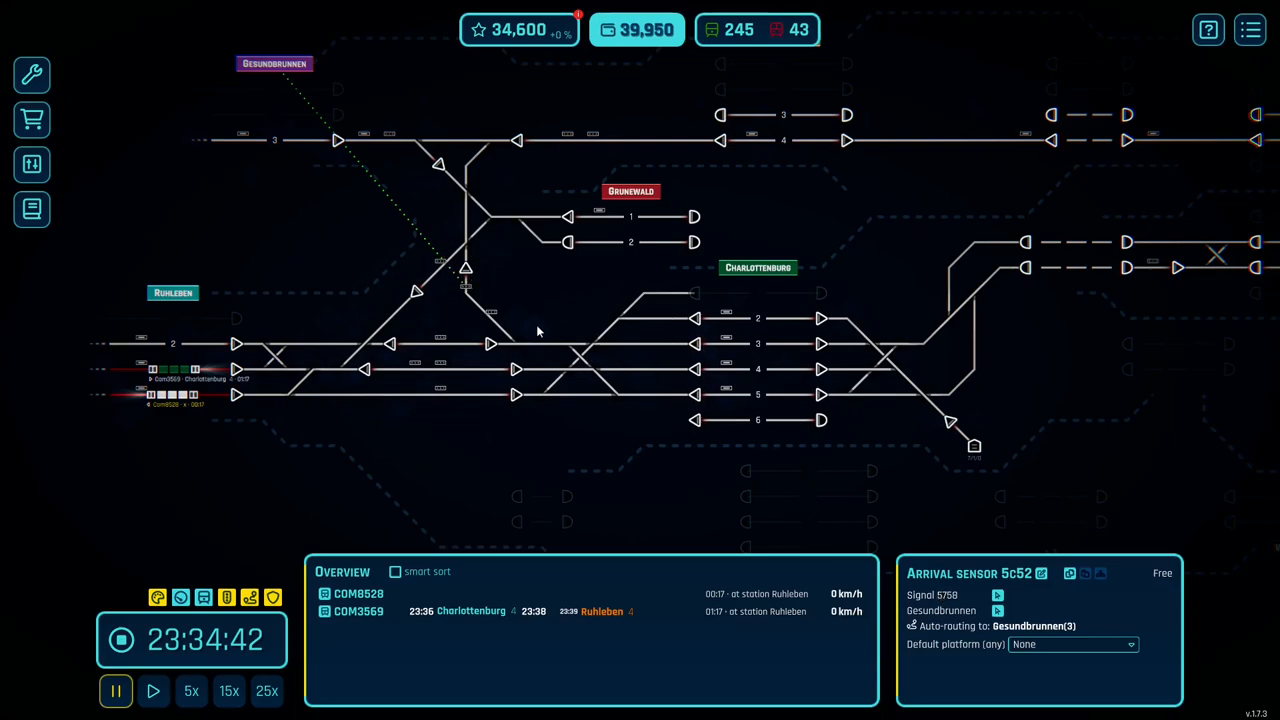
{"action": "mouse_move", "coordinate": [604, 468]}
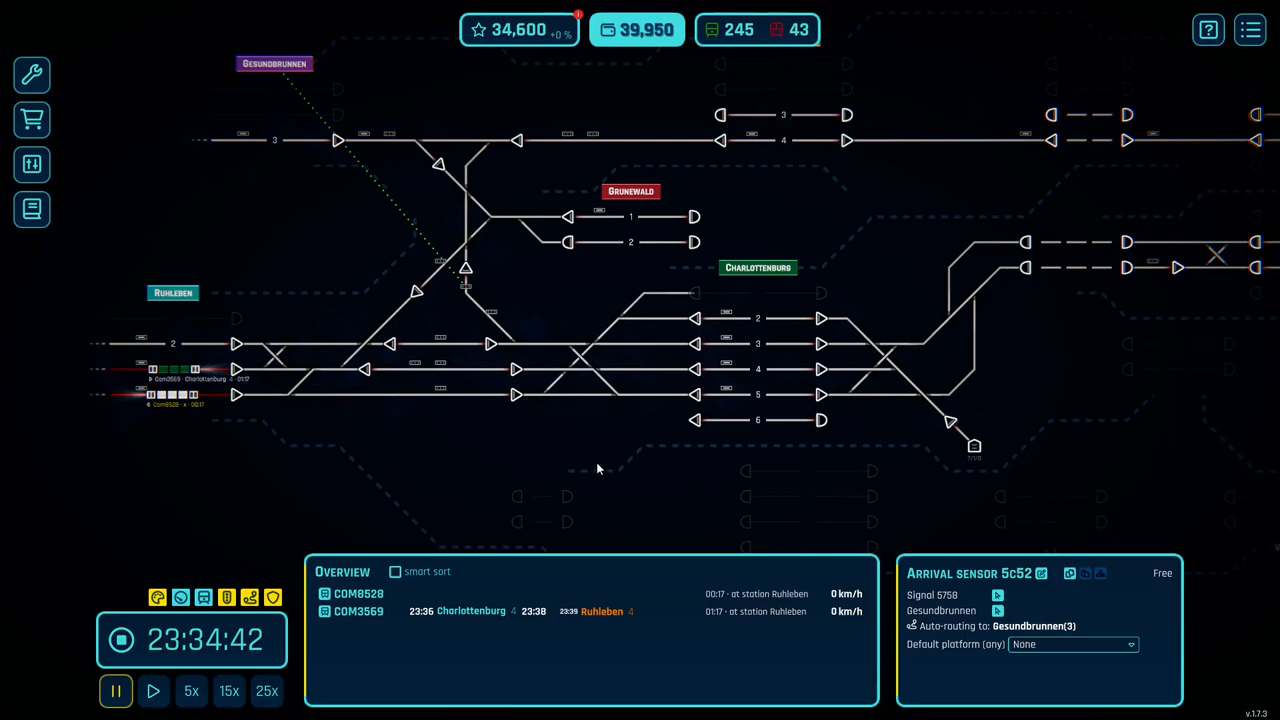
Add arrival sensor 8659 auto-routing trains to Charlottenburg tracks 2–5
{"action": "left_click", "coordinate": [440, 364]}
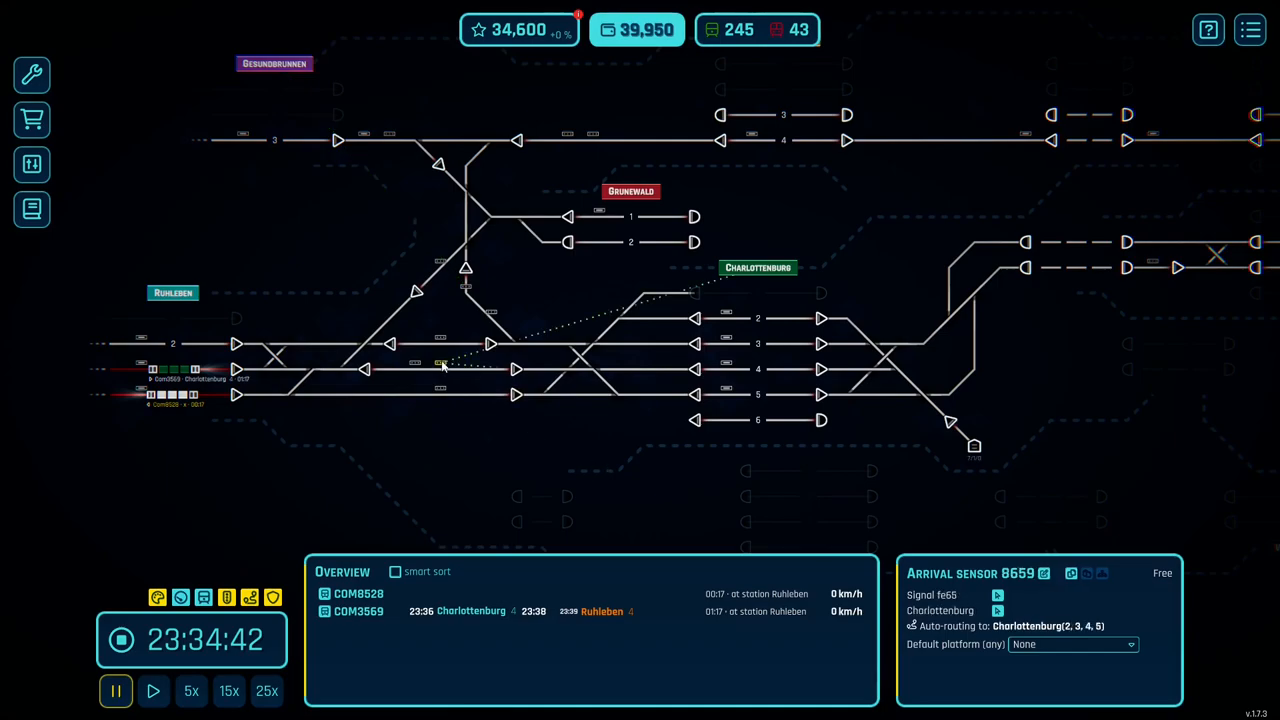
{"action": "mouse_move", "coordinate": [442, 332]}
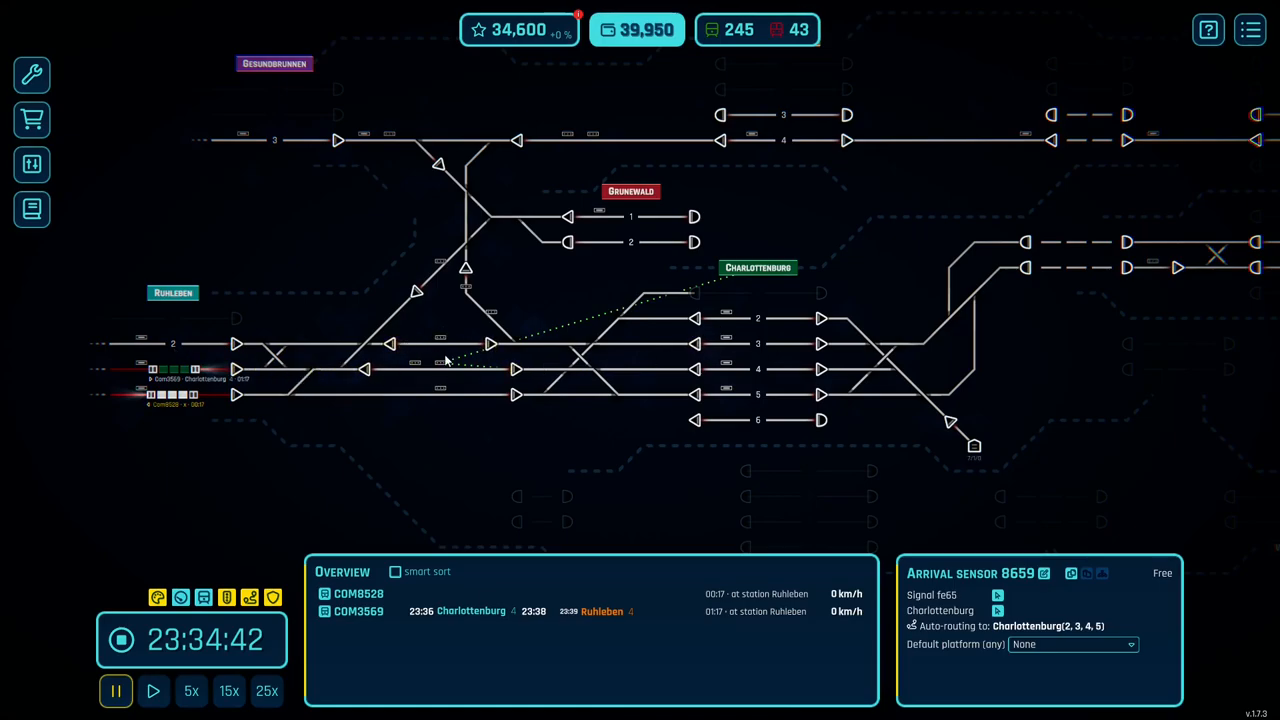
{"action": "mouse_move", "coordinate": [804, 370]}
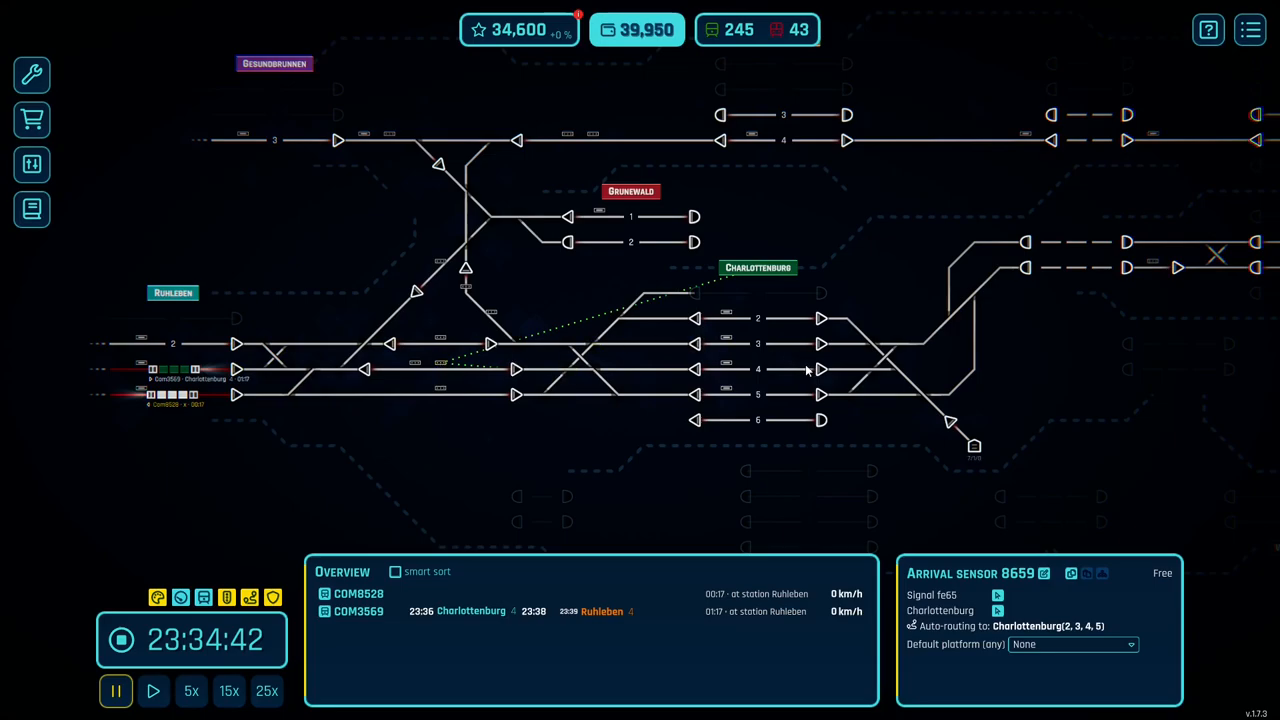
{"action": "mouse_move", "coordinate": [584, 360]}
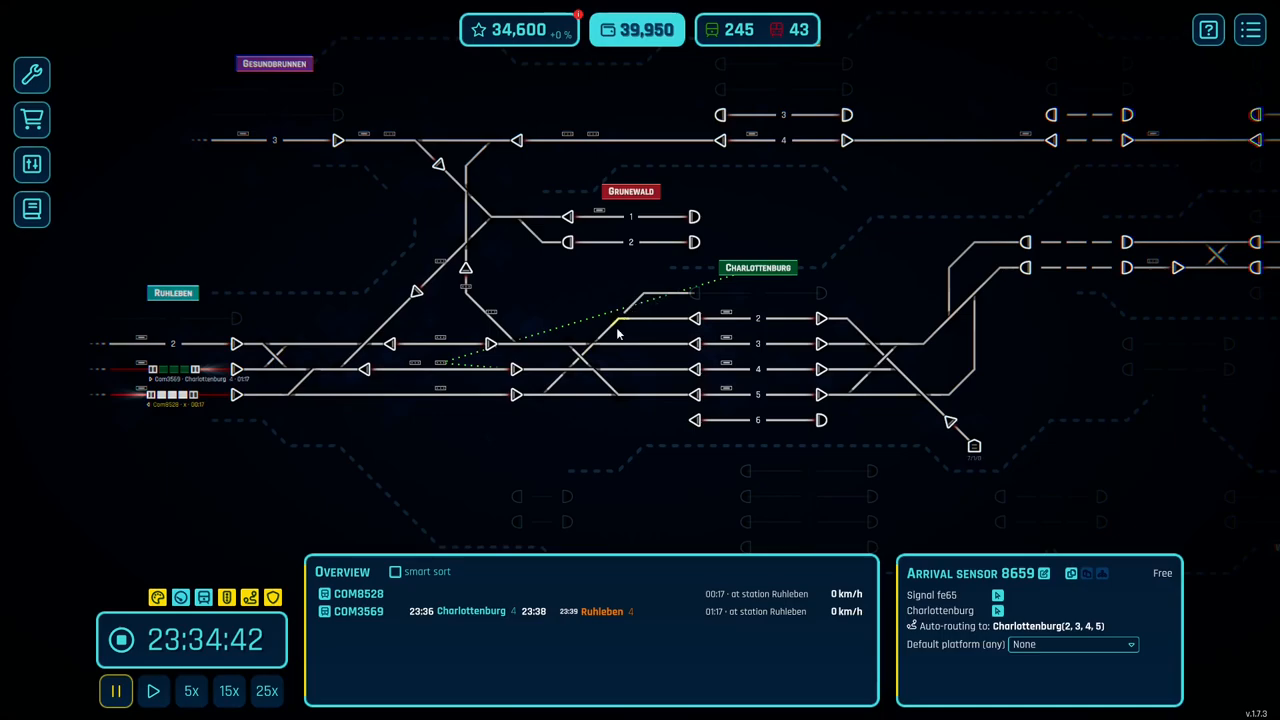
{"action": "left_click", "coordinate": [516, 368]}
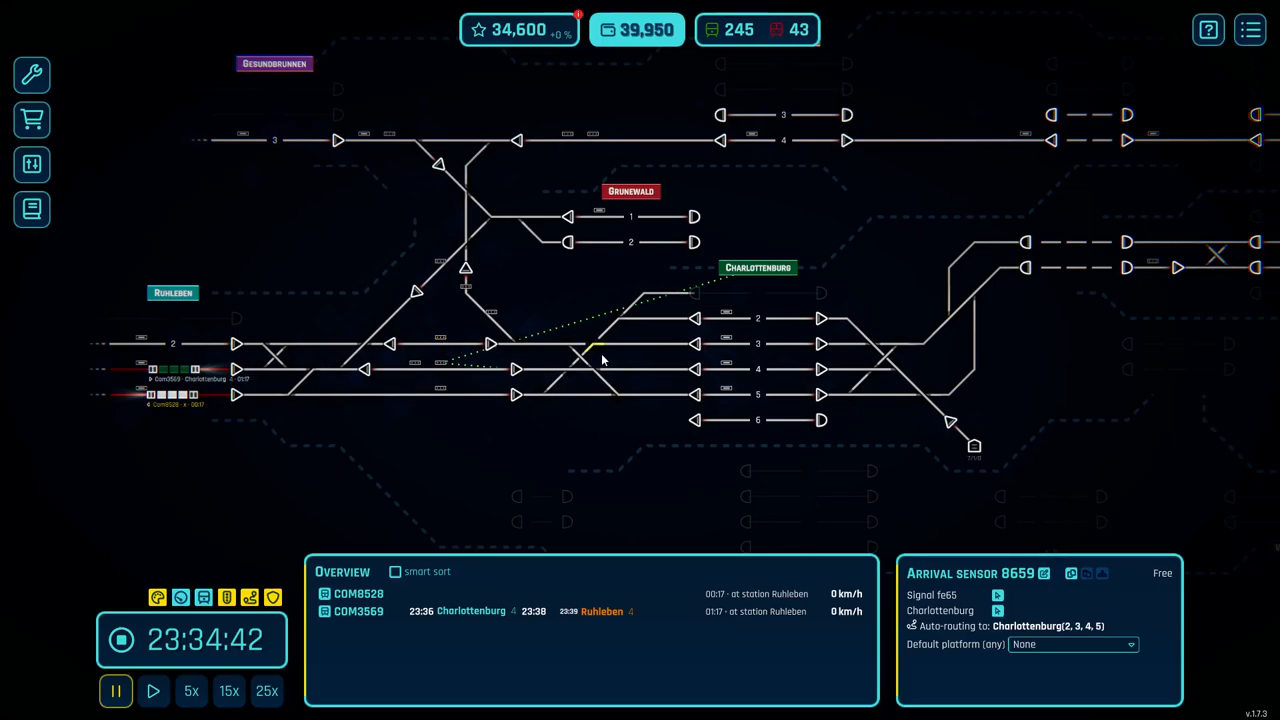
{"action": "mouse_move", "coordinate": [630, 420]}
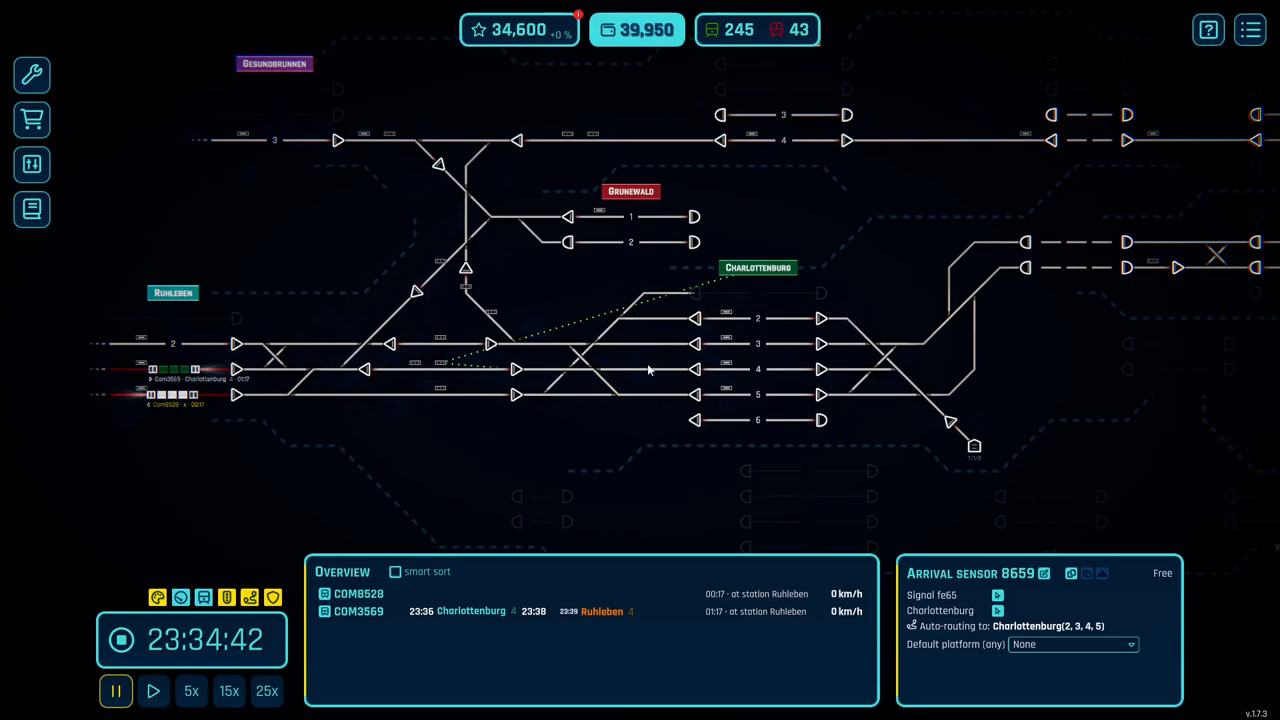
{"action": "mouse_move", "coordinate": [624, 442]}
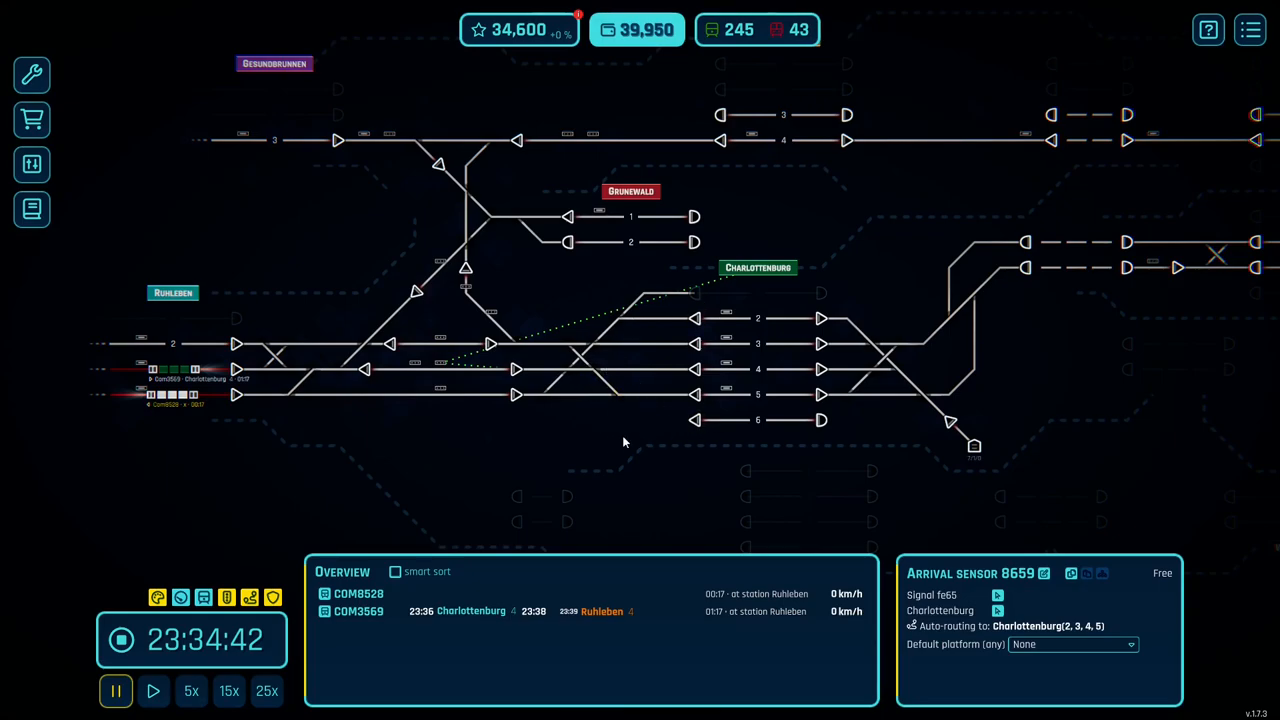
{"action": "mouse_move", "coordinate": [536, 370]}
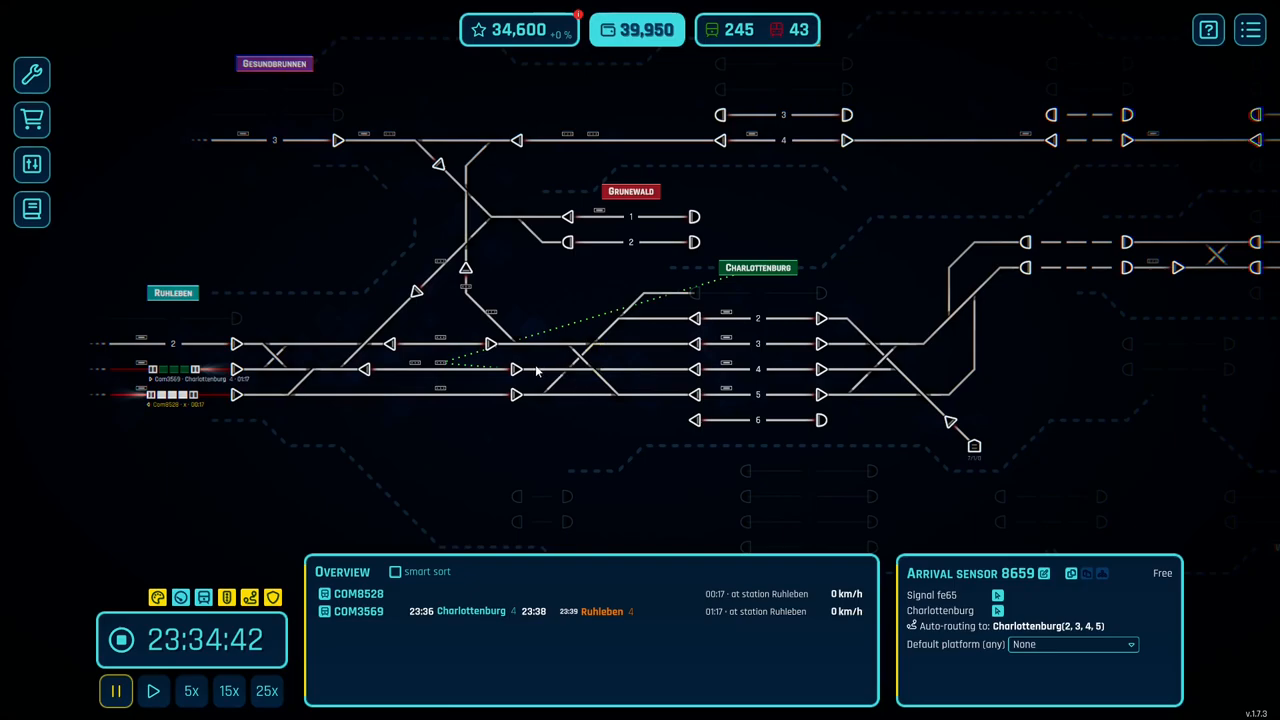
{"action": "mouse_move", "coordinate": [584, 420]}
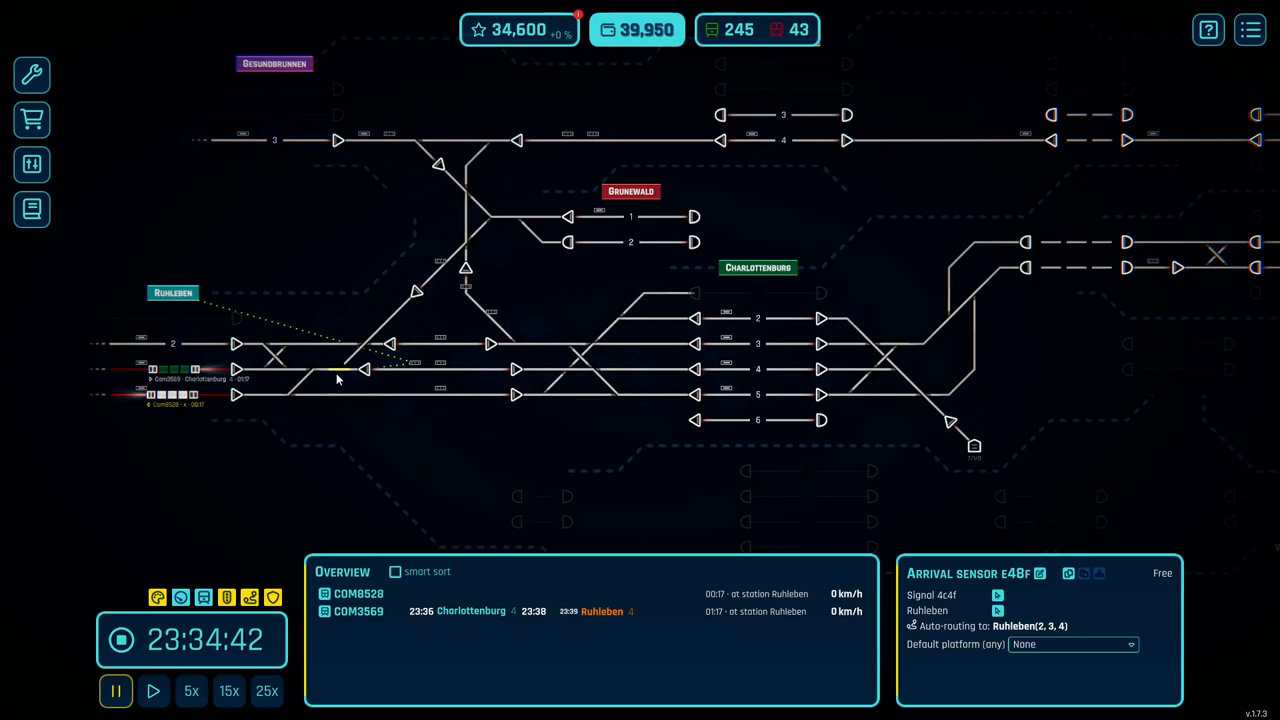
{"action": "mouse_move", "coordinate": [280, 422]}
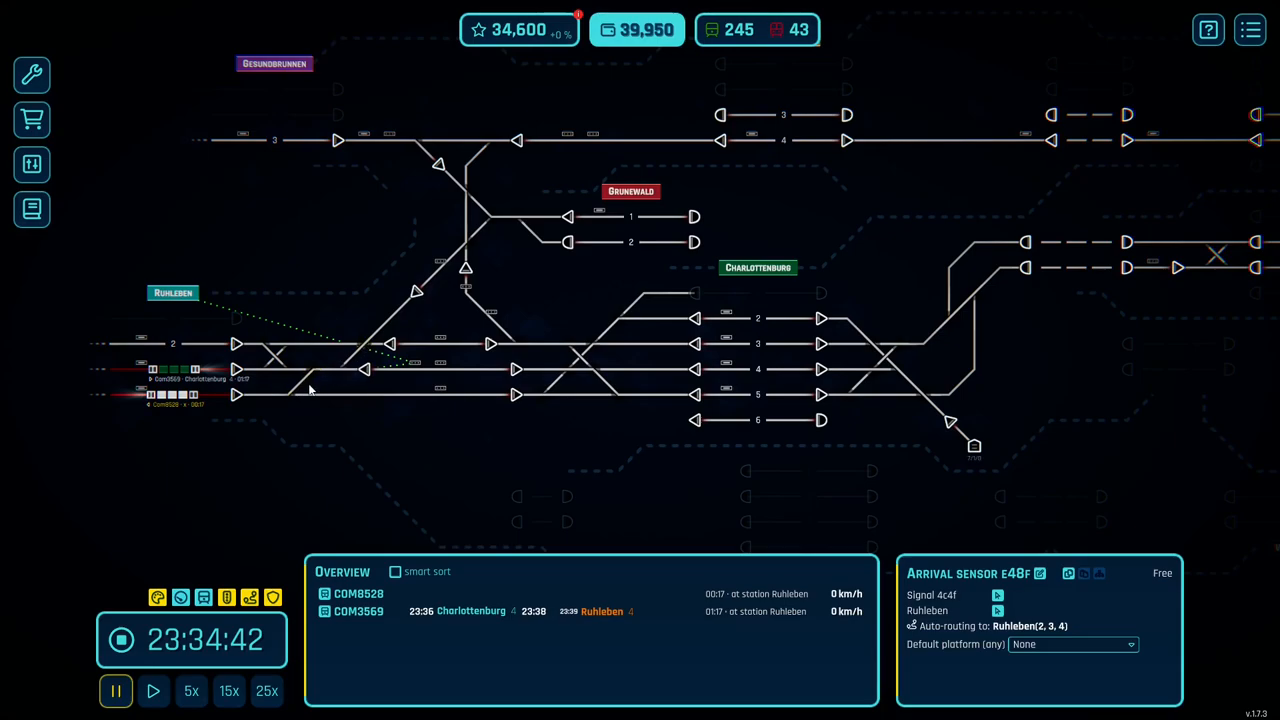
{"action": "mouse_move", "coordinate": [382, 396]}
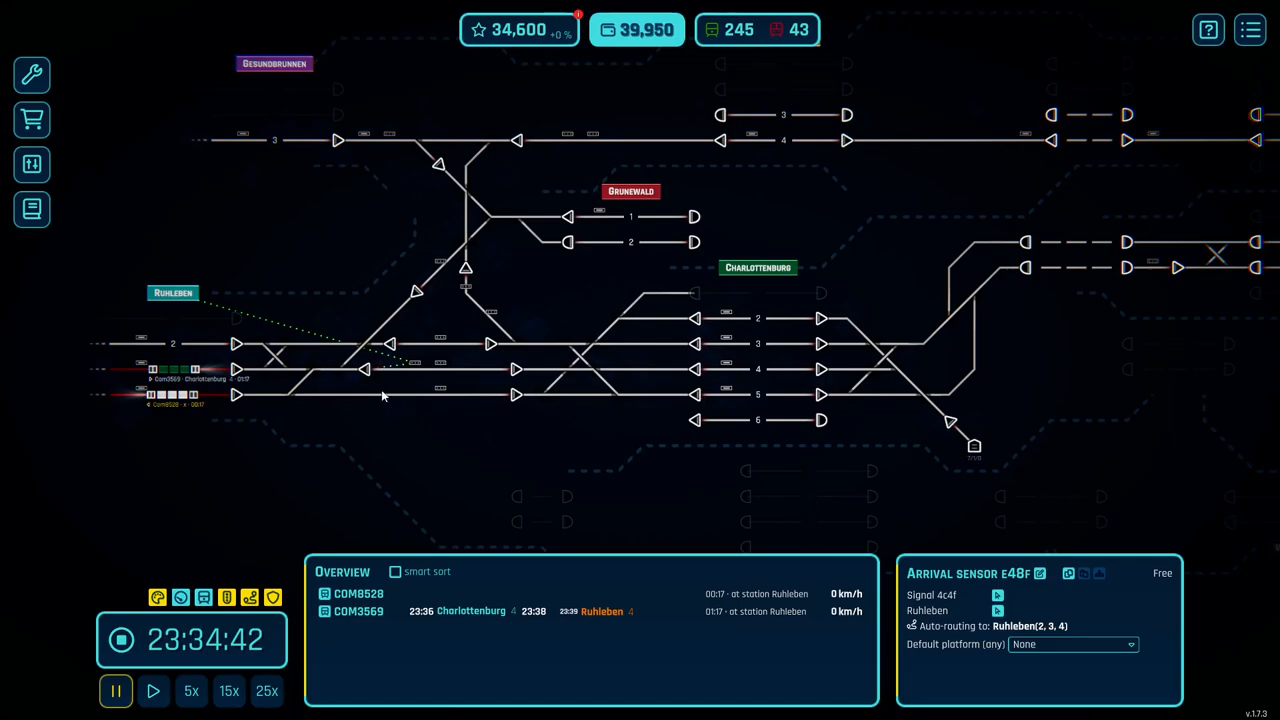
{"action": "mouse_move", "coordinate": [324, 390]}
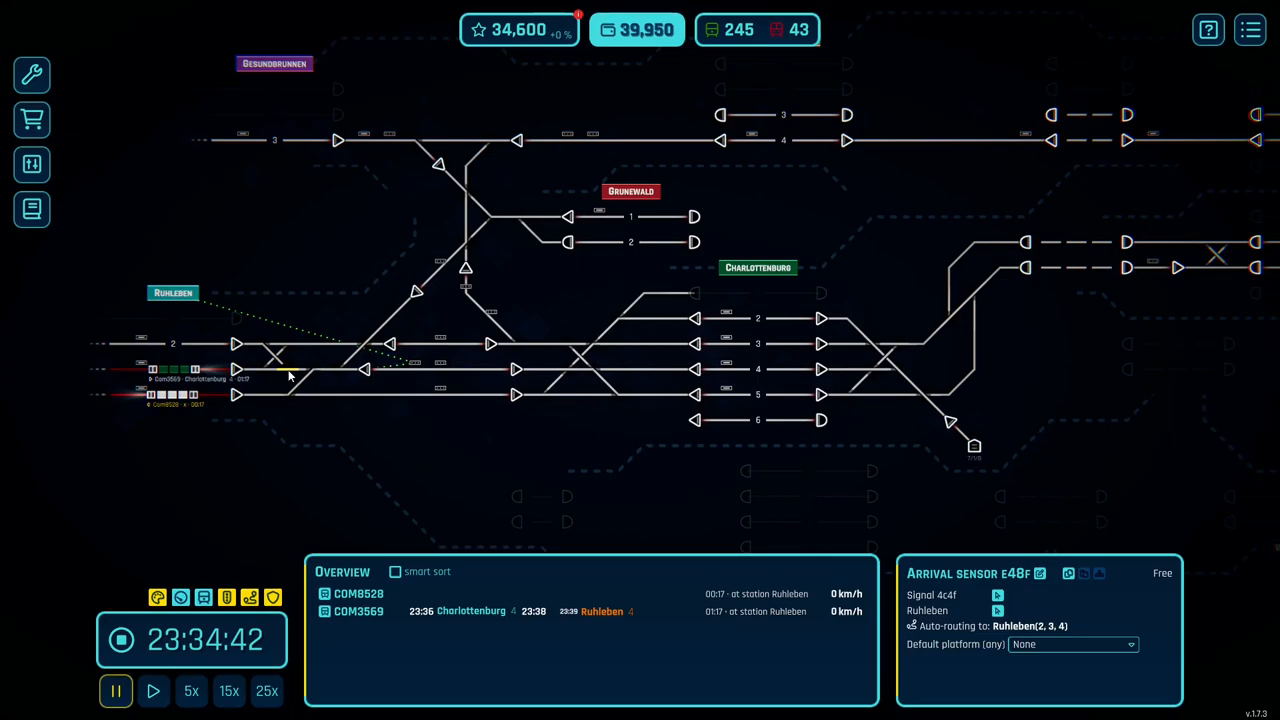
{"action": "mouse_move", "coordinate": [404, 382]}
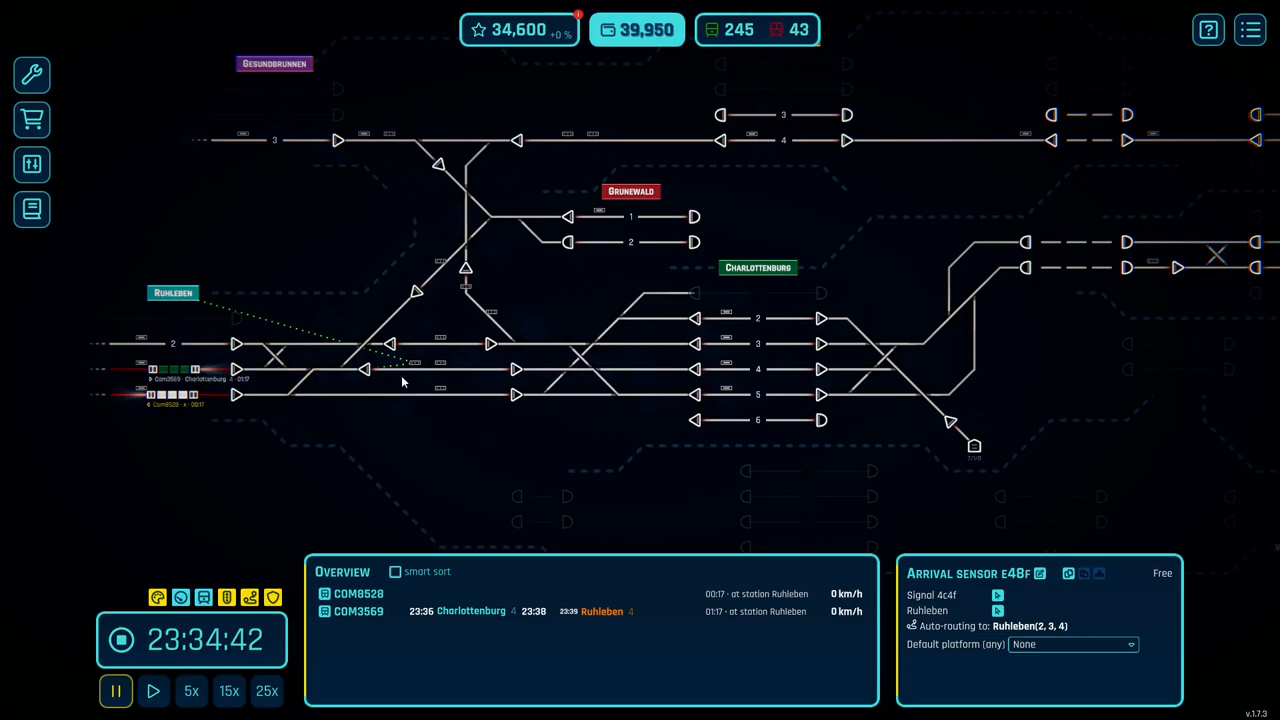
{"action": "mouse_move", "coordinate": [420, 408]}
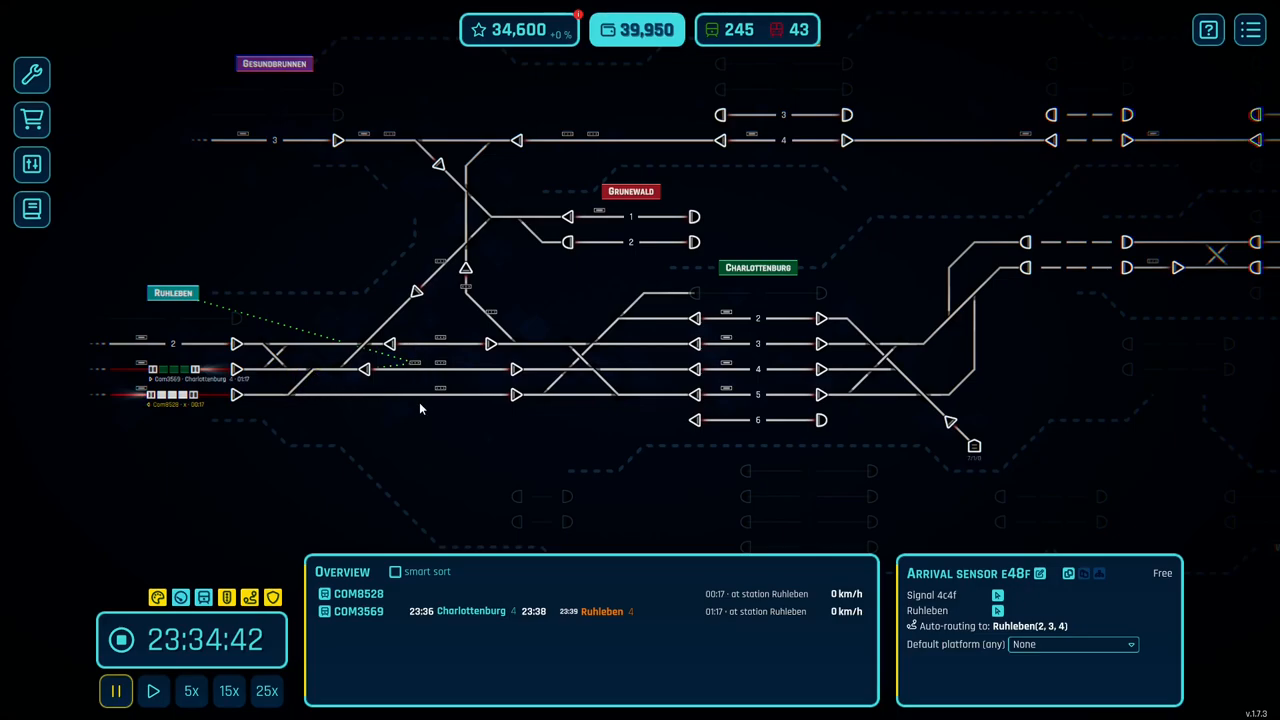
Select the Charlottenburg routing sensor to show its routes to Ruhleben, Gesundbrunnen and Berlin HBF
{"action": "left_click", "coordinate": [364, 370]}
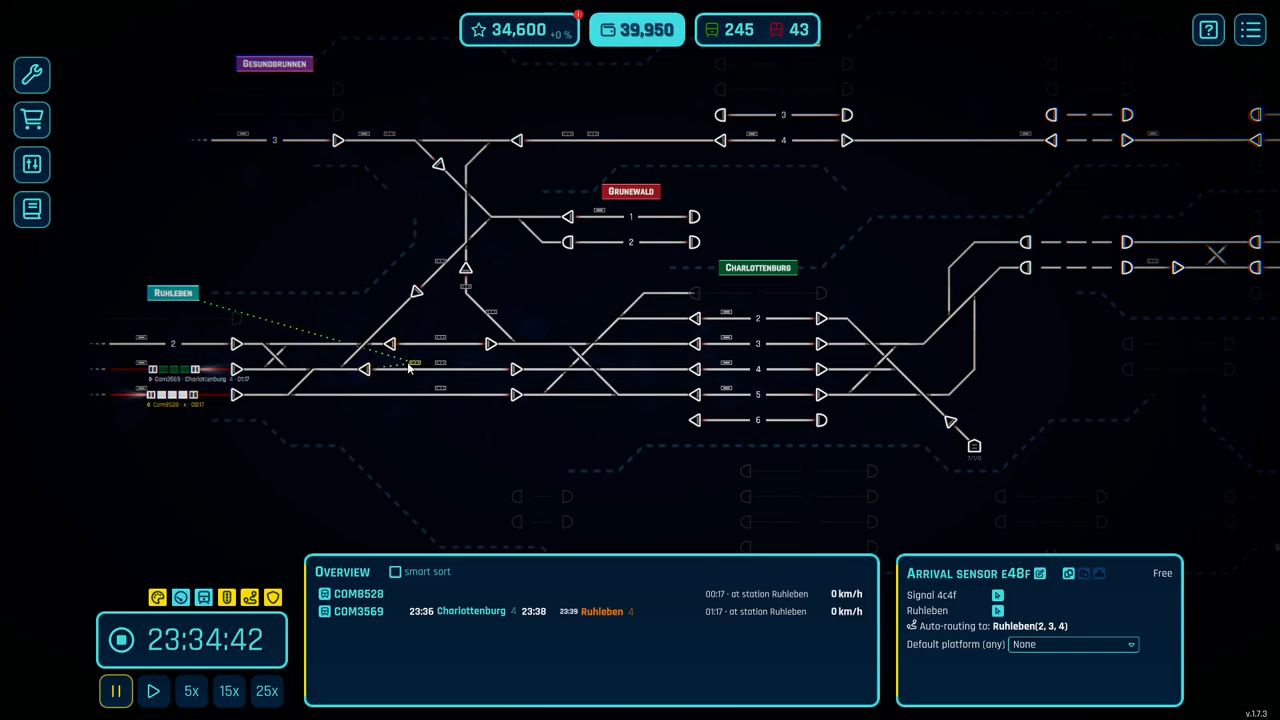
{"action": "mouse_move", "coordinate": [476, 424]}
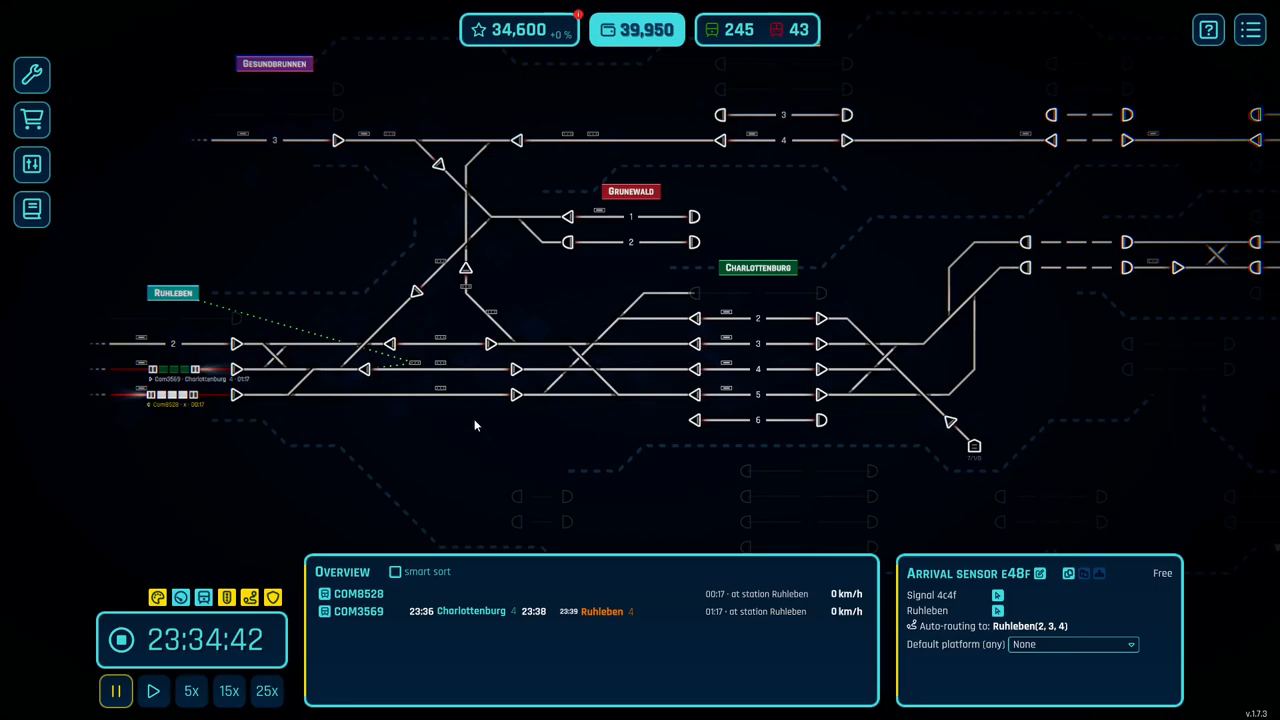
{"action": "mouse_move", "coordinate": [592, 148]}
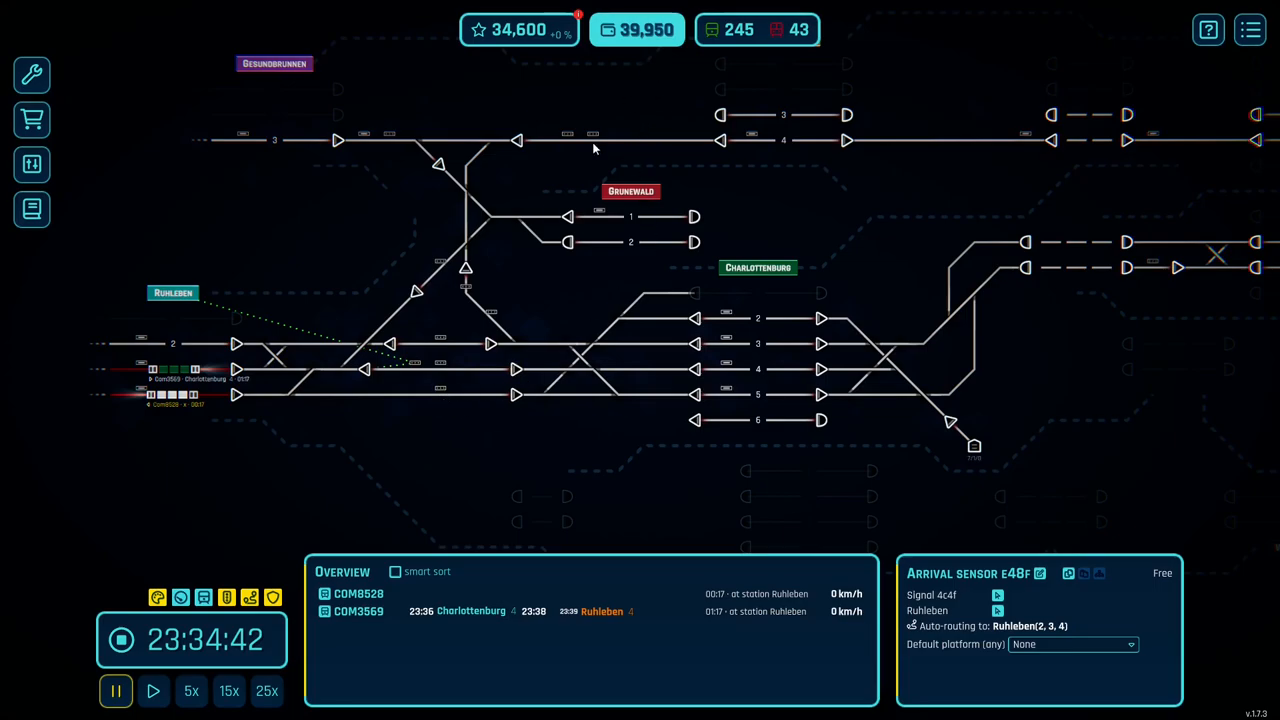
{"action": "mouse_move", "coordinate": [736, 336]}
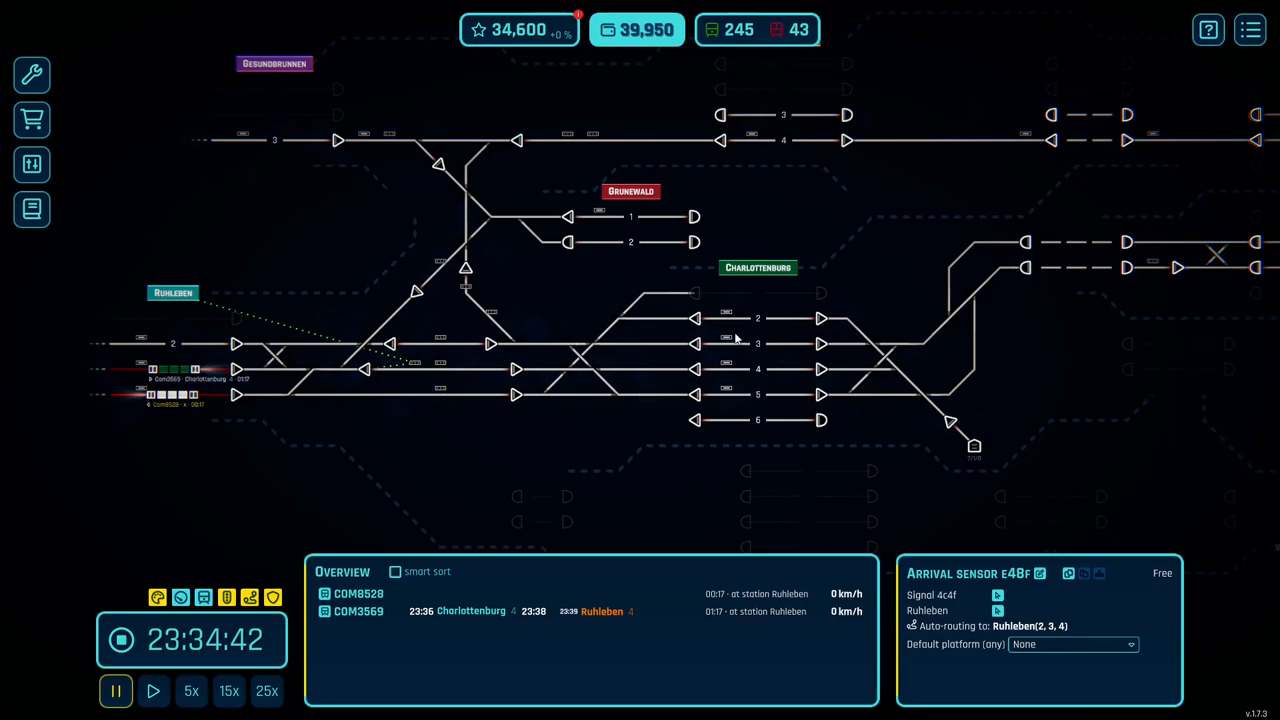
{"action": "mouse_move", "coordinate": [408, 380]}
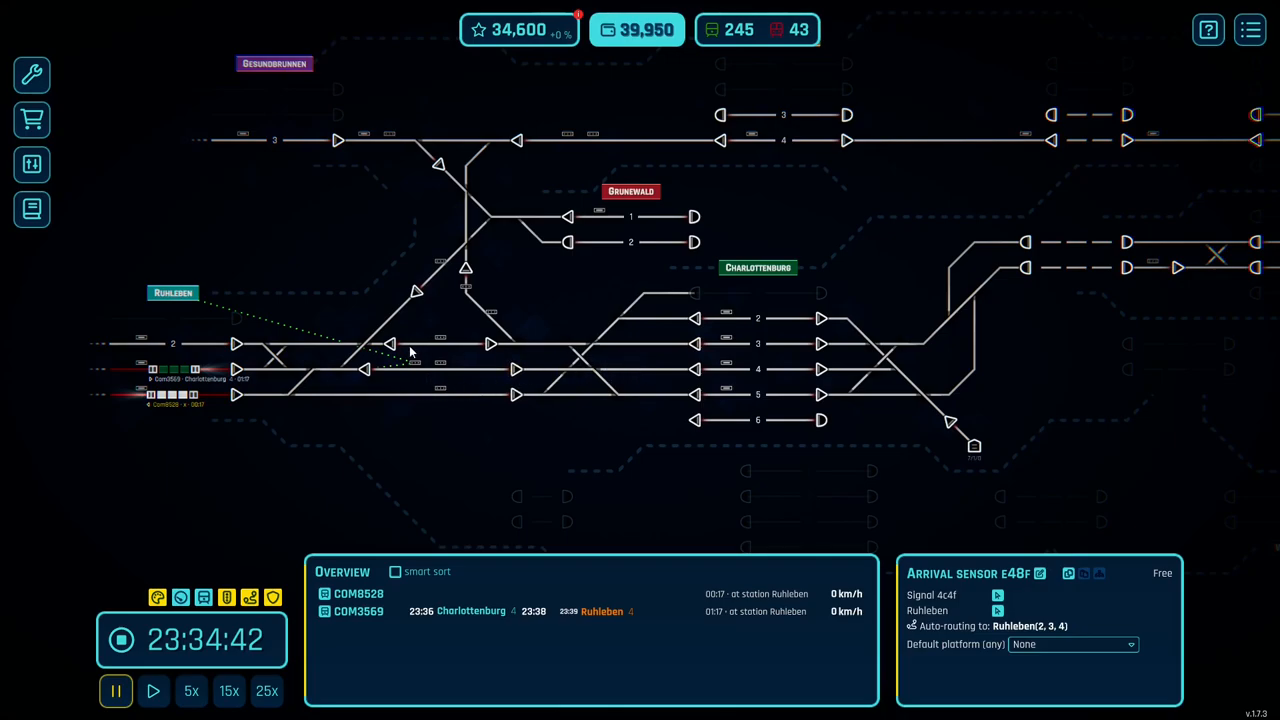
{"action": "mouse_move", "coordinate": [540, 370]}
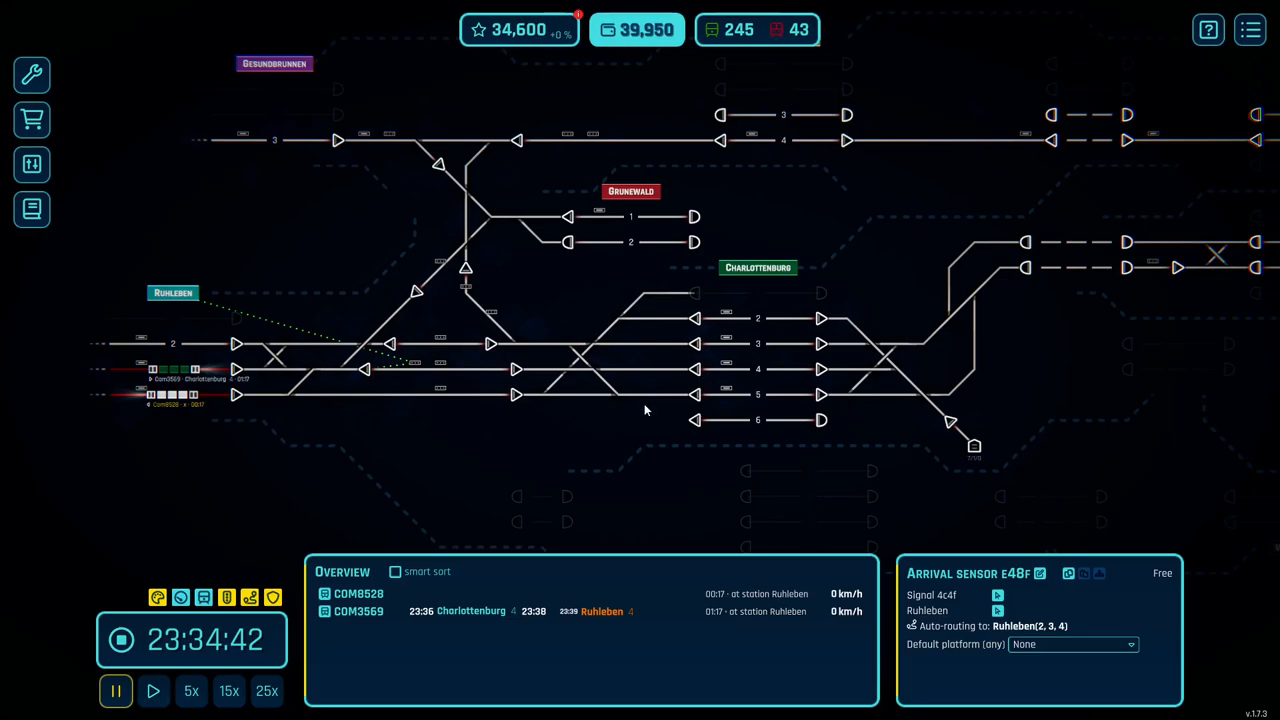
{"action": "mouse_move", "coordinate": [390, 380]}
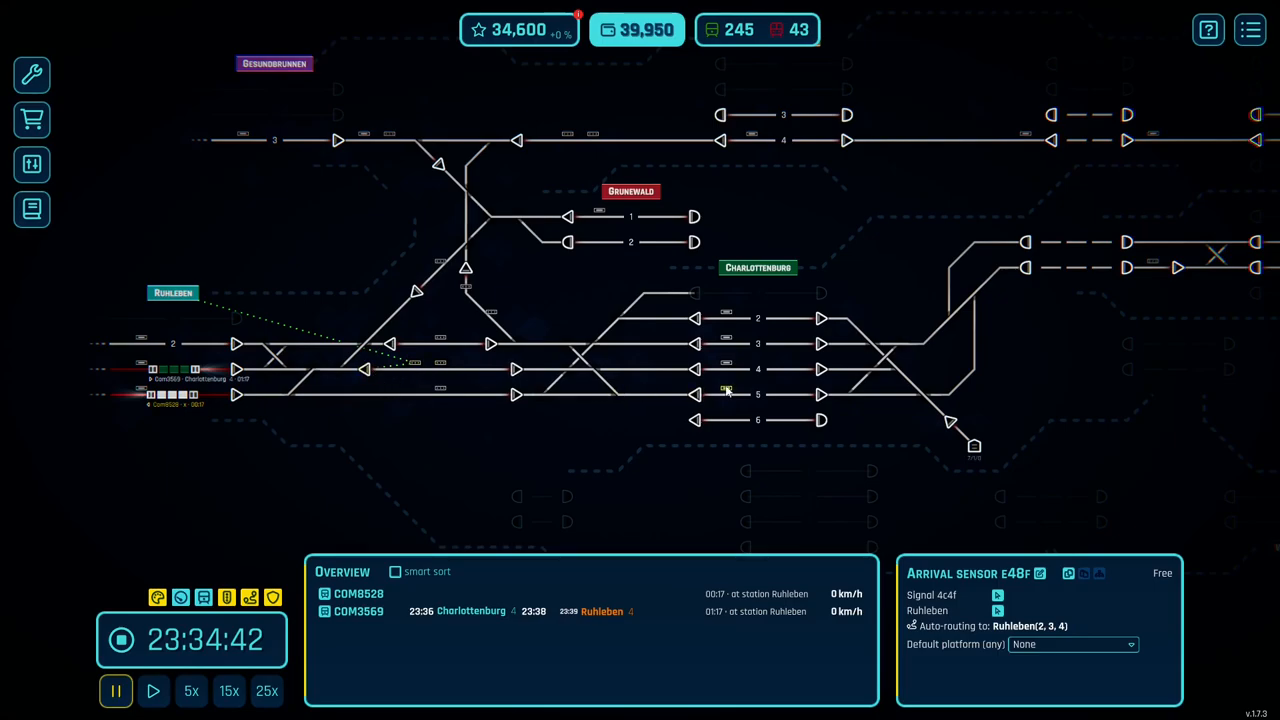
{"action": "left_click", "coordinate": [728, 364]}
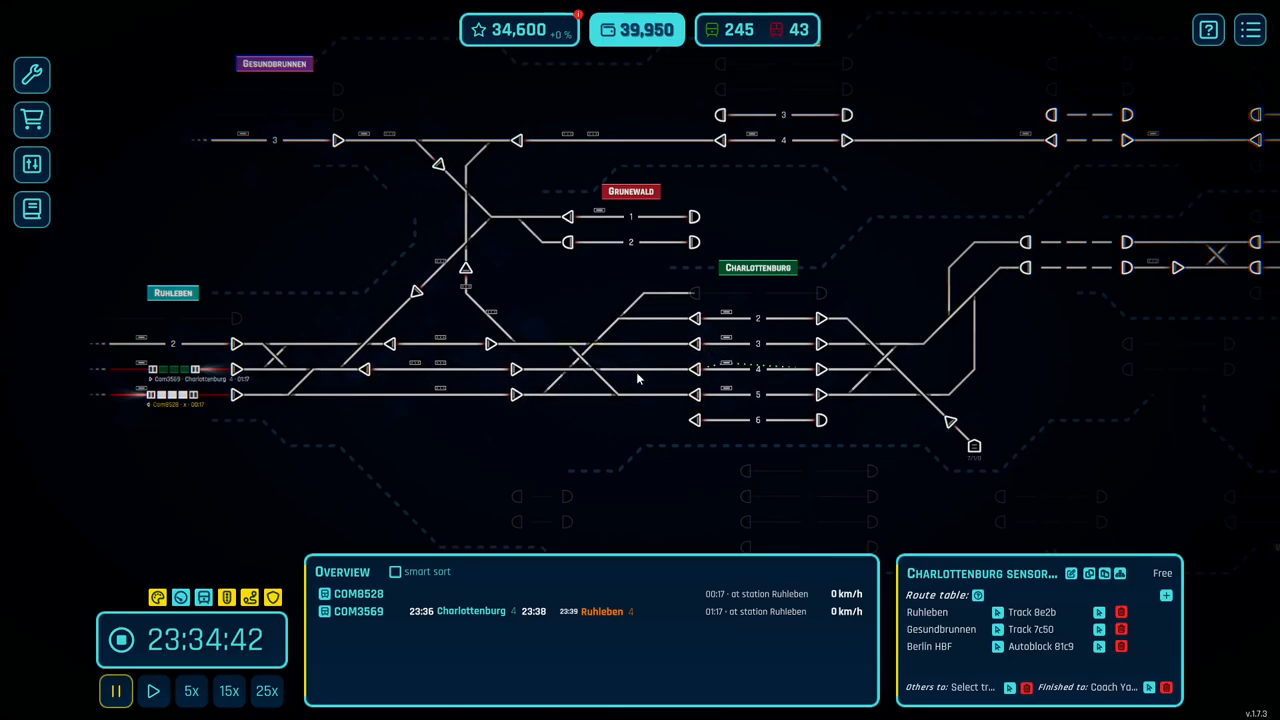
{"action": "mouse_move", "coordinate": [490, 376]}
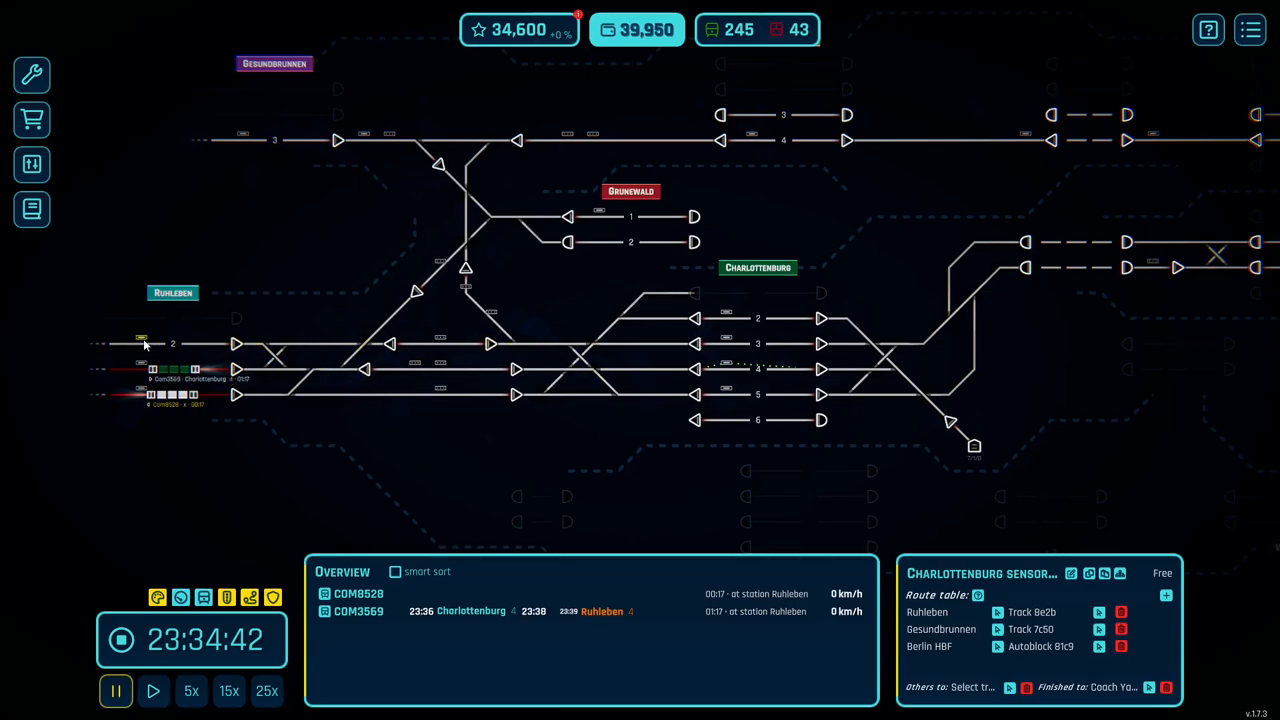
Select Ruhleben sensor #3 to show its routes to Charlottenburg and Gesundbrunnen
{"action": "left_click", "coordinate": [172, 344]}
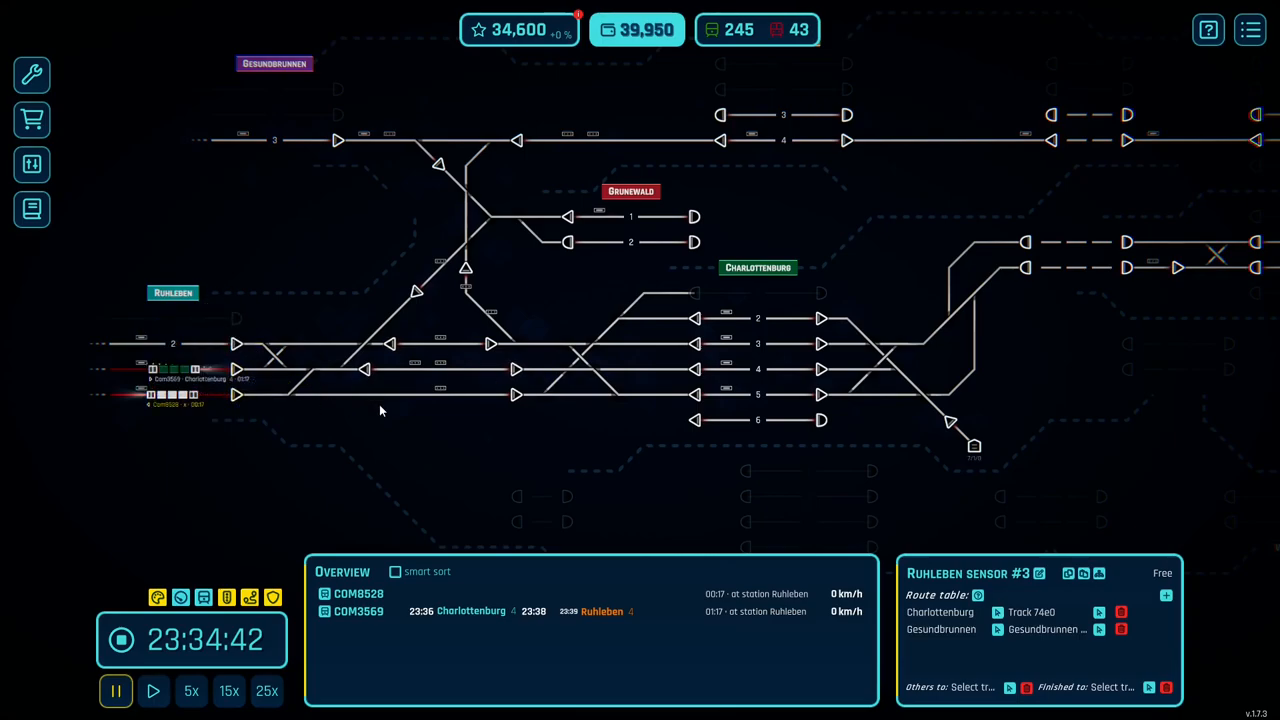
{"action": "mouse_move", "coordinate": [536, 418]}
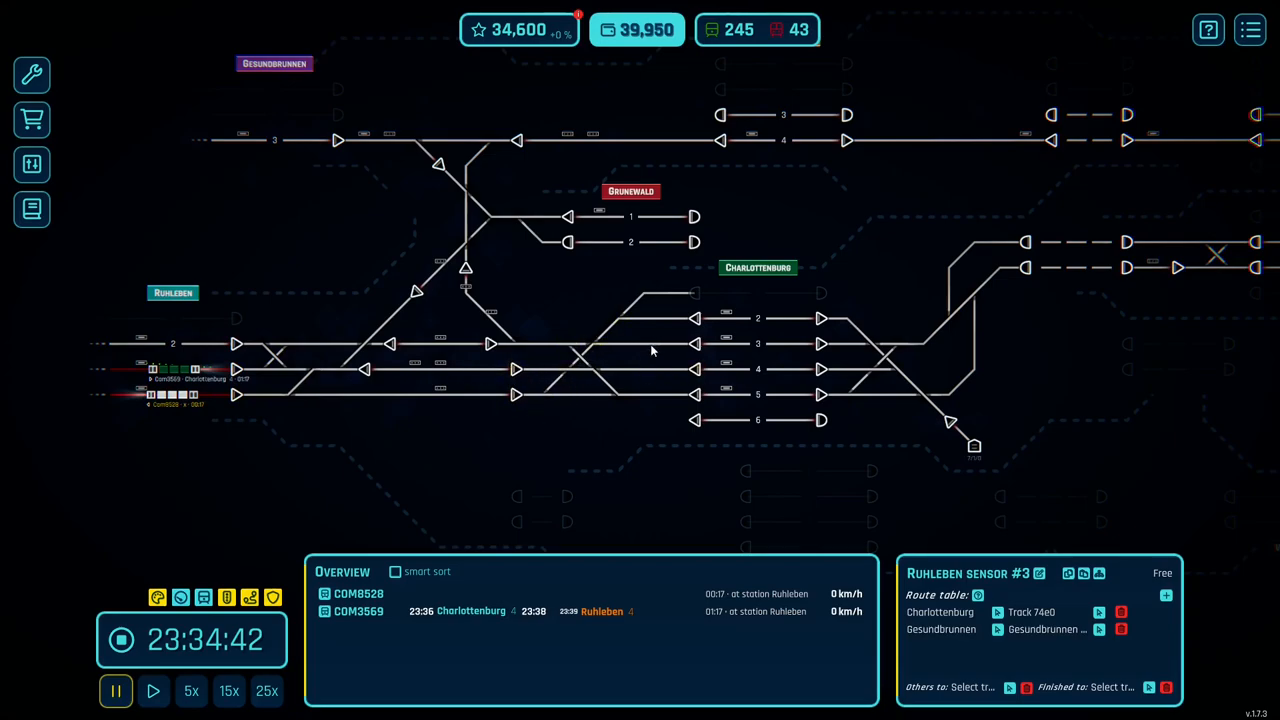
{"action": "left_click", "coordinate": [364, 370]}
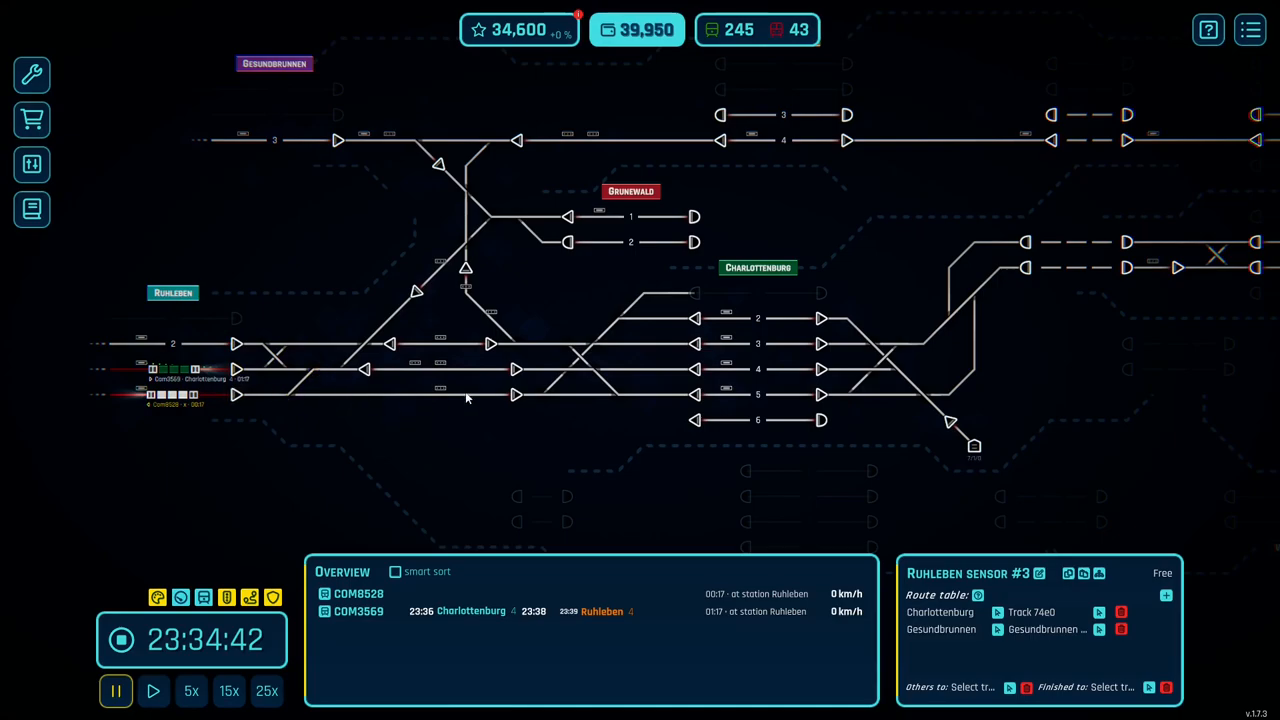
{"action": "mouse_move", "coordinate": [564, 392]}
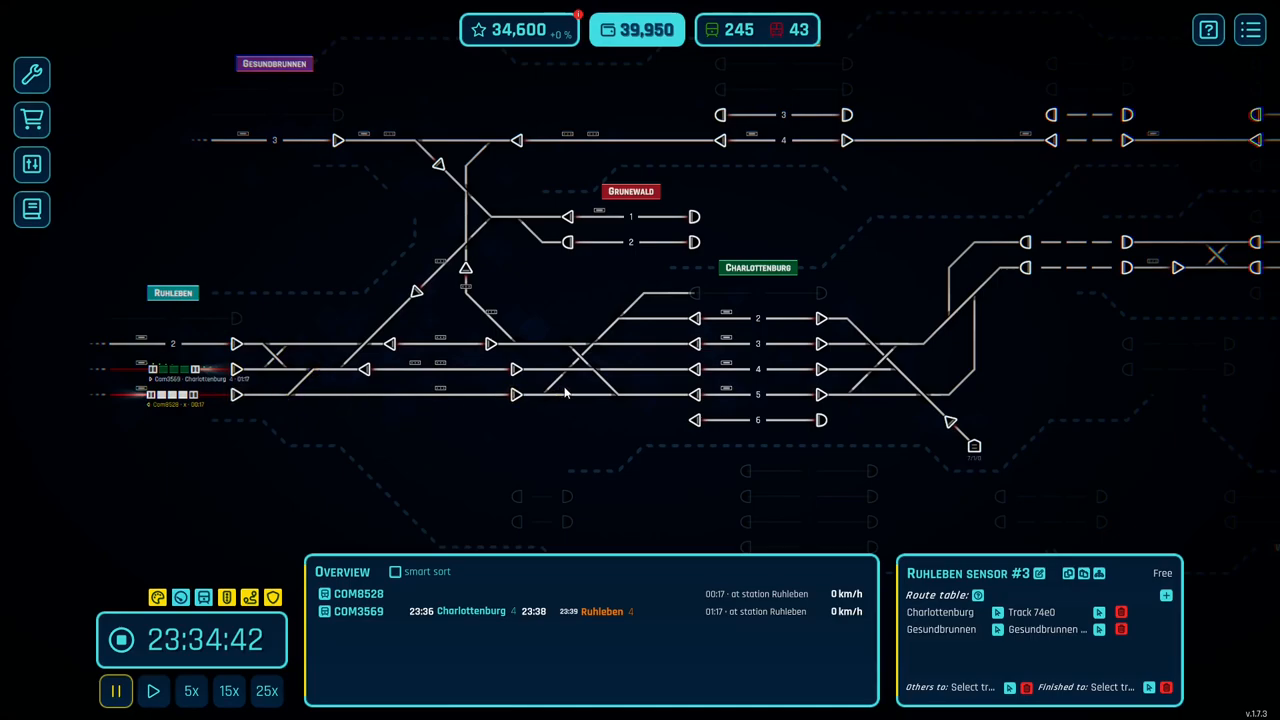
{"action": "left_click", "coordinate": [516, 368]}
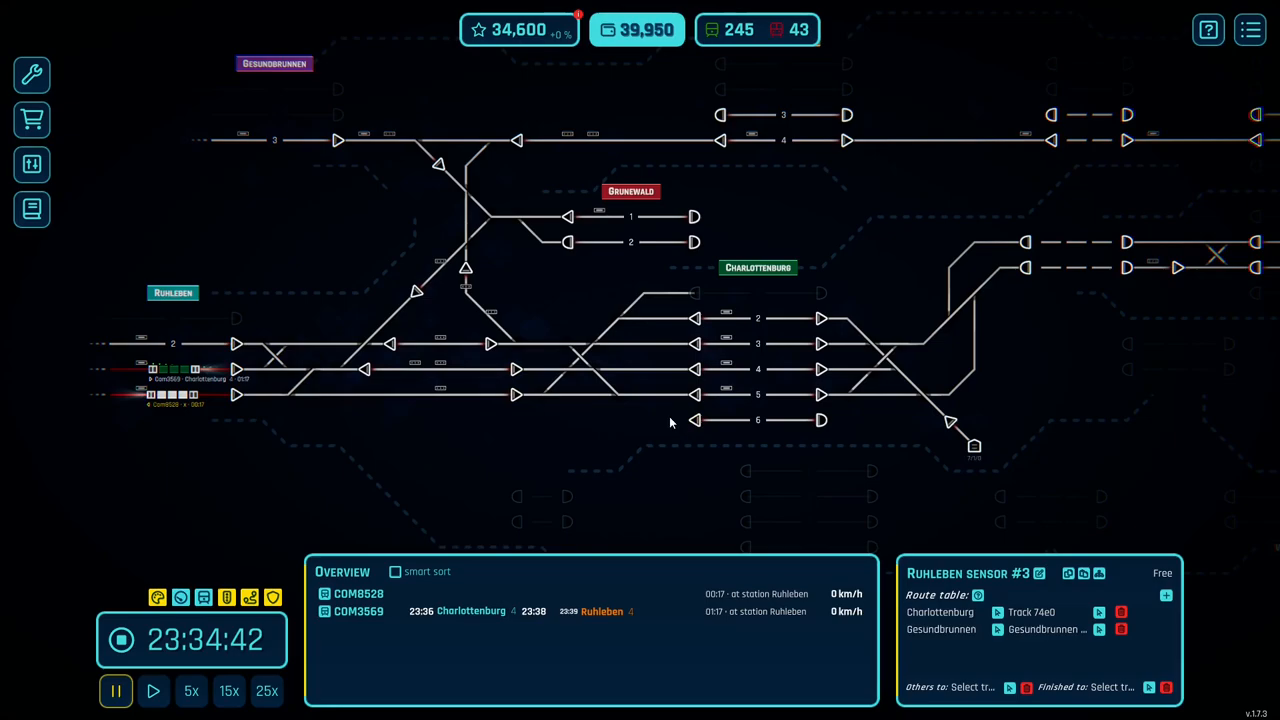
{"action": "mouse_move", "coordinate": [416, 210]}
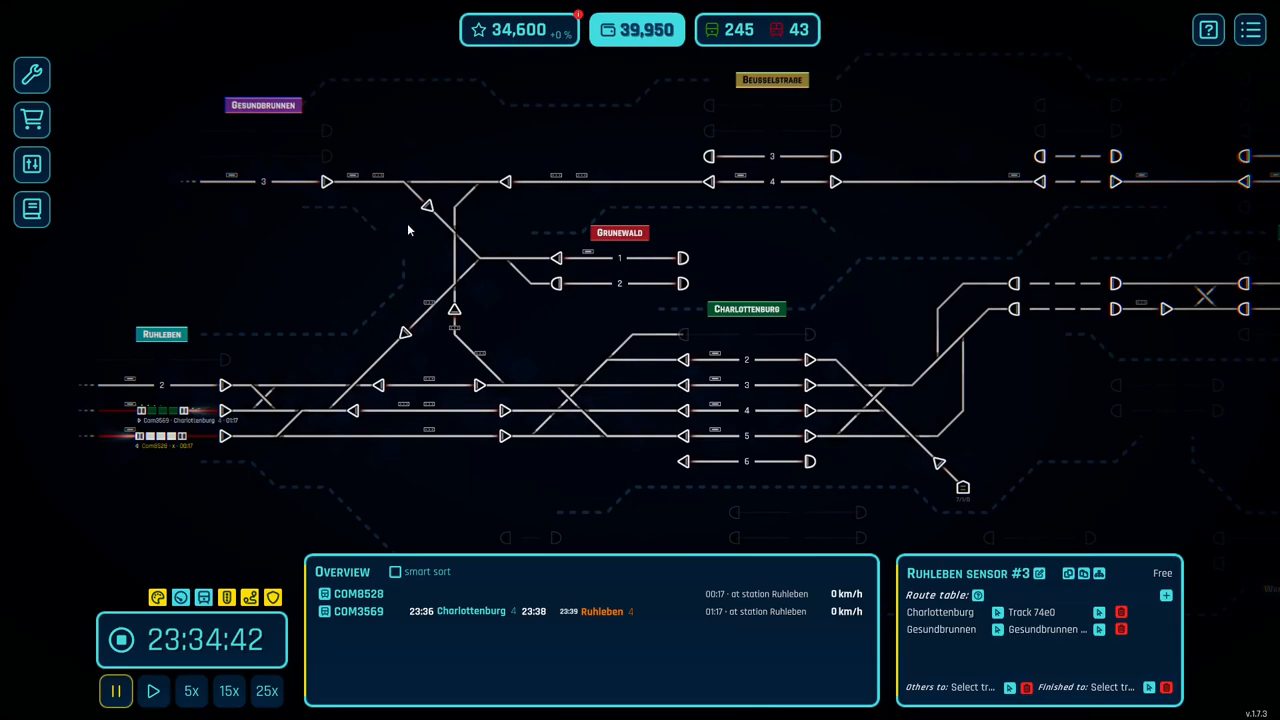
{"action": "mouse_move", "coordinate": [428, 236]}
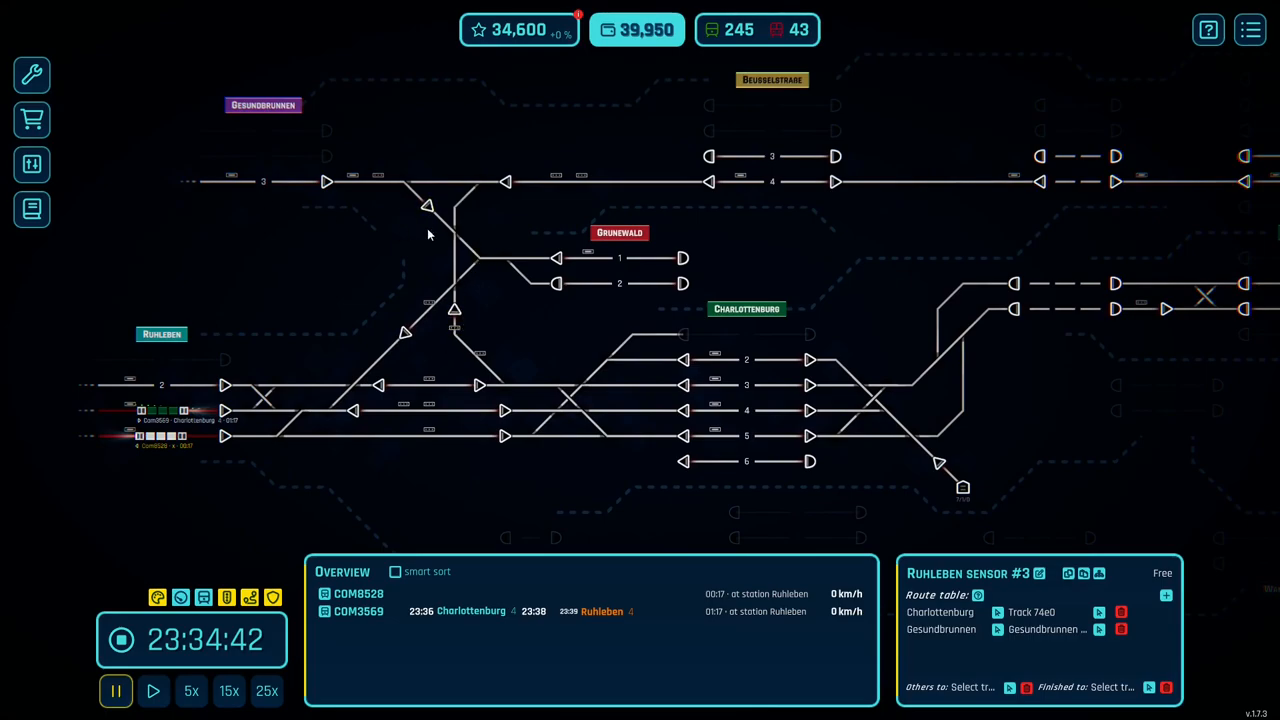
{"action": "left_click", "coordinate": [428, 206]}
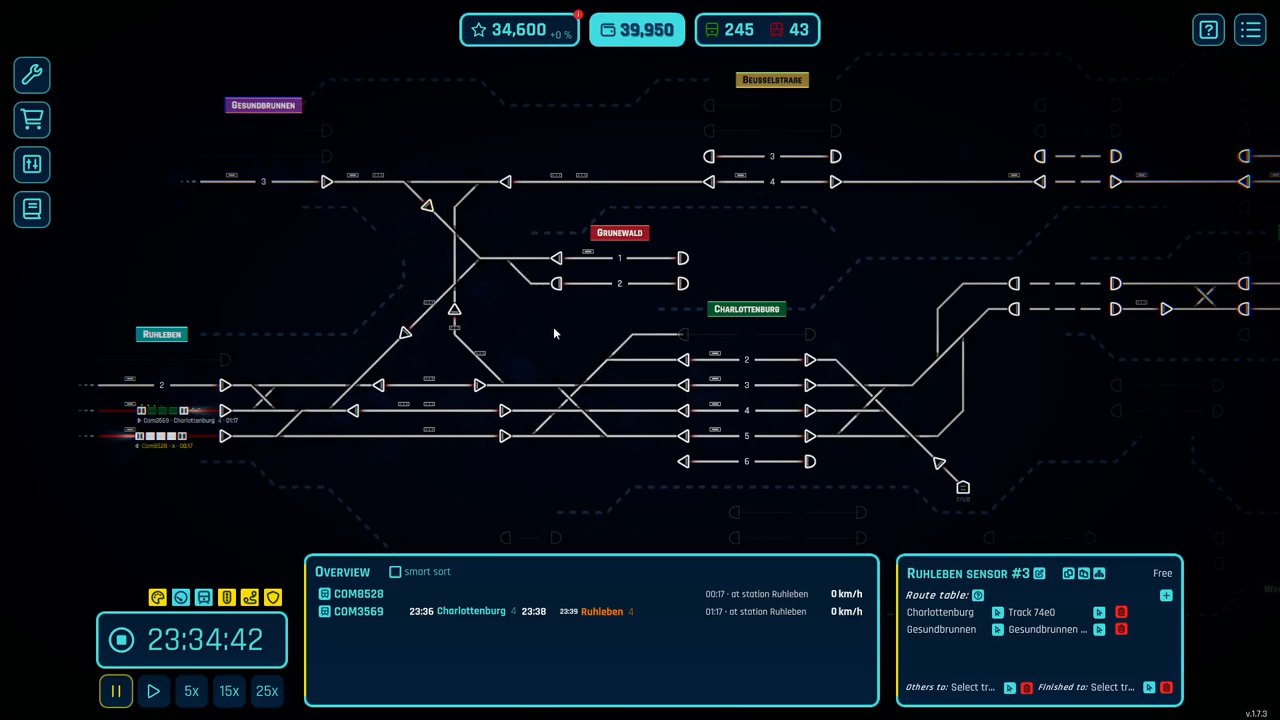
{"action": "mouse_move", "coordinate": [550, 334]}
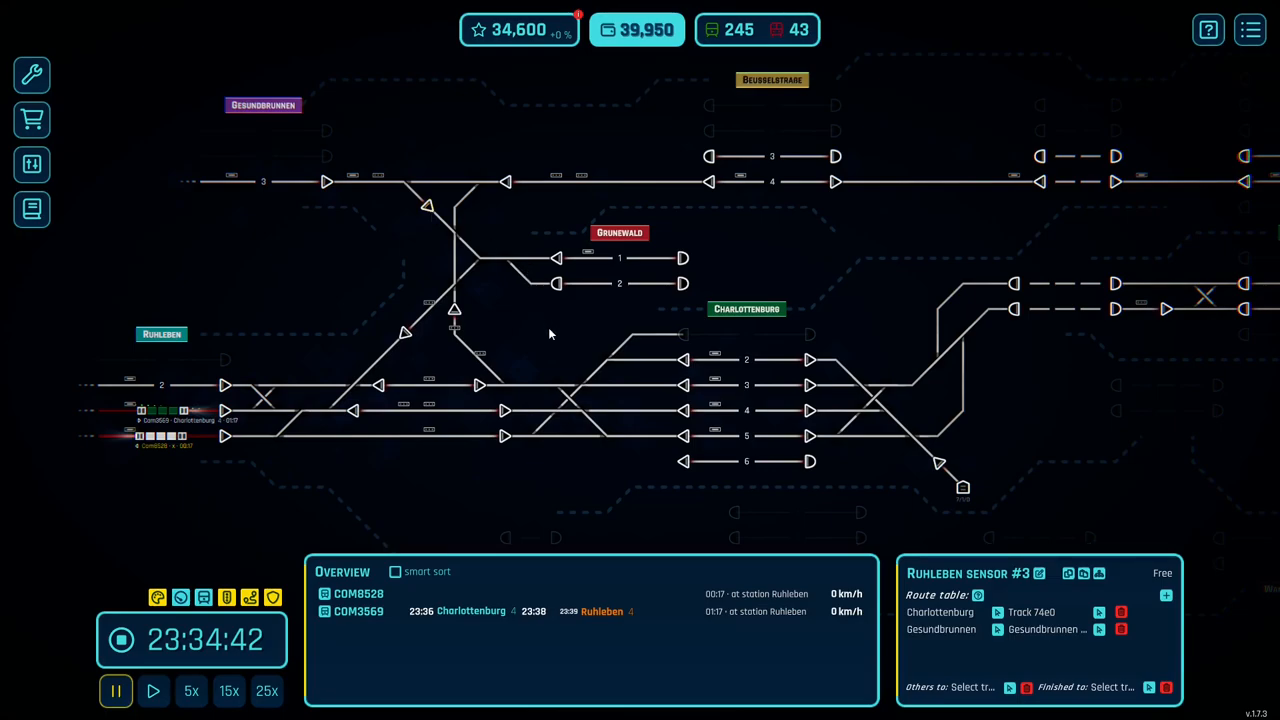
{"action": "mouse_move", "coordinate": [716, 398]}
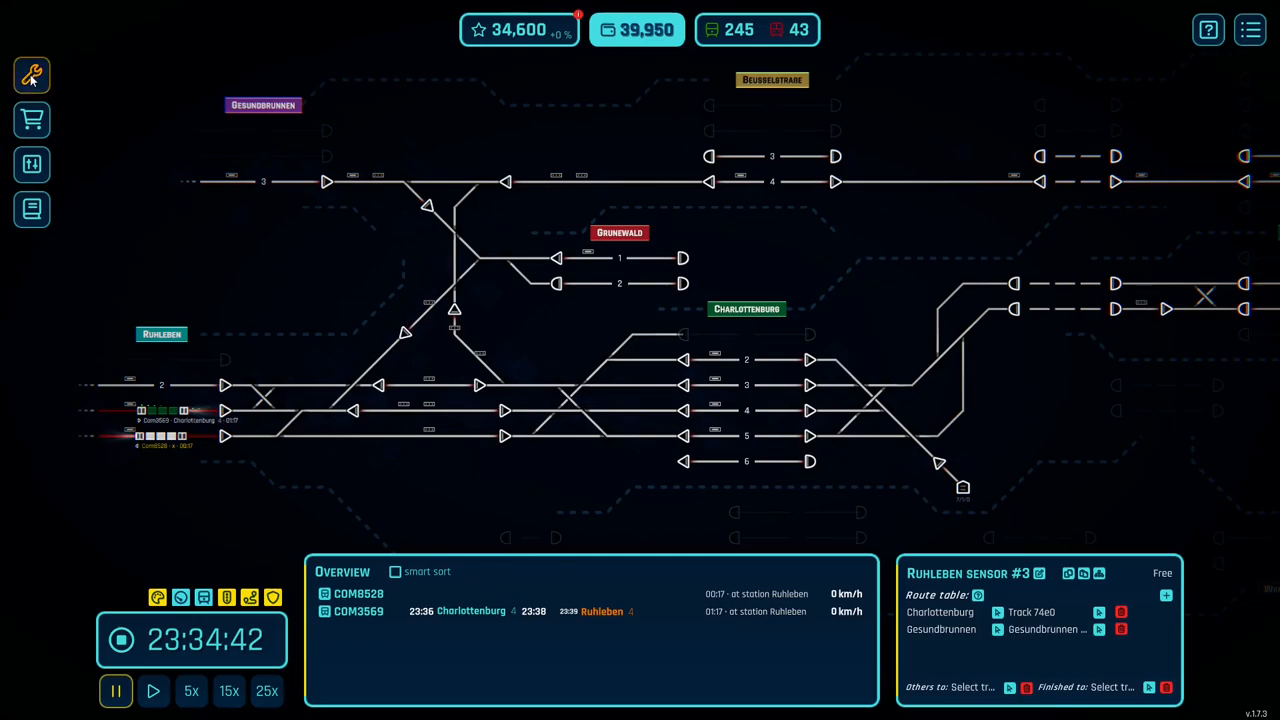
{"action": "left_click", "coordinate": [32, 76]}
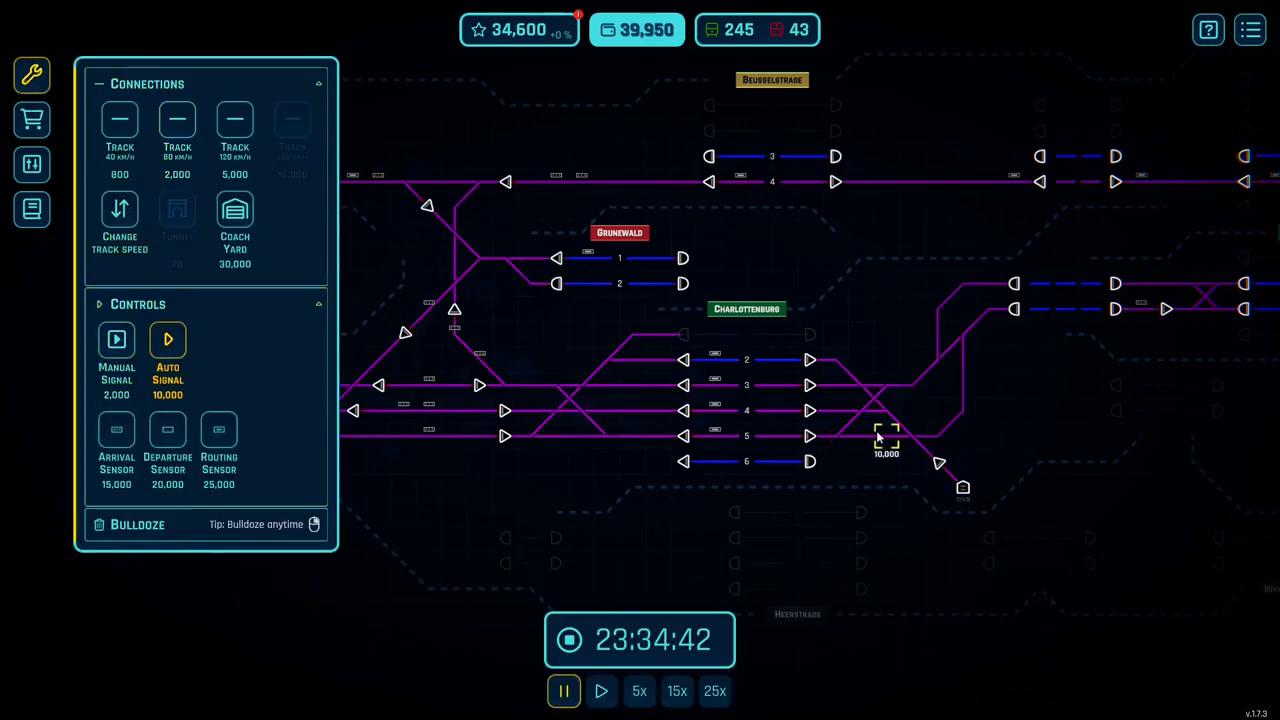
{"action": "mouse_move", "coordinate": [962, 384]}
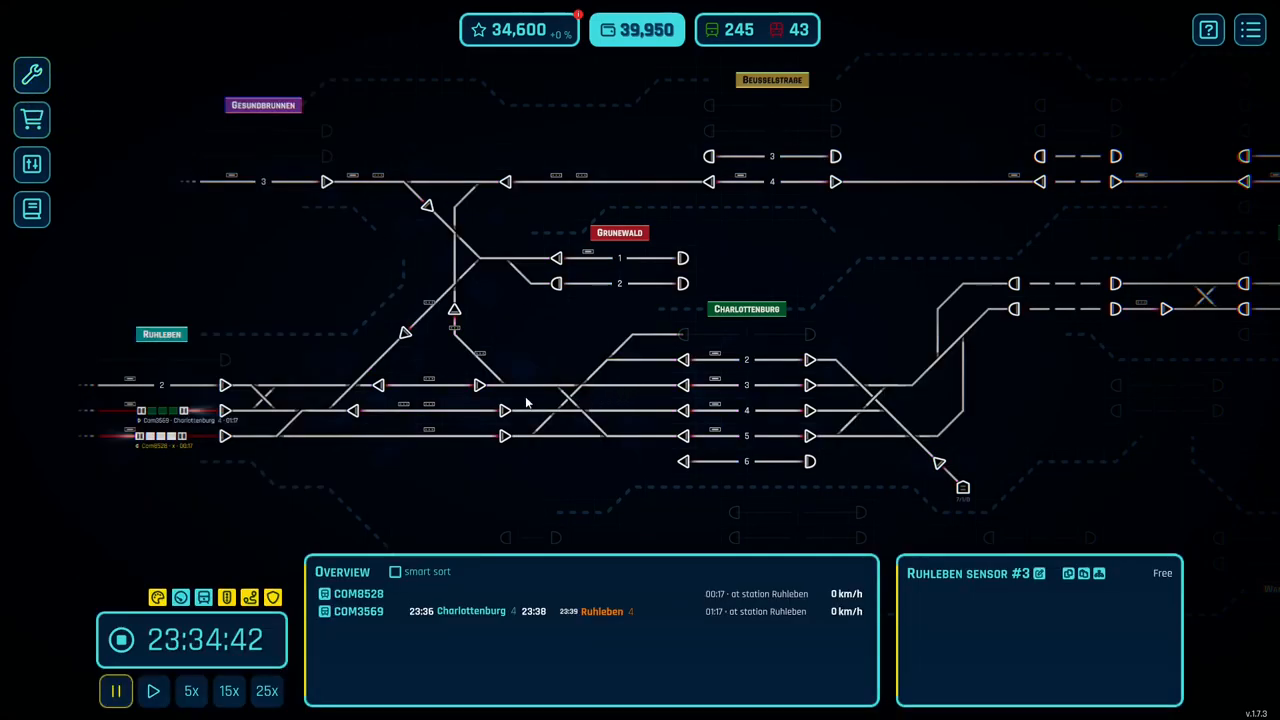
{"action": "mouse_move", "coordinate": [604, 278]}
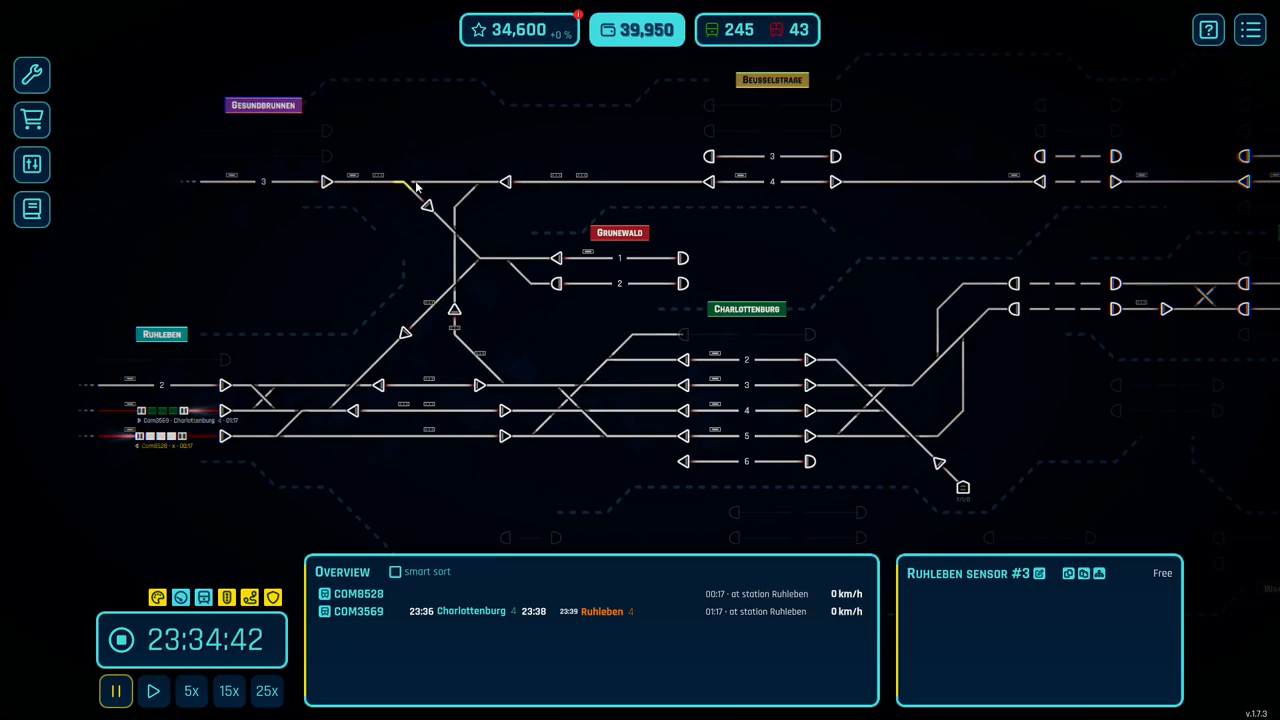
{"action": "mouse_move", "coordinate": [414, 190]}
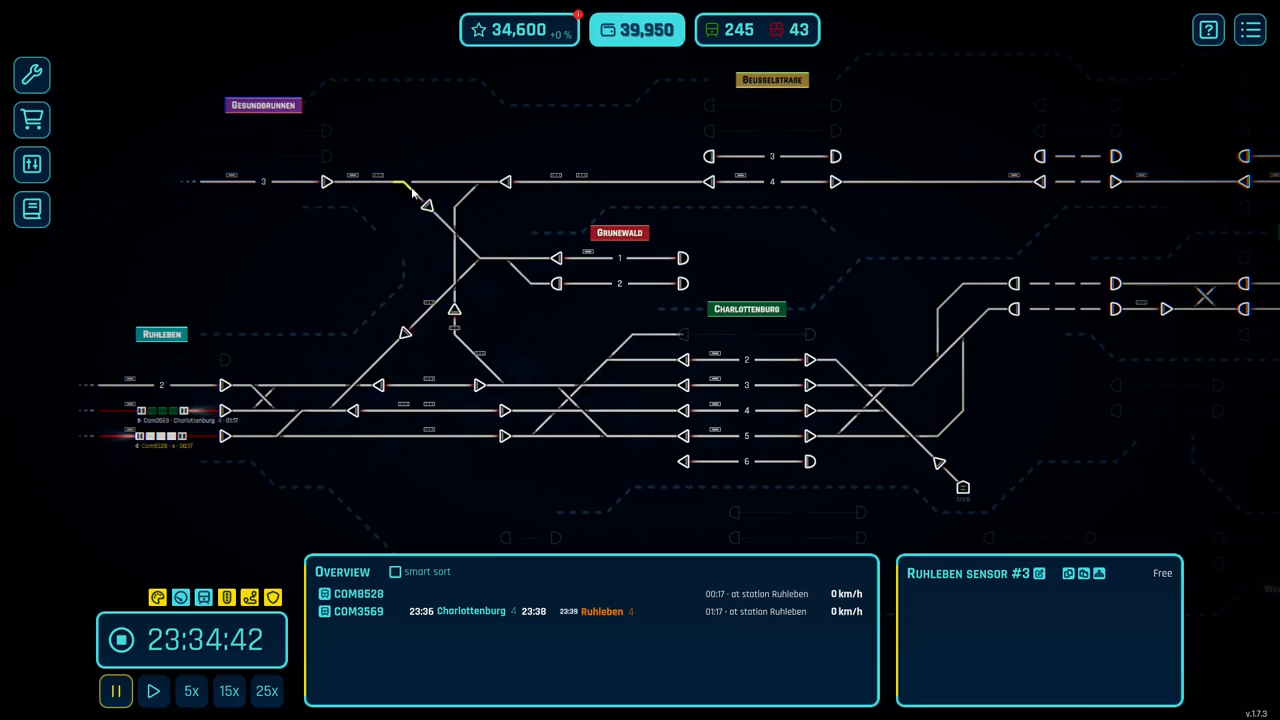
Inspect arrival sensor 813f auto-routing trains to Charlottenburg tracks 2–5
{"action": "left_click", "coordinate": [380, 178]}
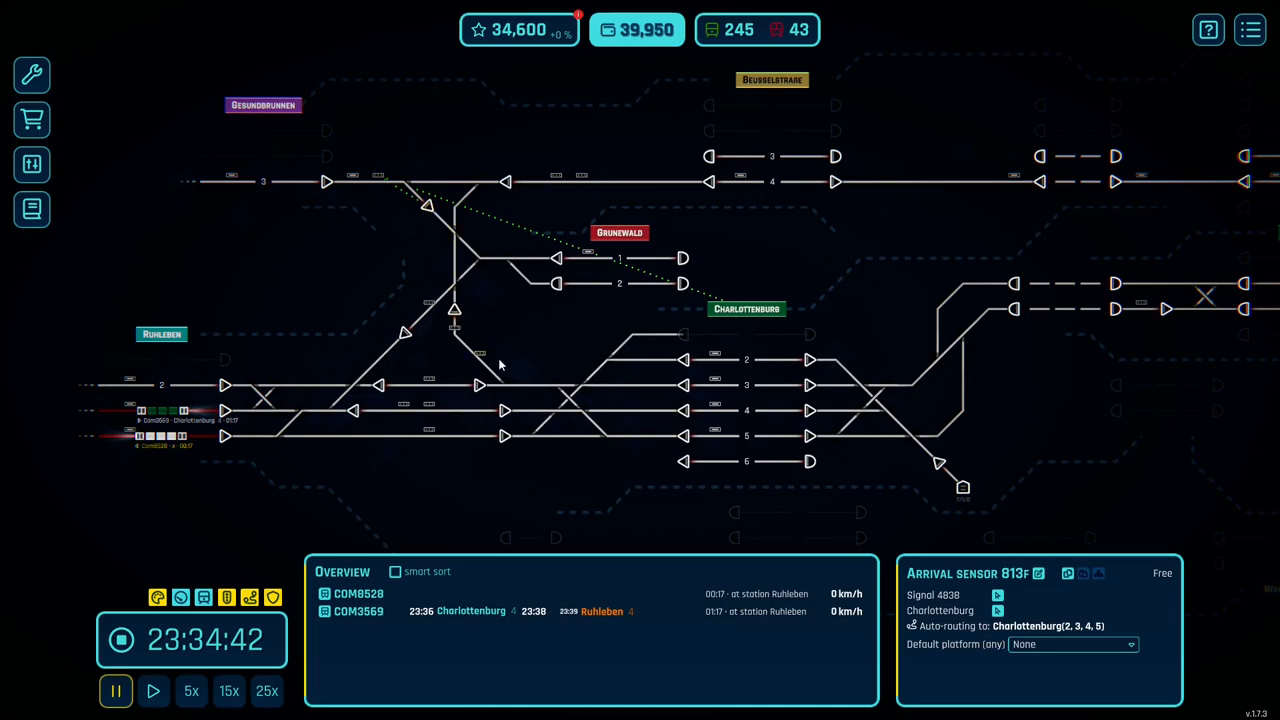
{"action": "mouse_move", "coordinate": [448, 256]}
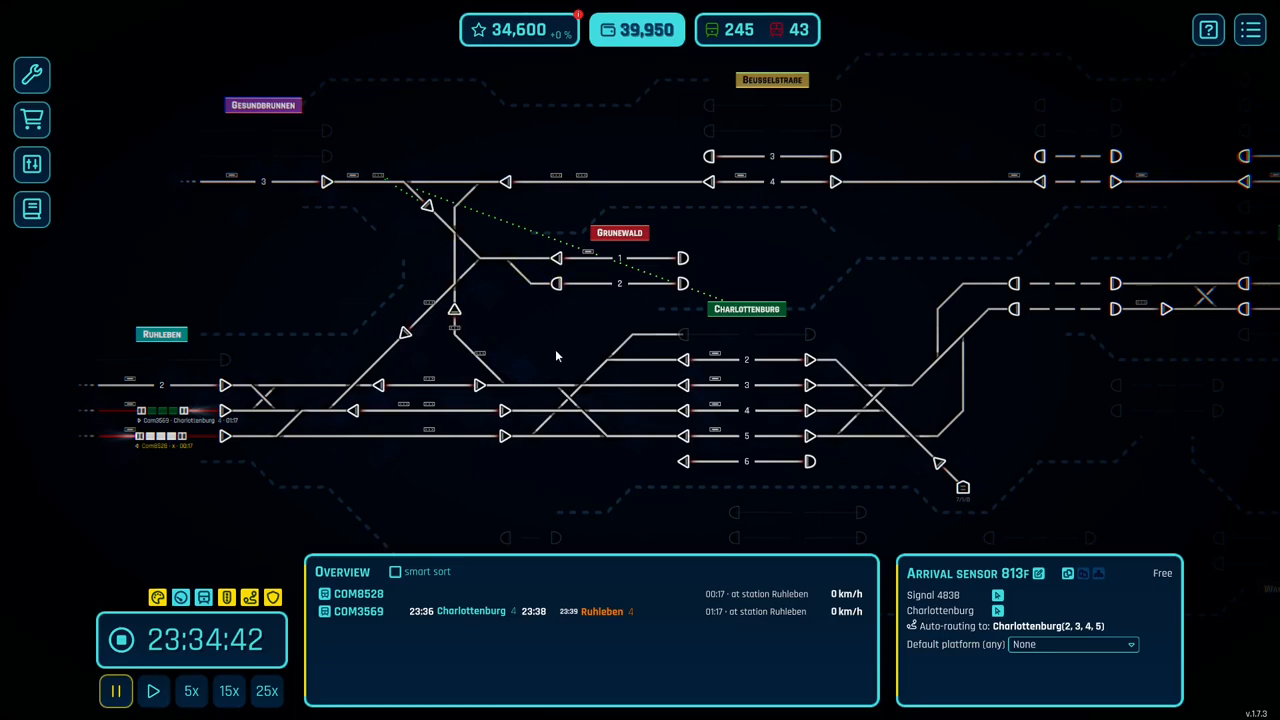
{"action": "mouse_move", "coordinate": [456, 272]}
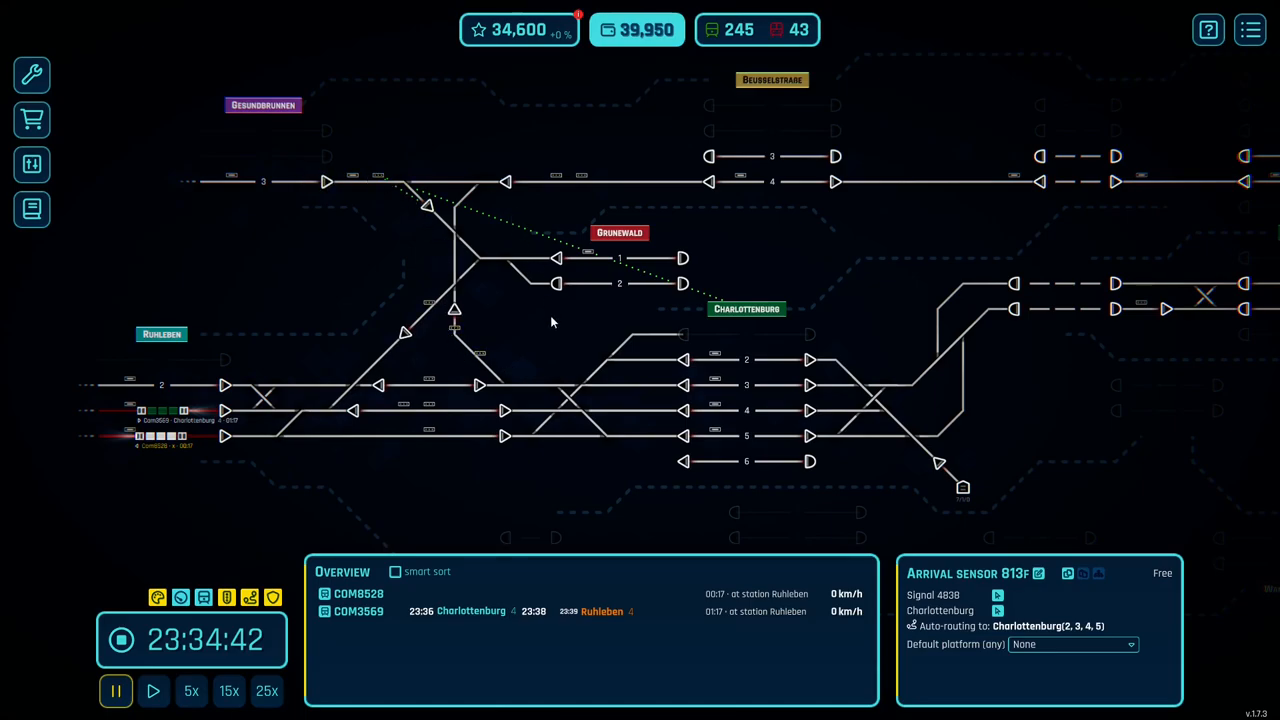
{"action": "mouse_move", "coordinate": [284, 122]}
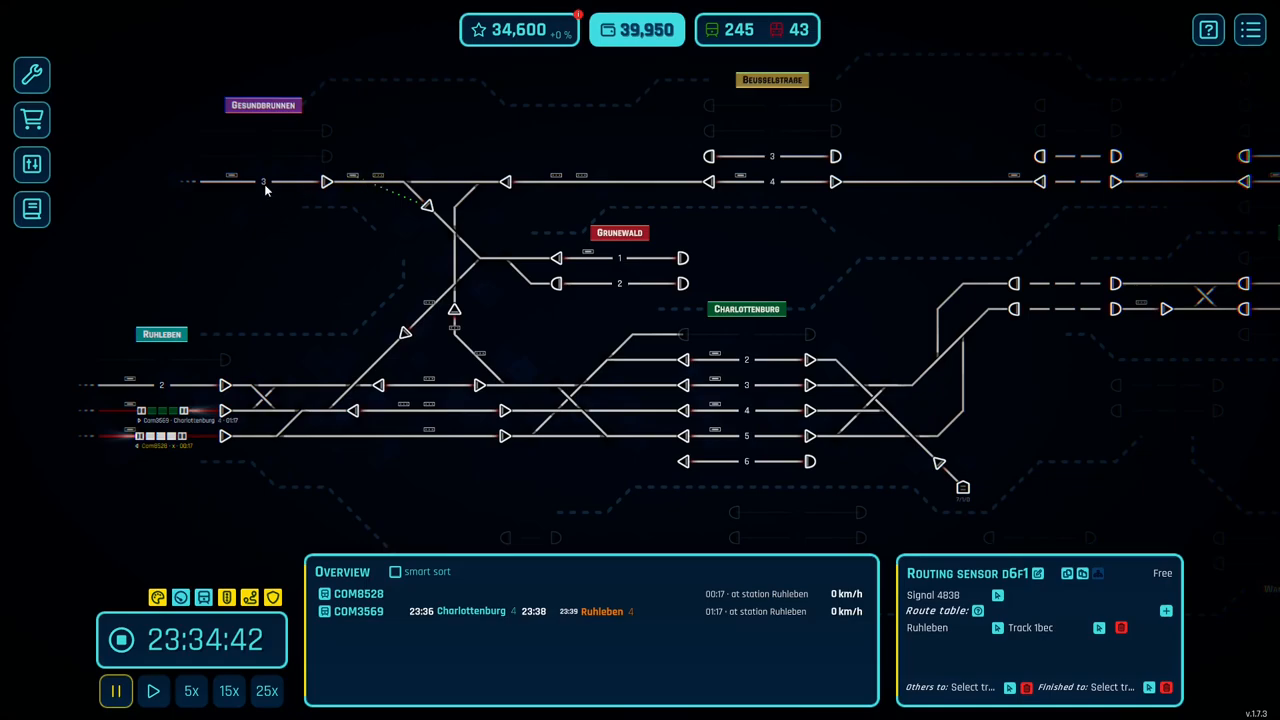
{"action": "mouse_move", "coordinate": [260, 198]}
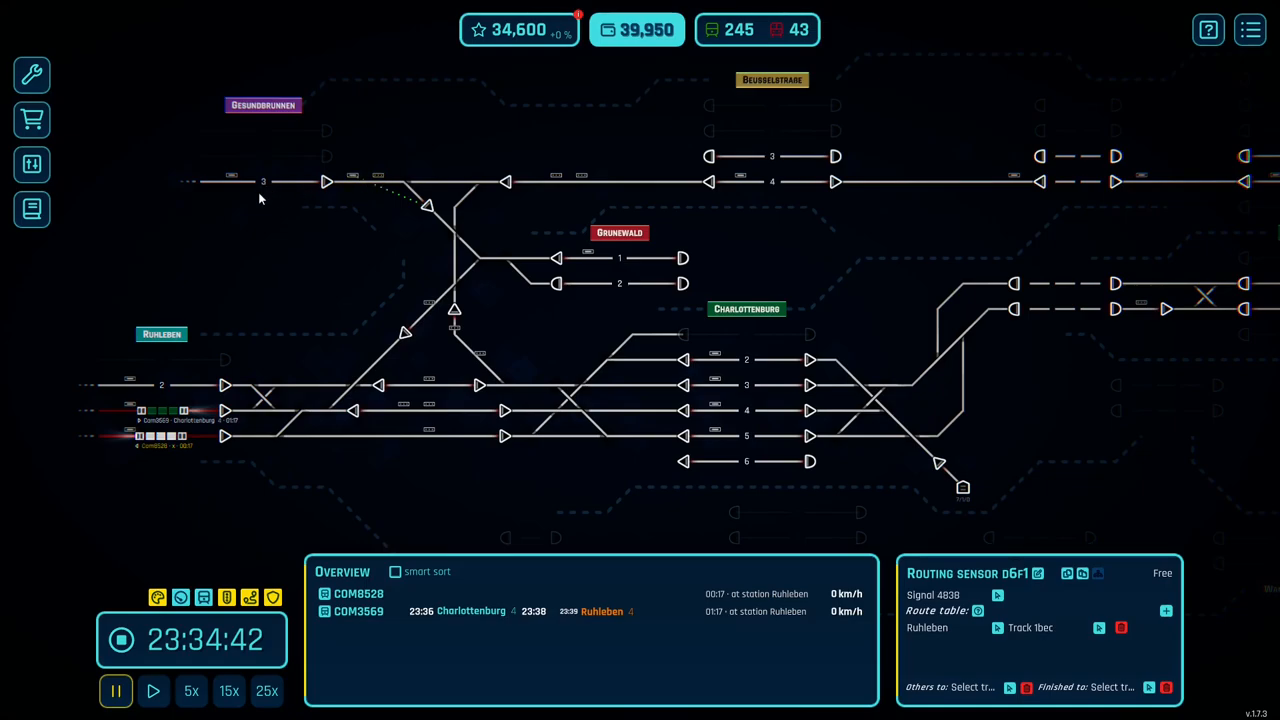
{"action": "mouse_move", "coordinate": [308, 200]}
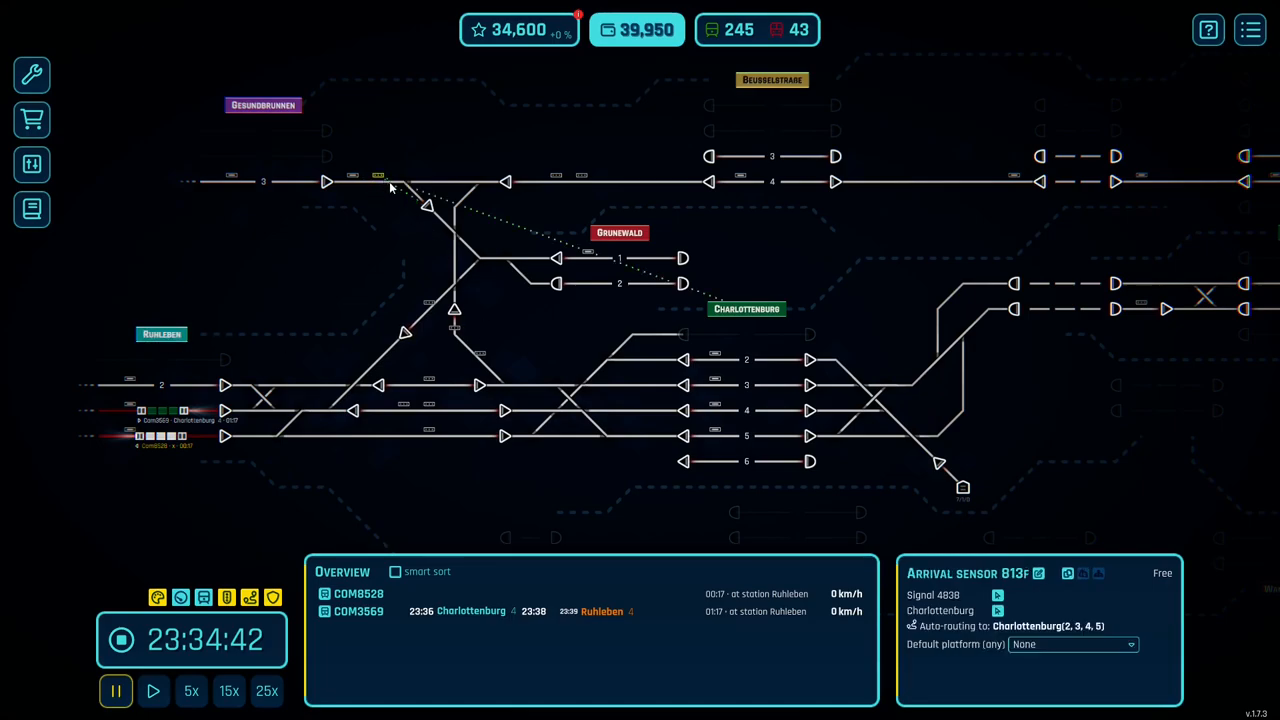
Show the Gesundbrunnen sensor's routes sending Ruhleben and Charlottenburg trains to track 23ce
{"action": "left_click", "coordinate": [428, 204]}
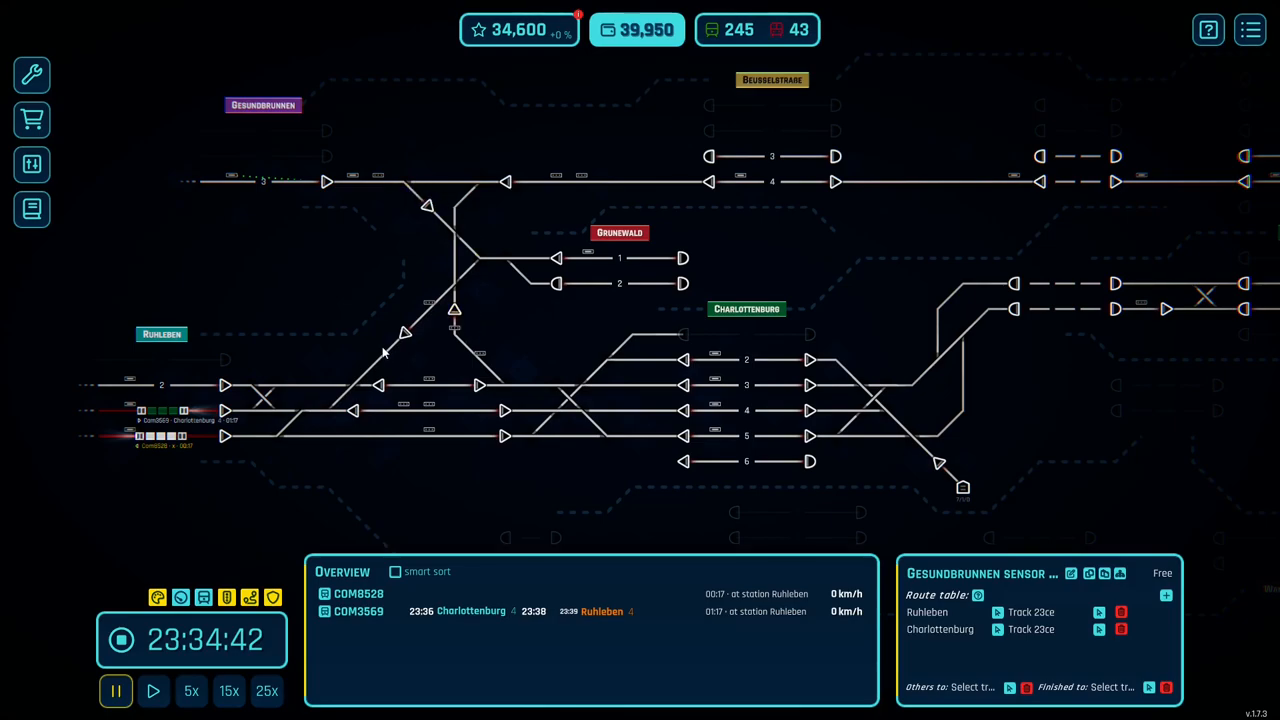
{"action": "mouse_move", "coordinate": [632, 356]}
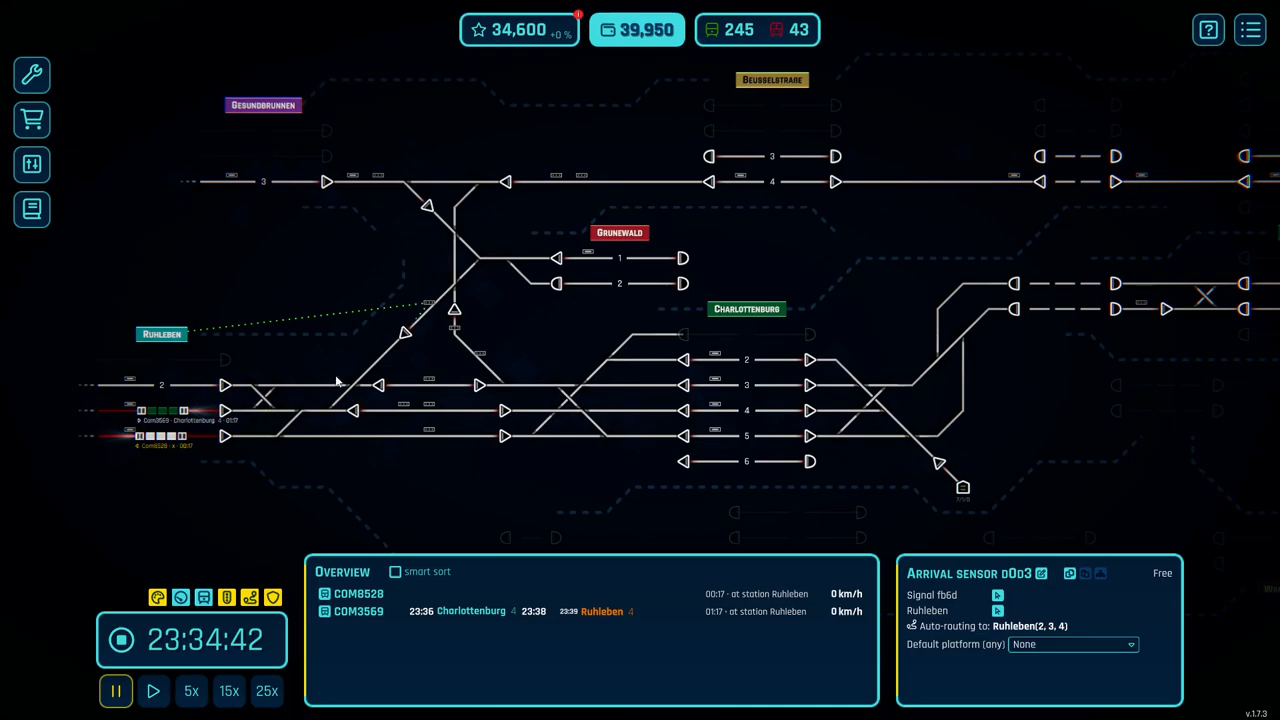
{"action": "mouse_move", "coordinate": [332, 452]}
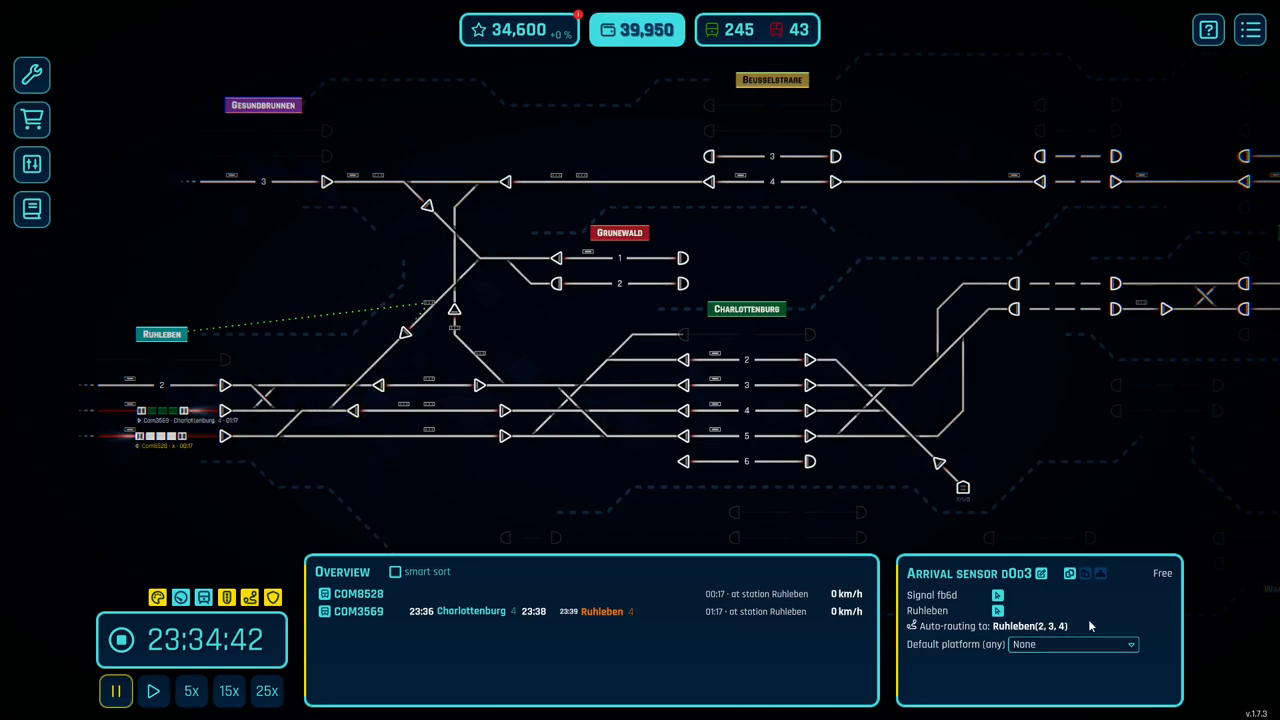
{"action": "mouse_move", "coordinate": [418, 342]}
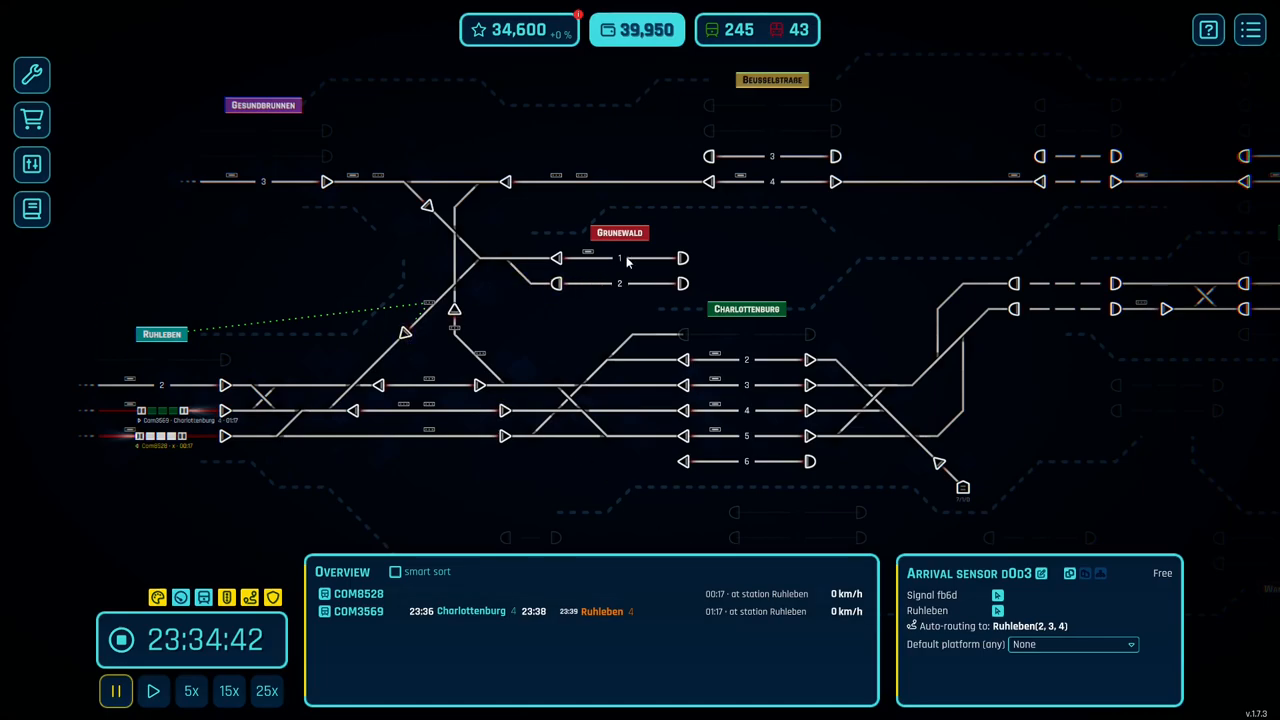
{"action": "mouse_move", "coordinate": [648, 264]}
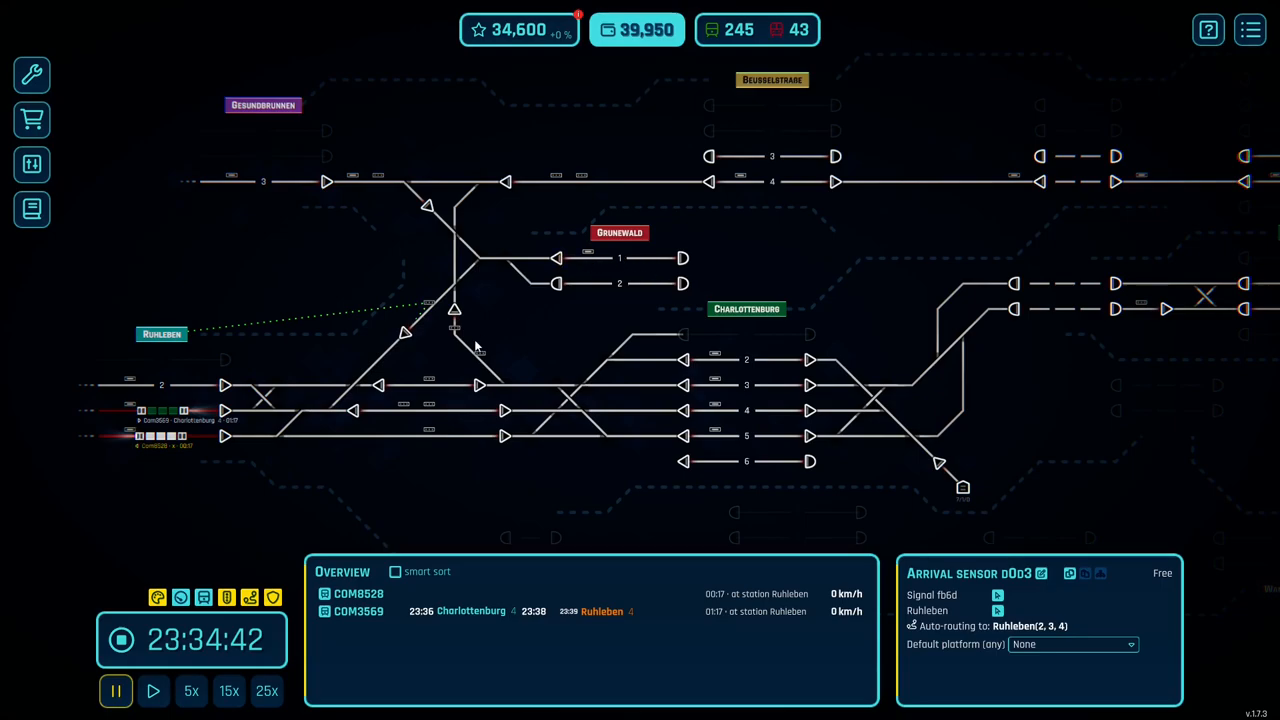
{"action": "mouse_move", "coordinate": [368, 464]}
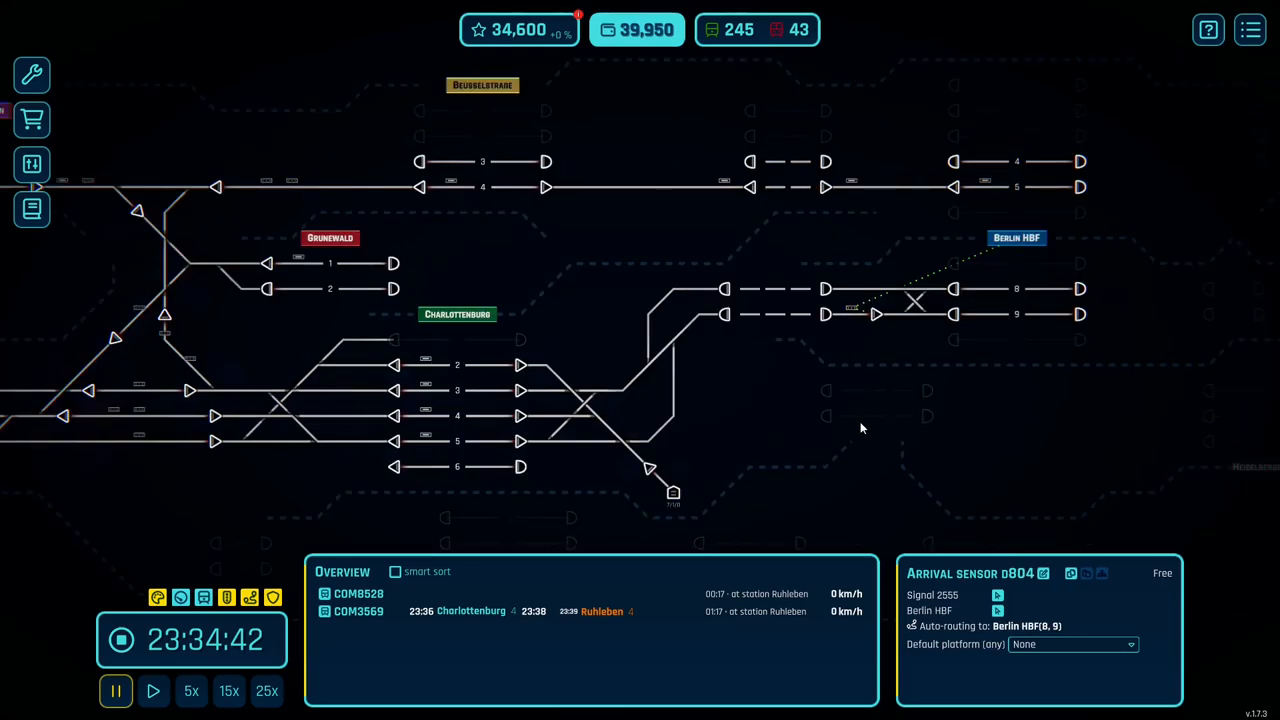
{"action": "mouse_move", "coordinate": [908, 580]}
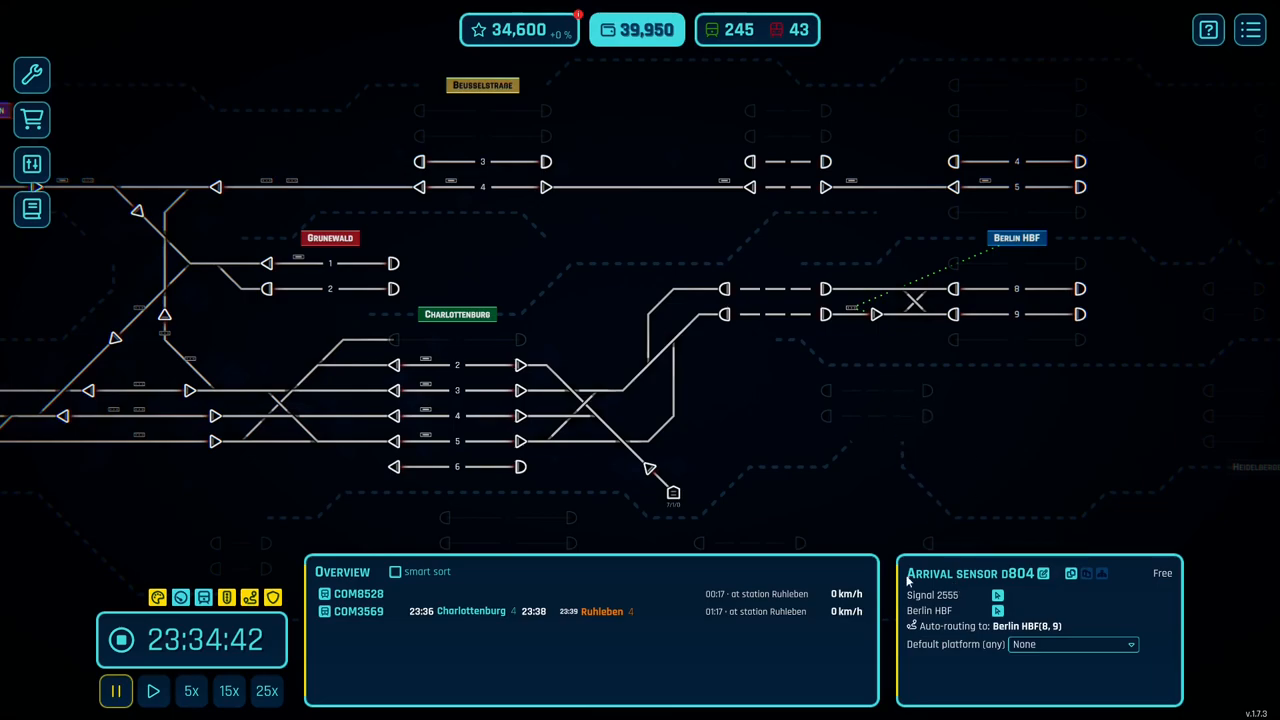
{"action": "mouse_move", "coordinate": [968, 296]}
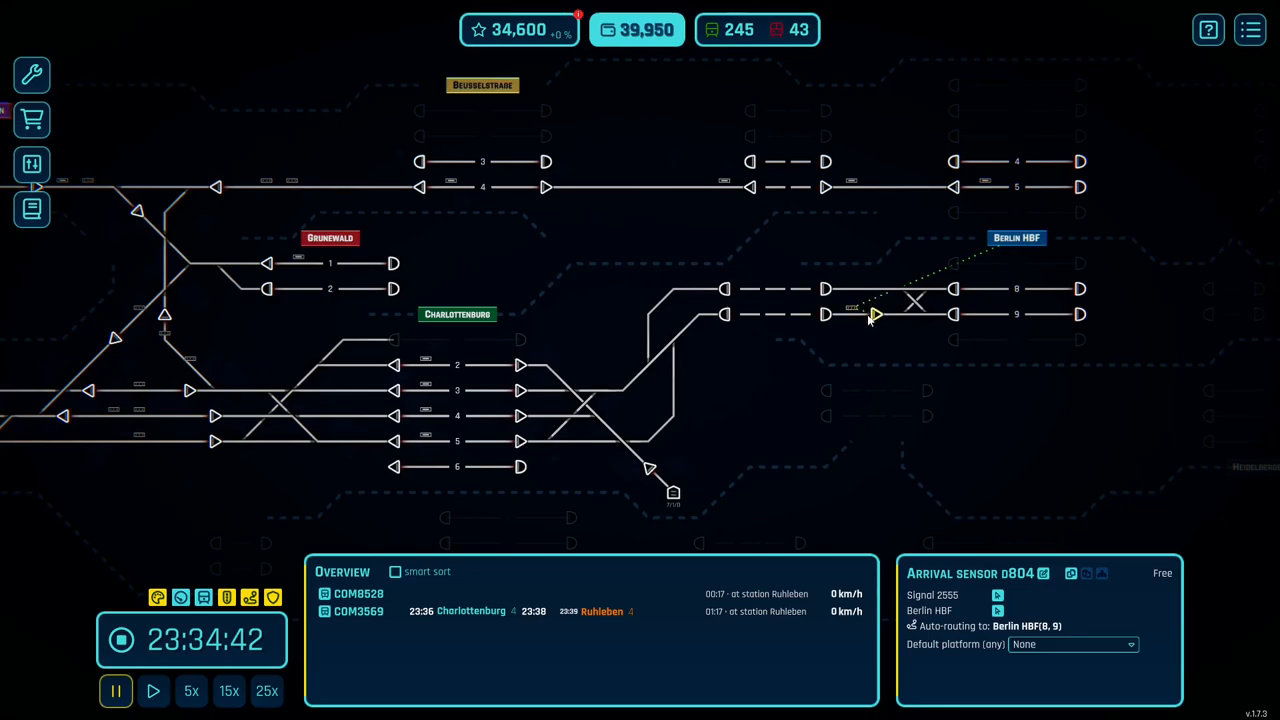
{"action": "mouse_move", "coordinate": [862, 322]}
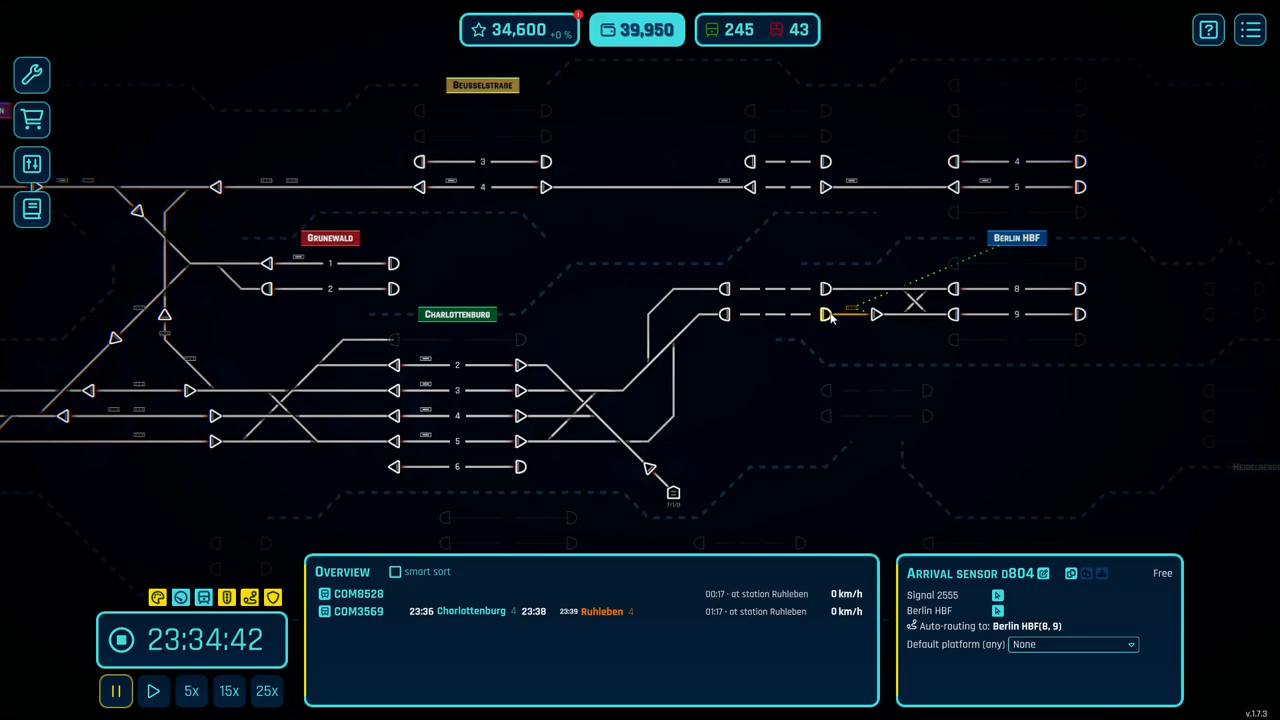
Select Berlin HBF arrival sensor 0004 for platforms 8 and 9, then resume the clock
{"action": "left_click", "coordinate": [824, 314]}
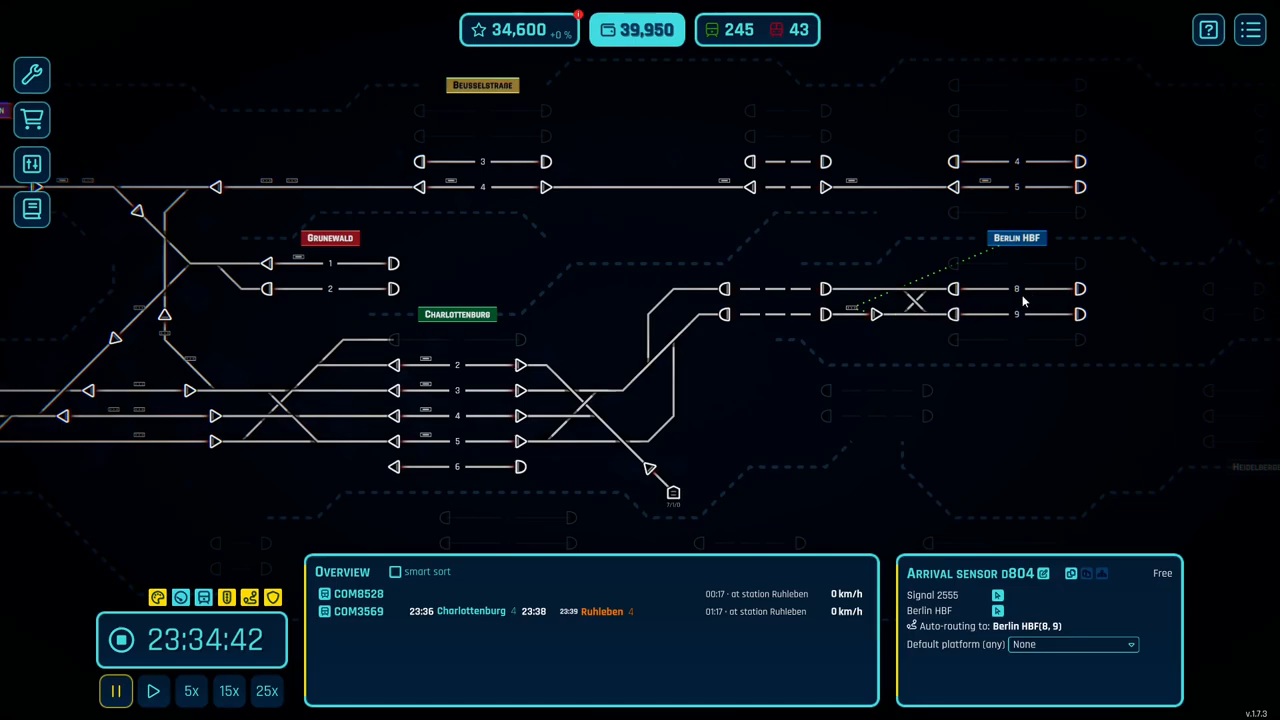
{"action": "mouse_move", "coordinate": [892, 354]}
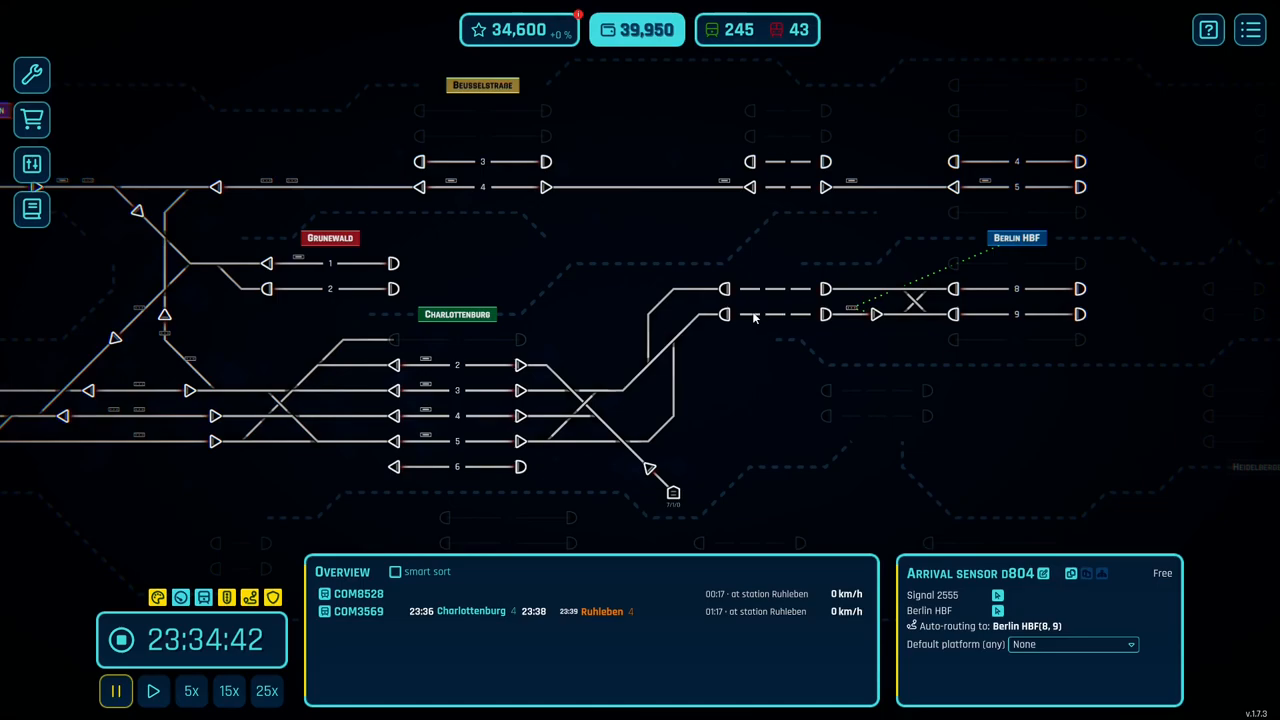
{"action": "left_click", "coordinate": [824, 314]}
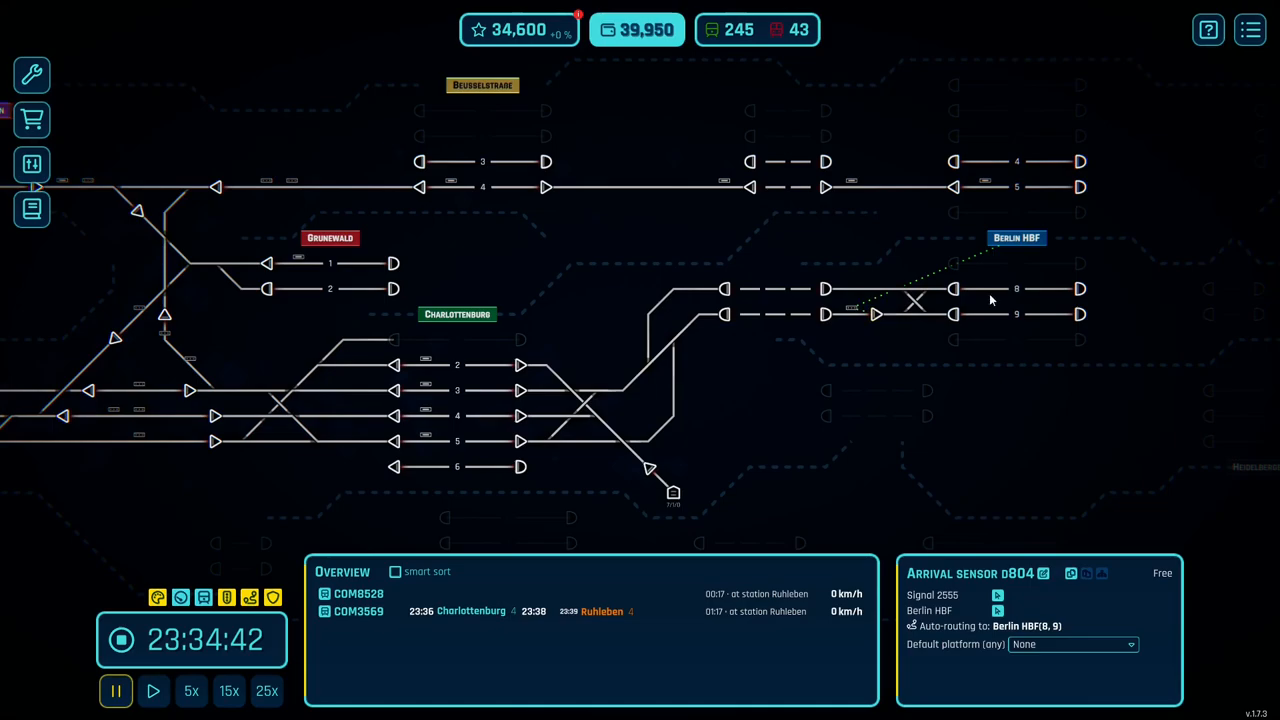
{"action": "mouse_move", "coordinate": [986, 318]}
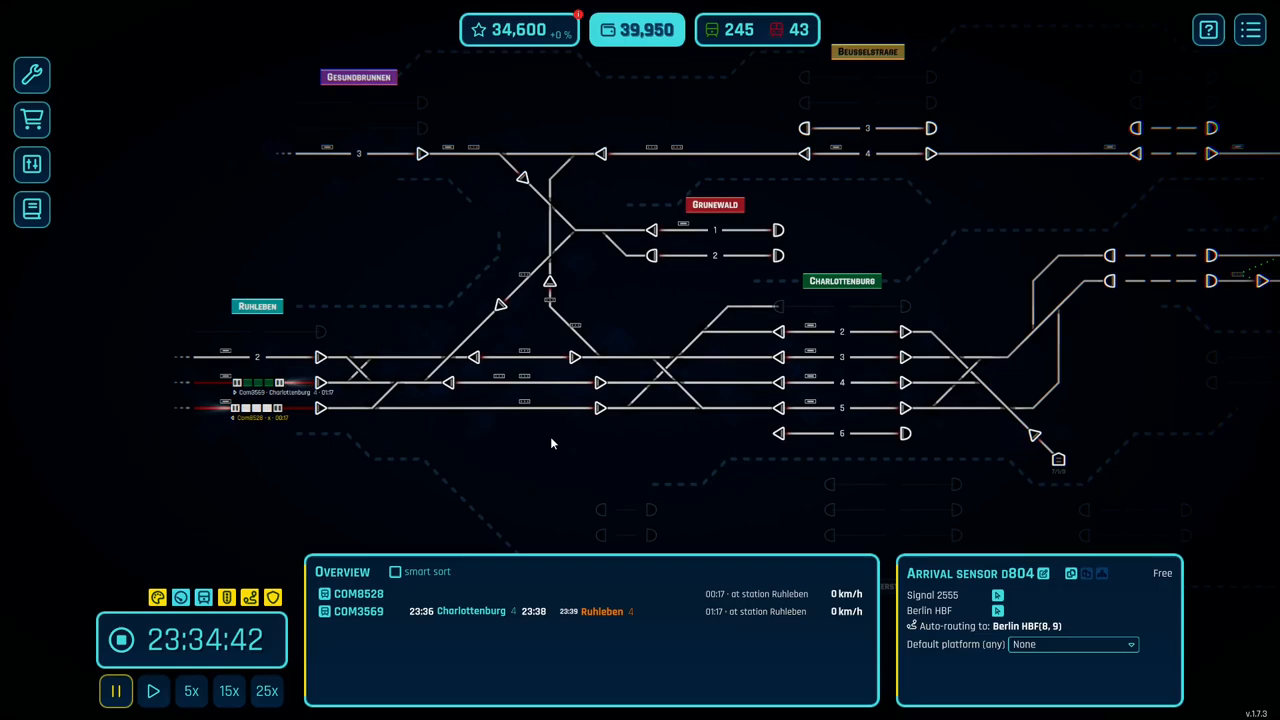
{"action": "left_click", "coordinate": [266, 692]}
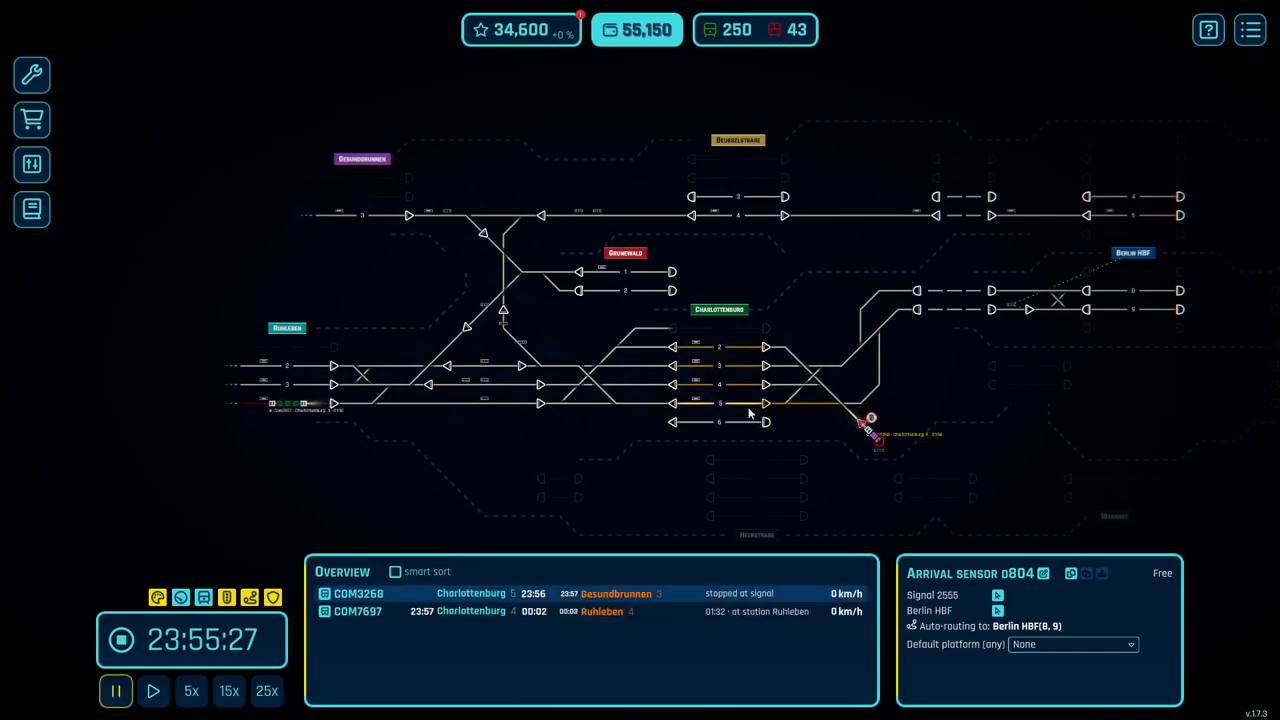
Keep the simulation running so trains move past midnight and funds climb
{"action": "left_click", "coordinate": [266, 692]}
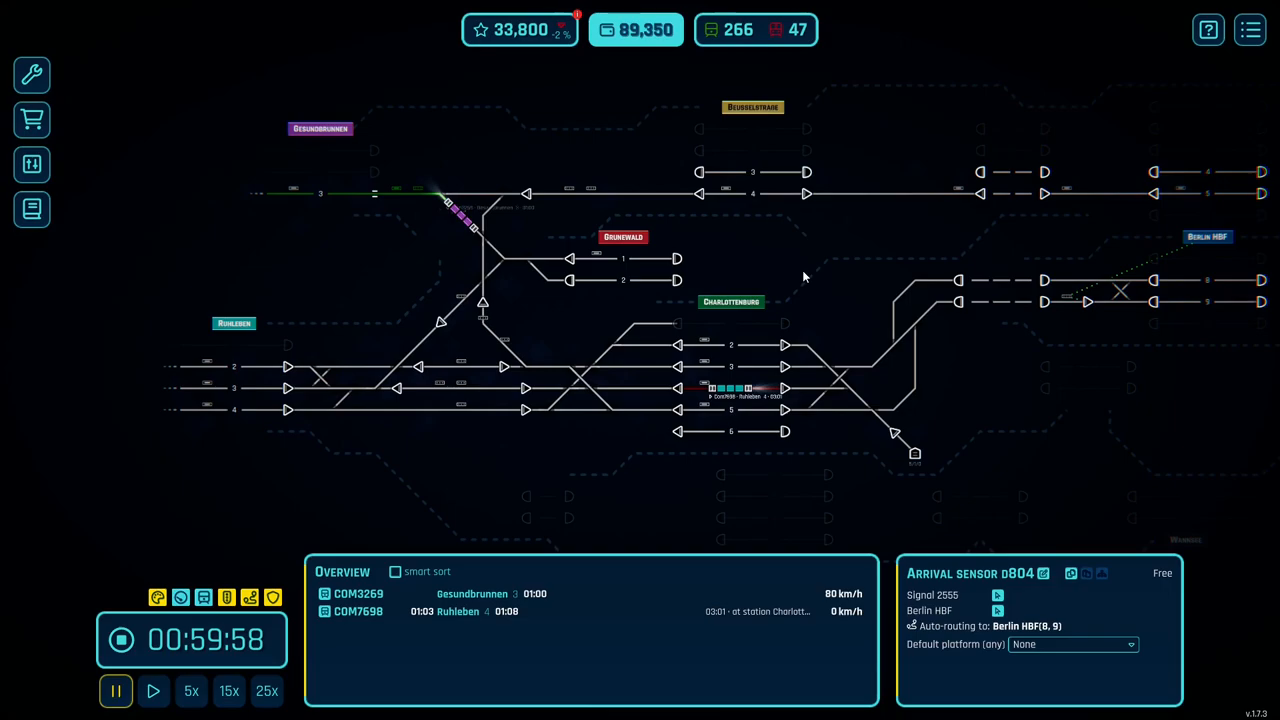
{"action": "mouse_move", "coordinate": [776, 206]}
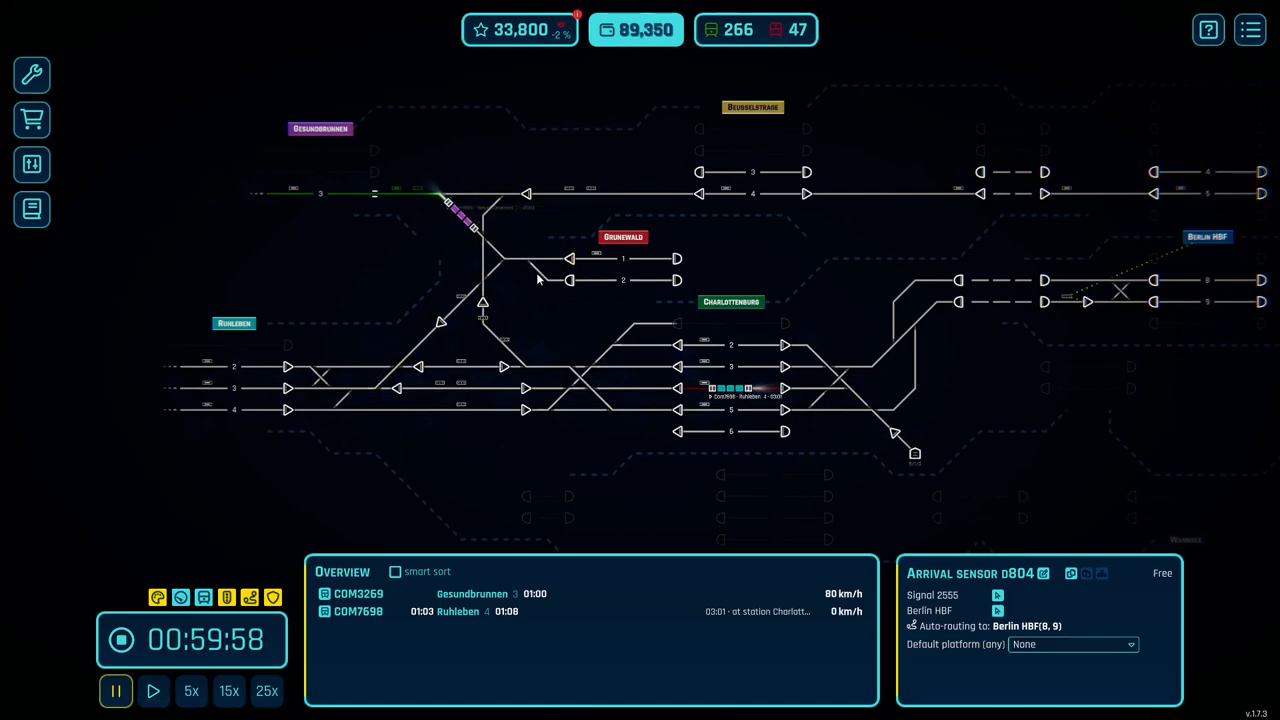
{"action": "mouse_move", "coordinate": [648, 398]}
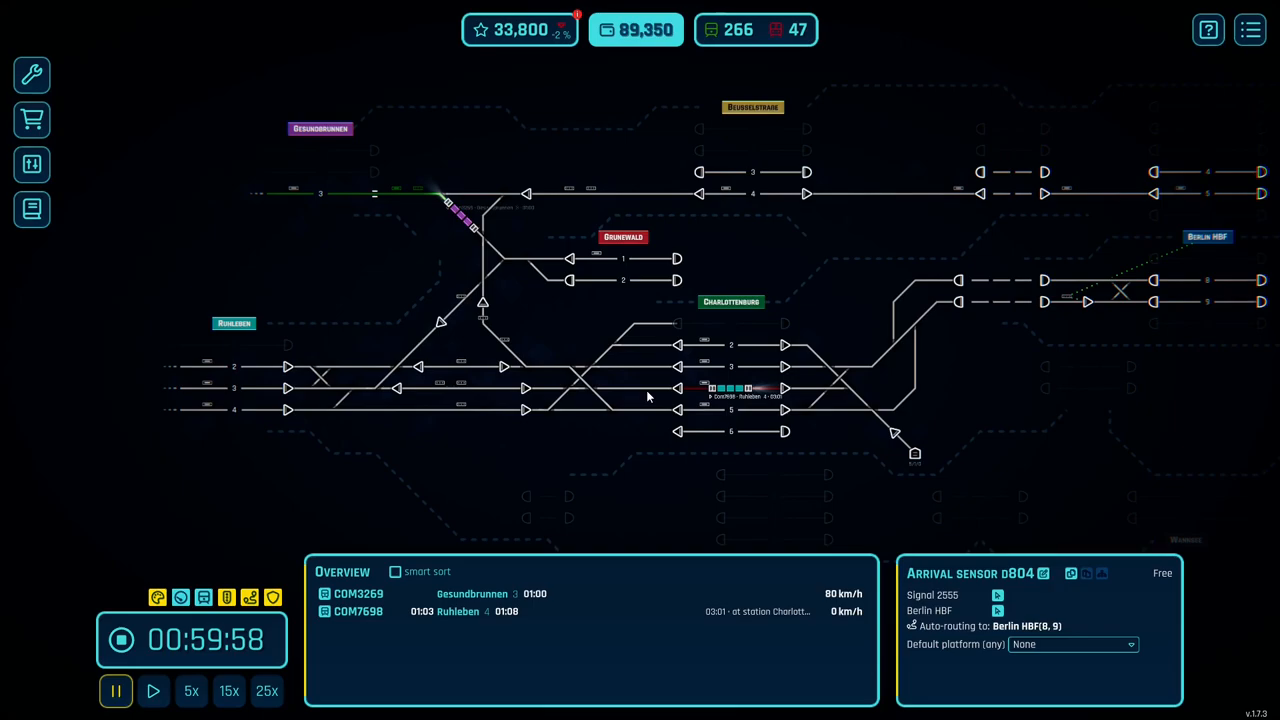
{"action": "mouse_move", "coordinate": [884, 6]}
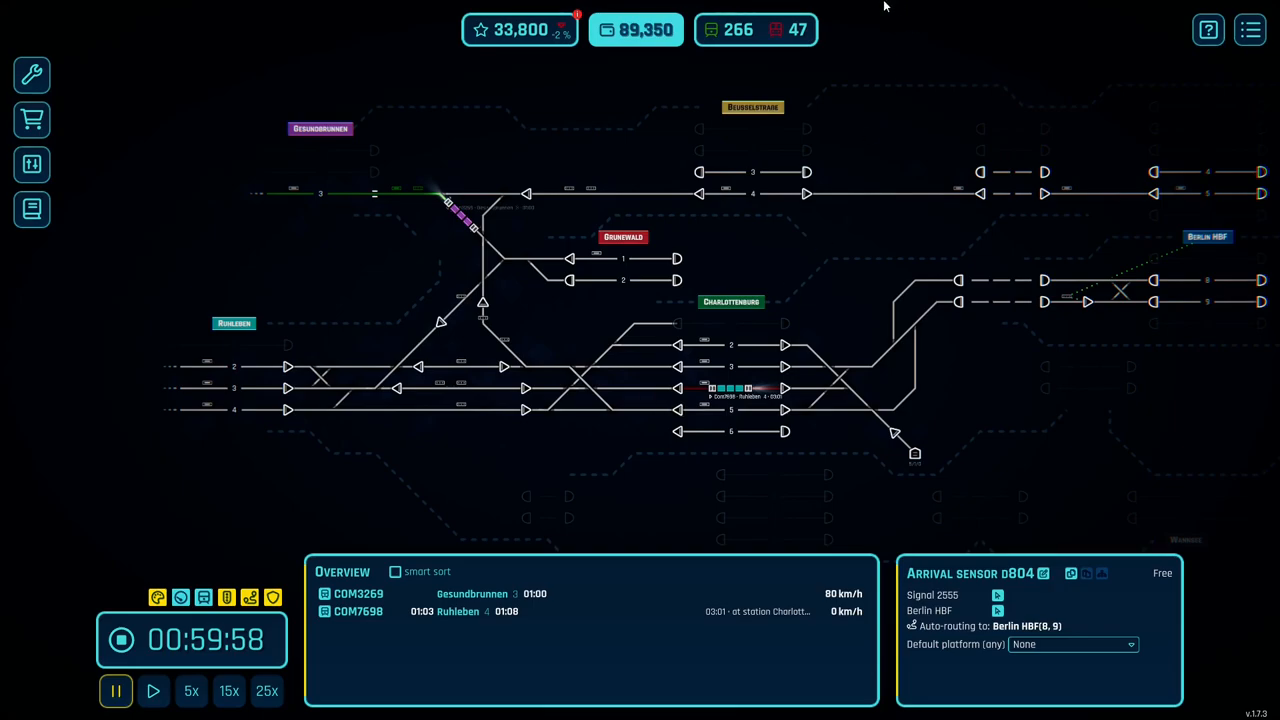
{"action": "mouse_move", "coordinate": [876, 212]}
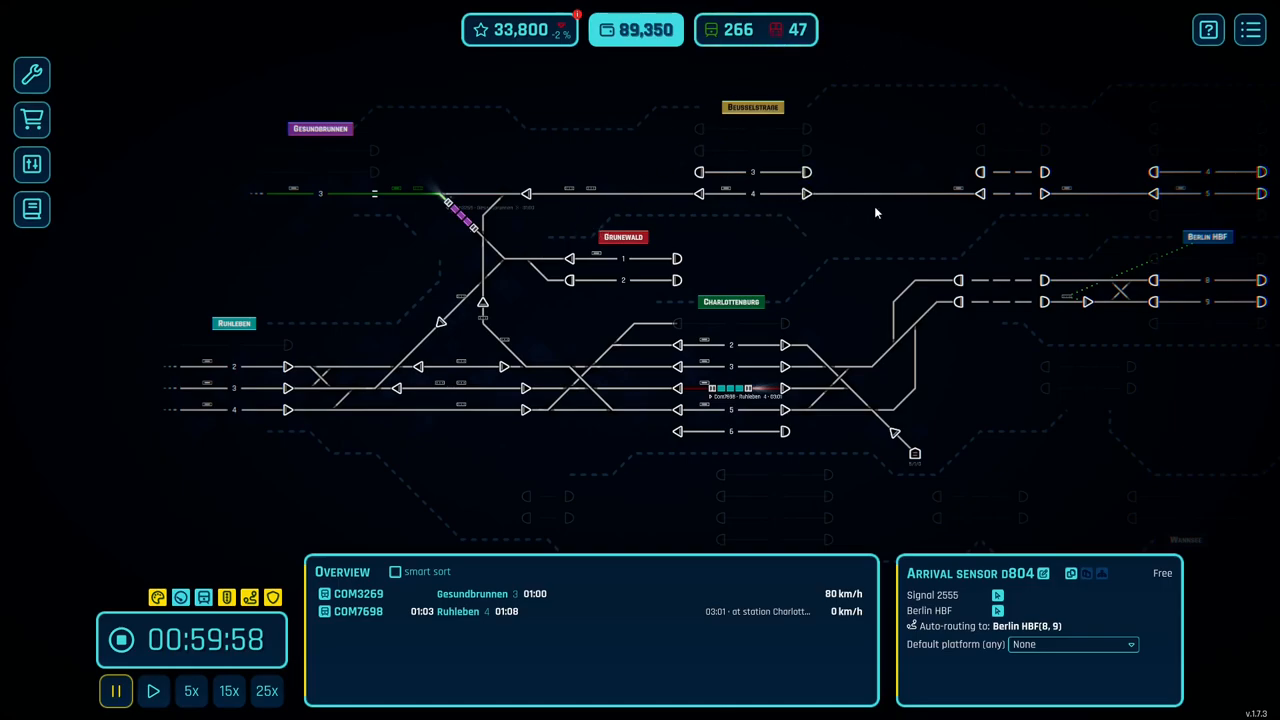
{"action": "mouse_move", "coordinate": [654, 476]}
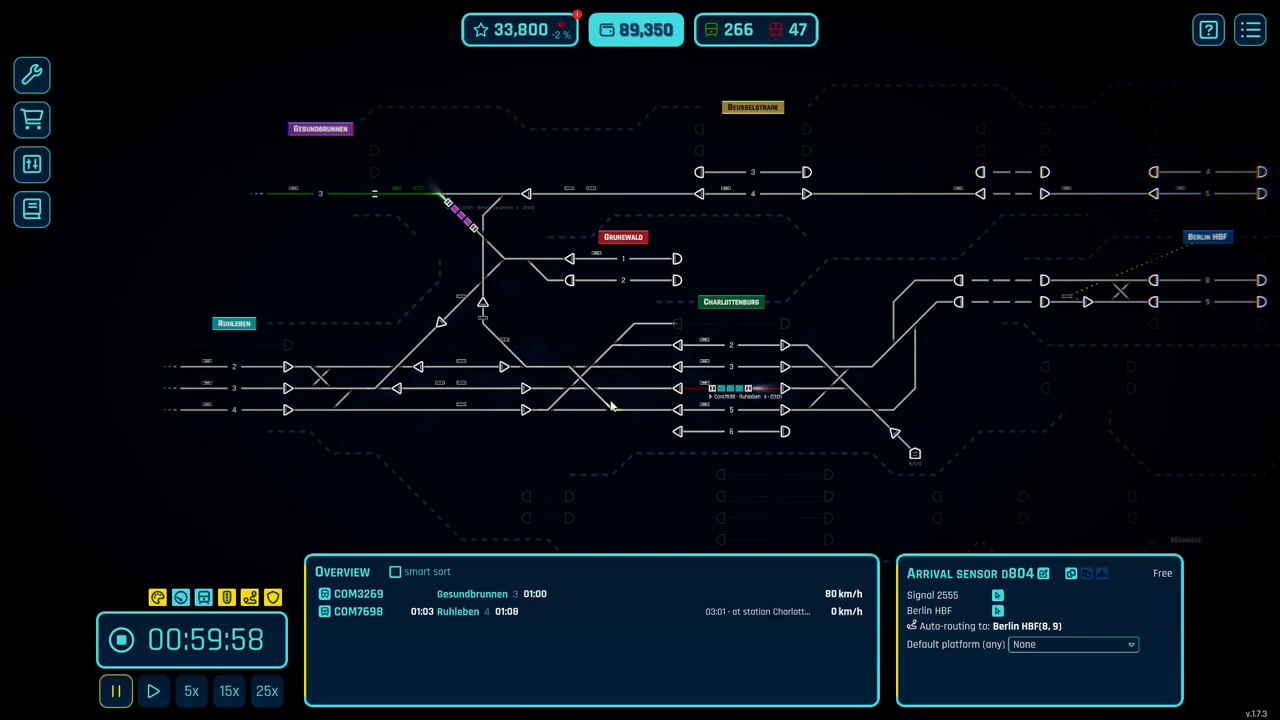
{"action": "mouse_move", "coordinate": [820, 486]}
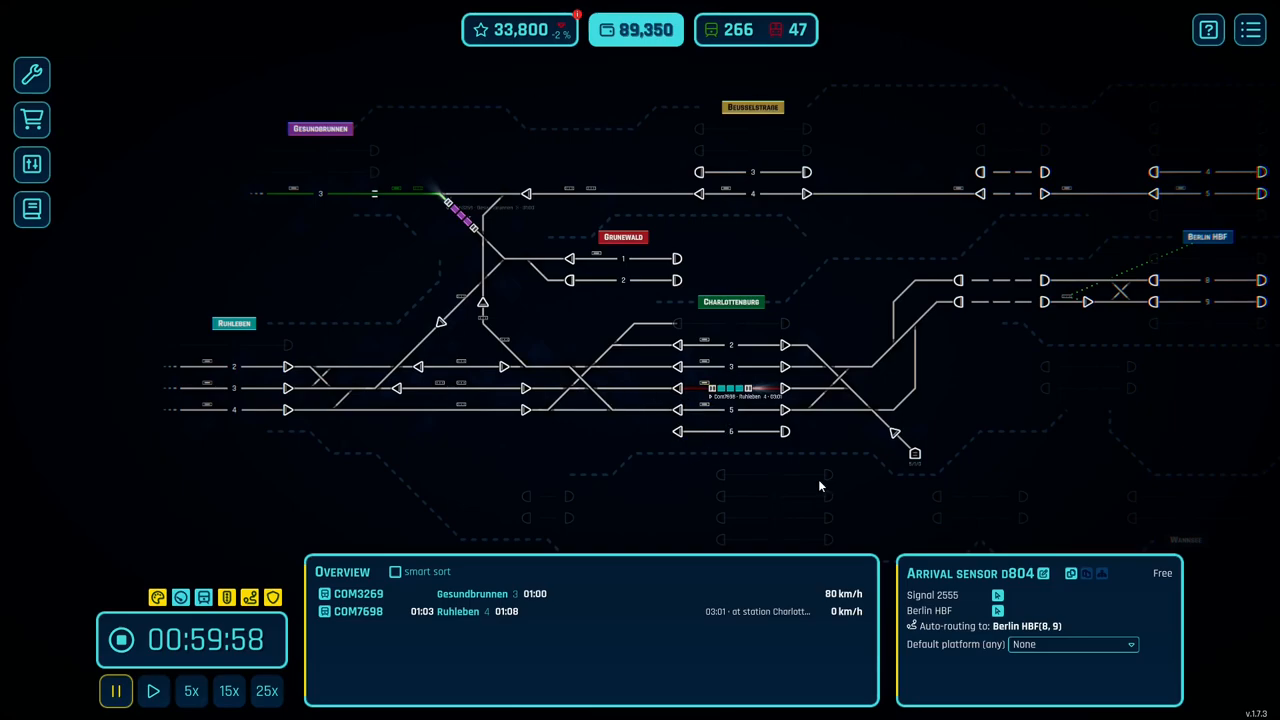
{"action": "mouse_move", "coordinate": [590, 444]}
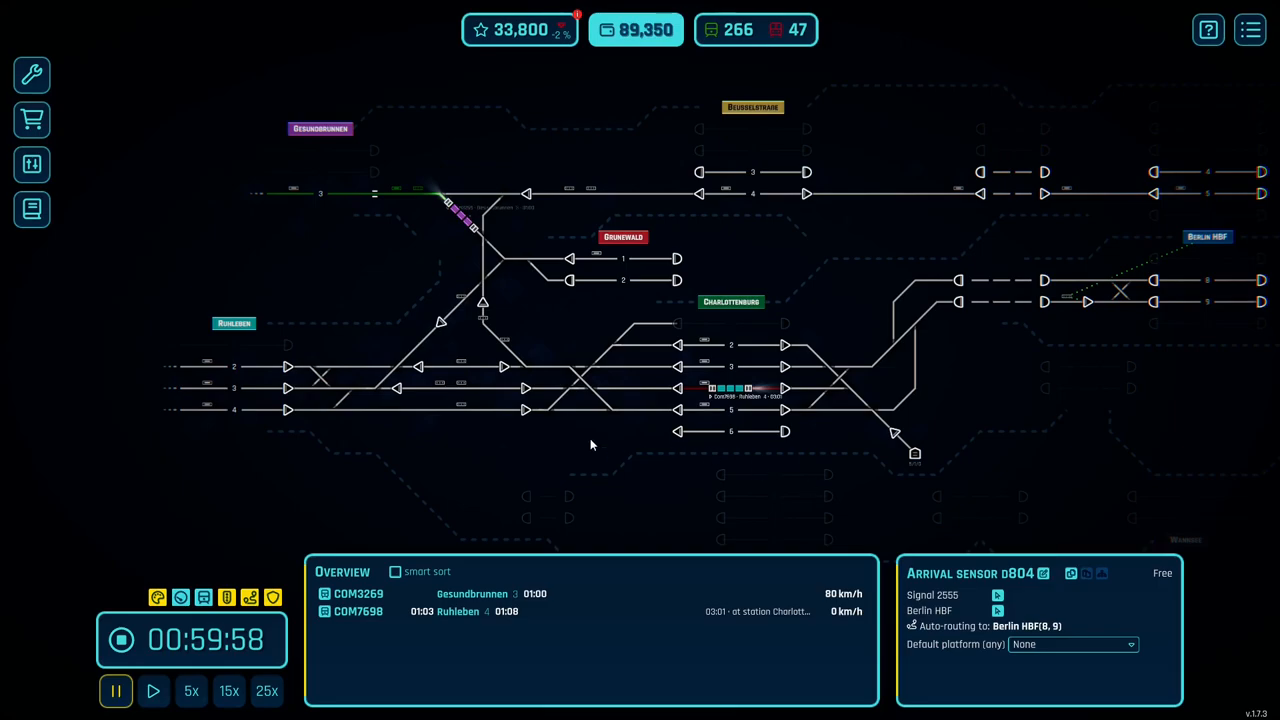
{"action": "mouse_move", "coordinate": [580, 448]}
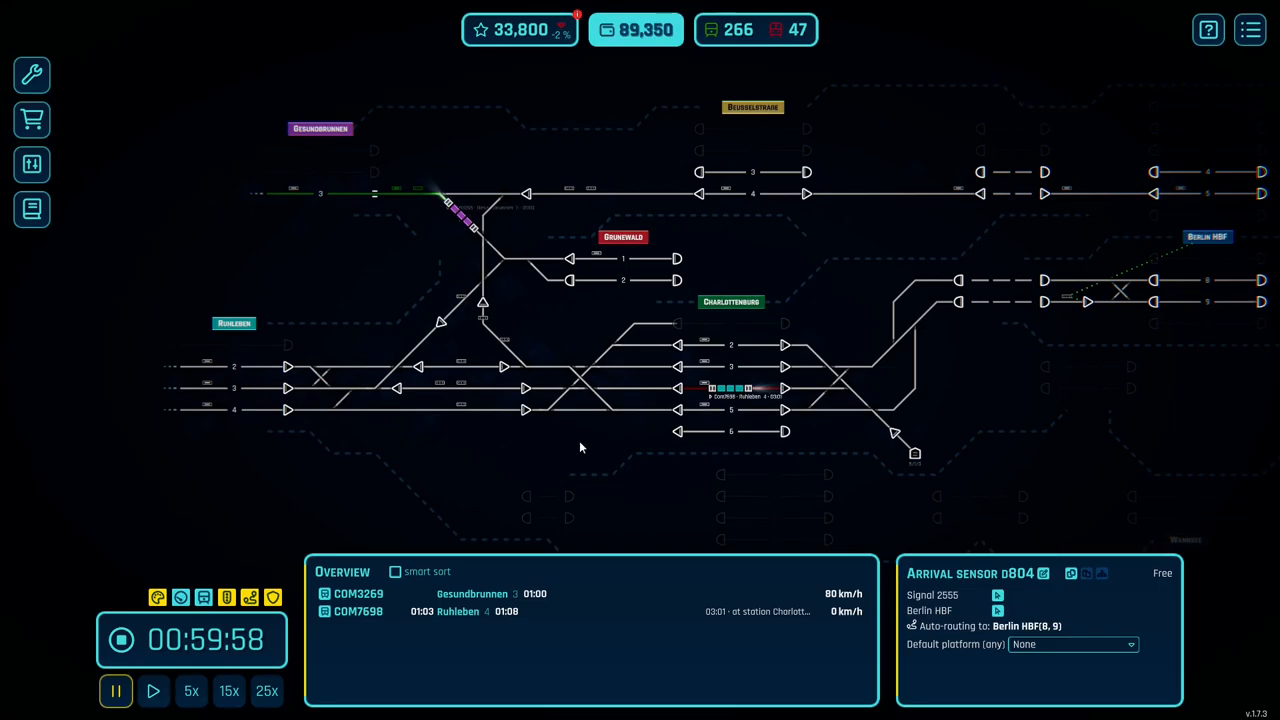